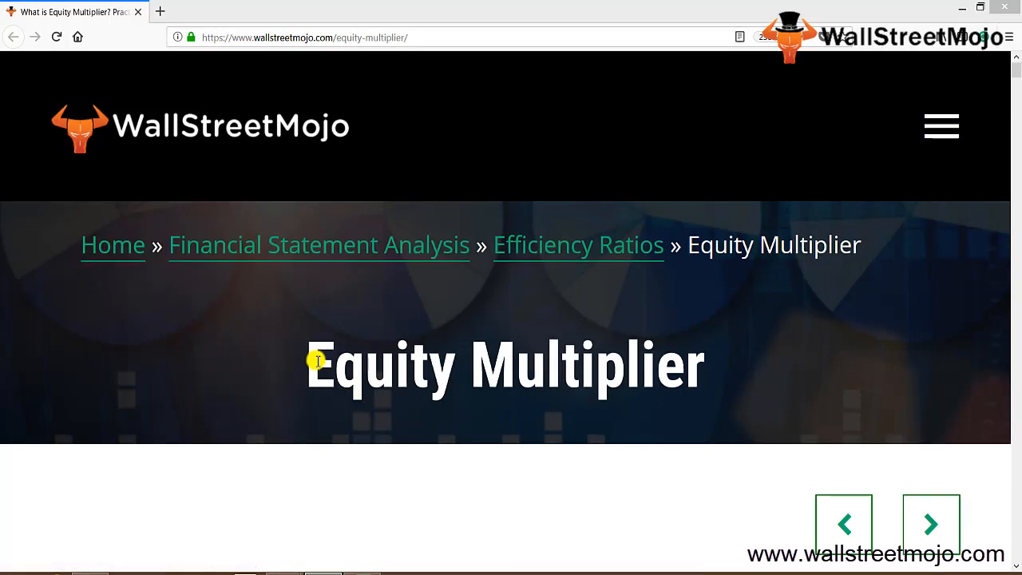
Step: Leave the WallStreetMojo Equity Multiplier article and bring up the blank Excel workbook
left_click_drag(312, 364, 657, 381)
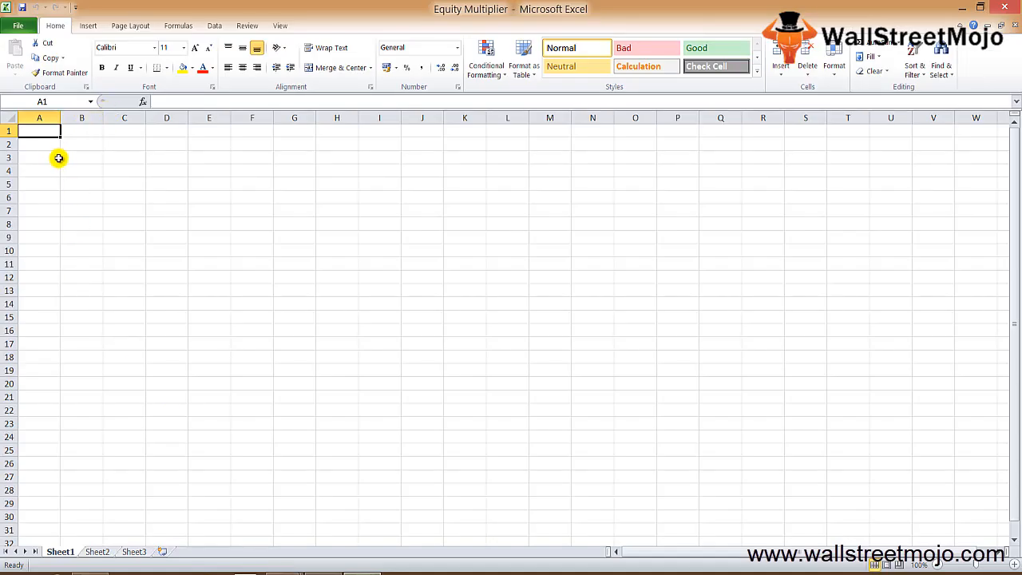
Step: Note 'Assets / Total Shareholders equity' in B3 and 'External source' in B5
left_click(81, 144)
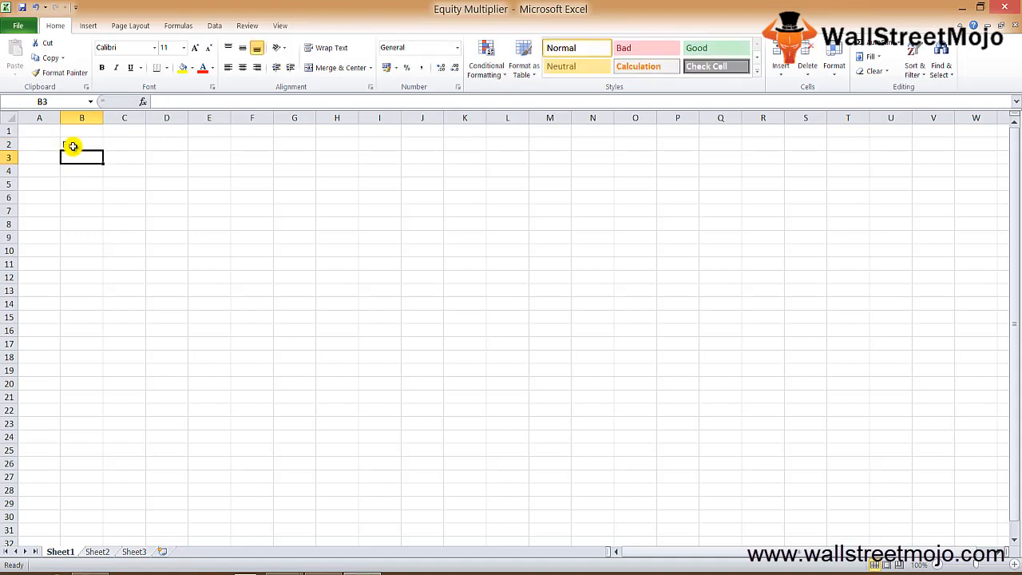
type("Assets")
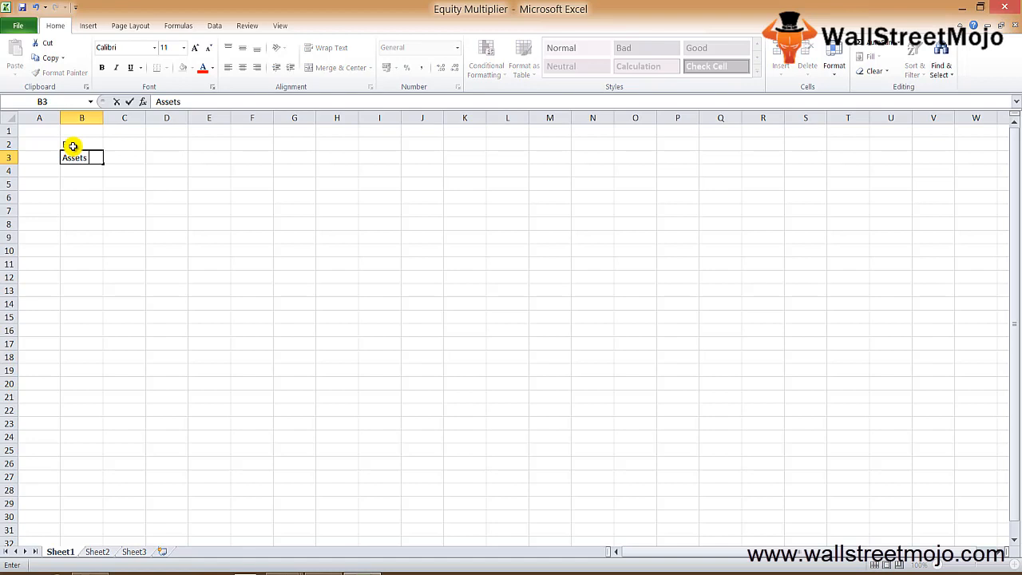
type("Total Shareholders equity")
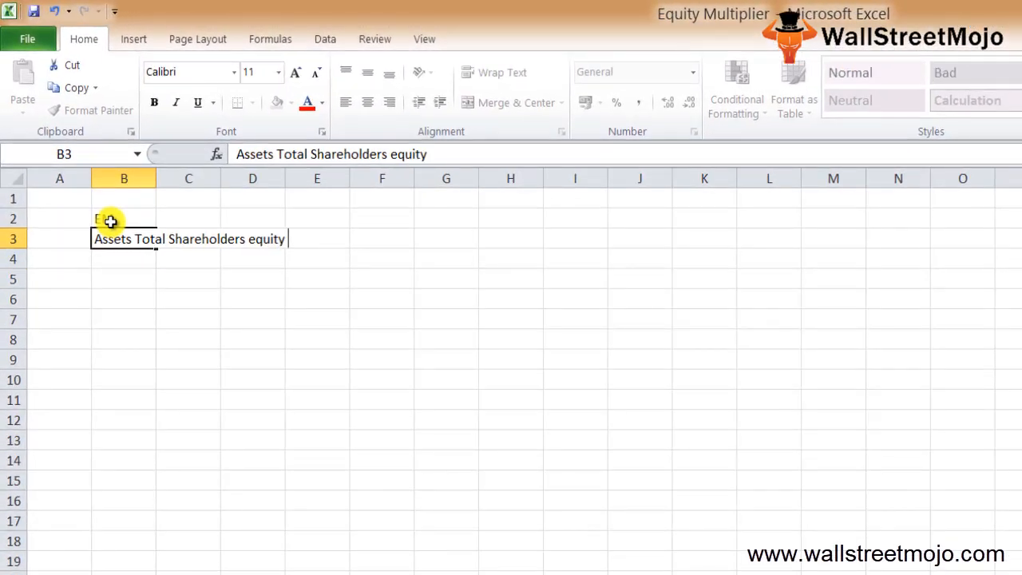
key("enter")
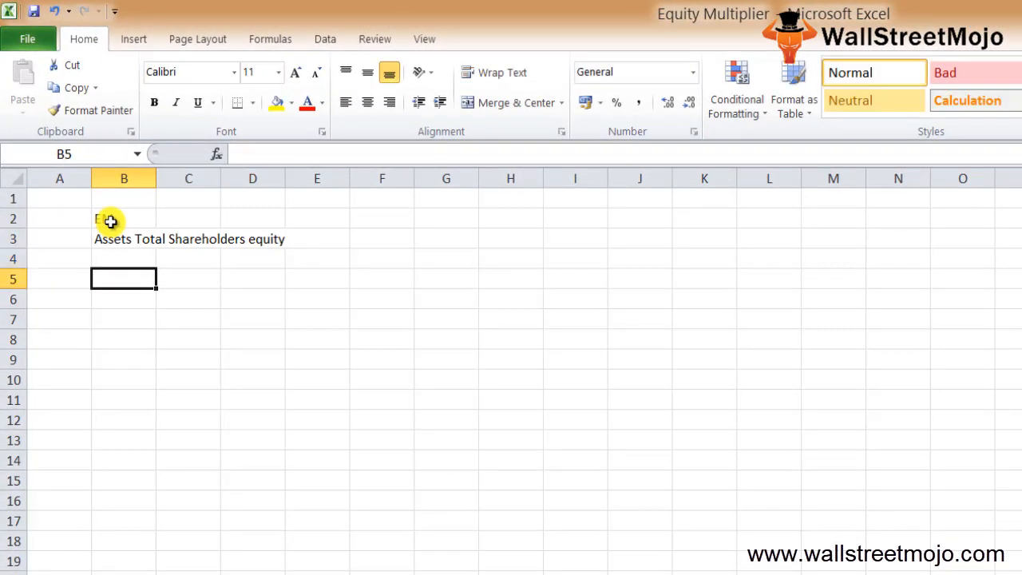
type("Exter")
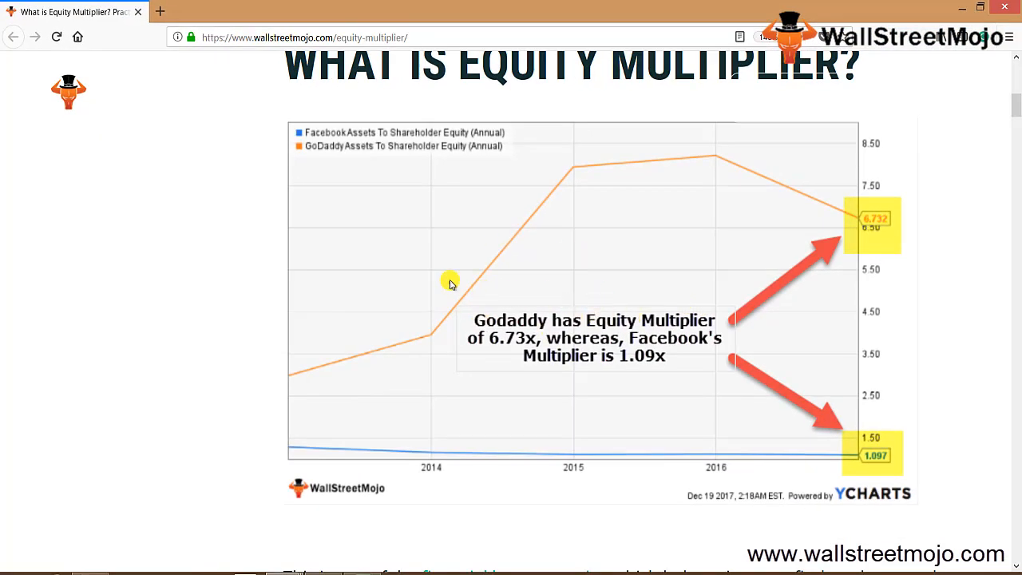
mouse_move(376, 140)
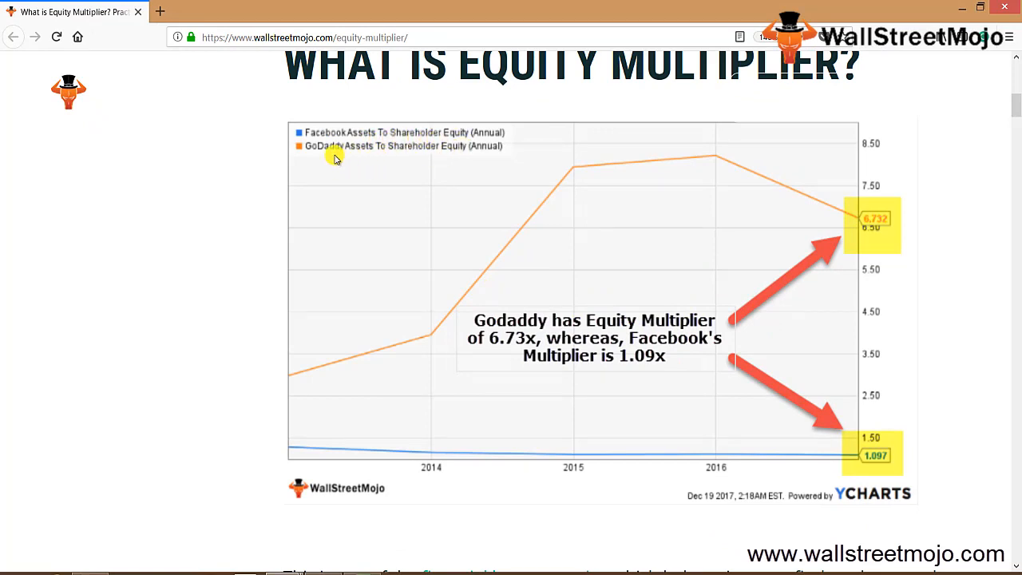
mouse_move(487, 158)
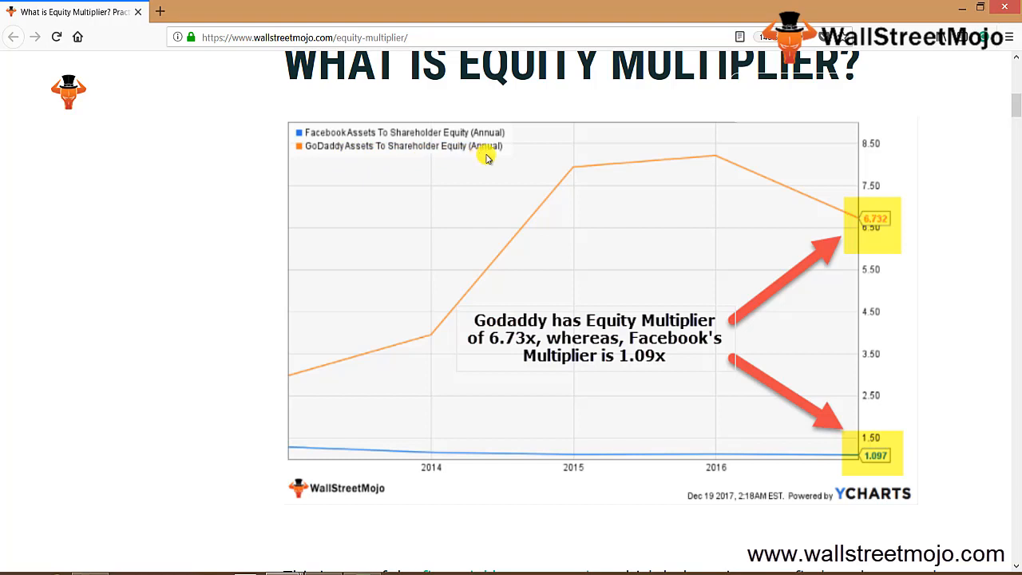
mouse_move(514, 246)
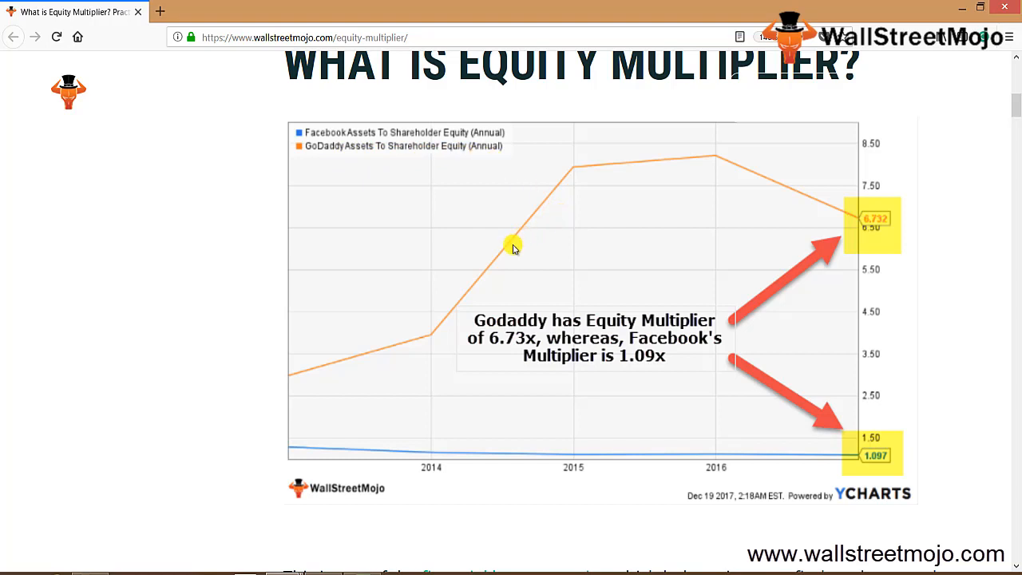
mouse_move(478, 259)
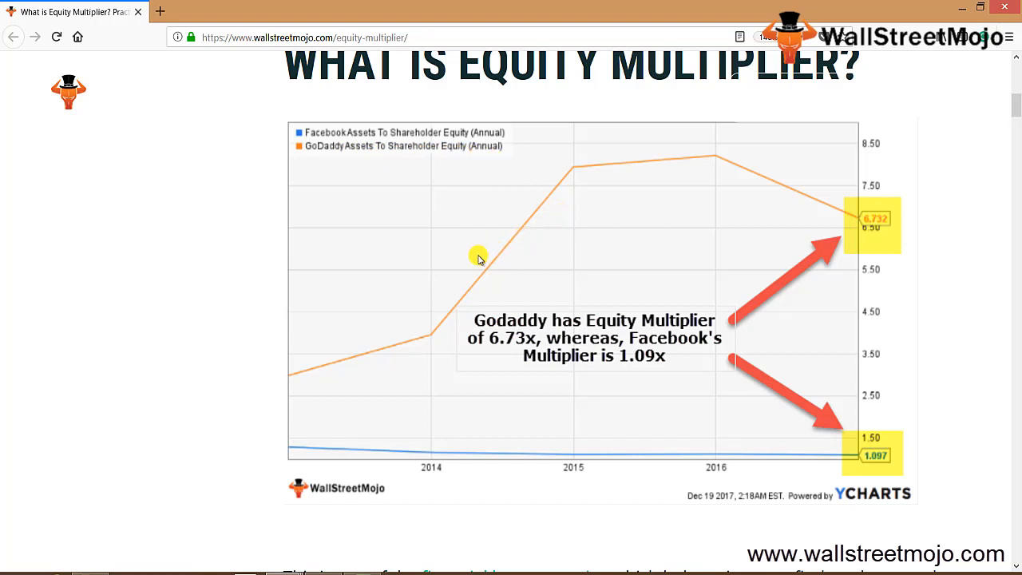
mouse_move(444, 270)
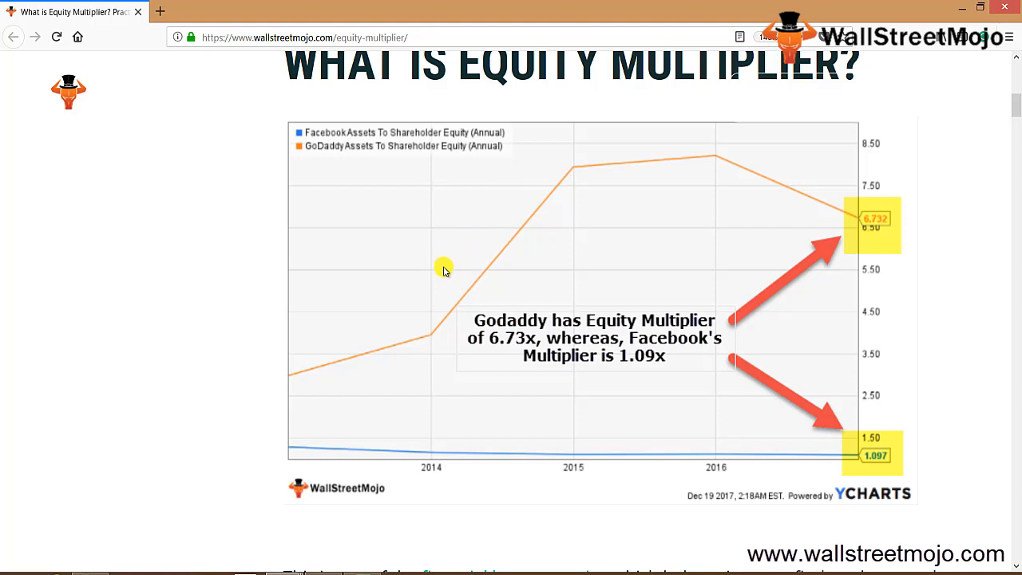
mouse_move(479, 312)
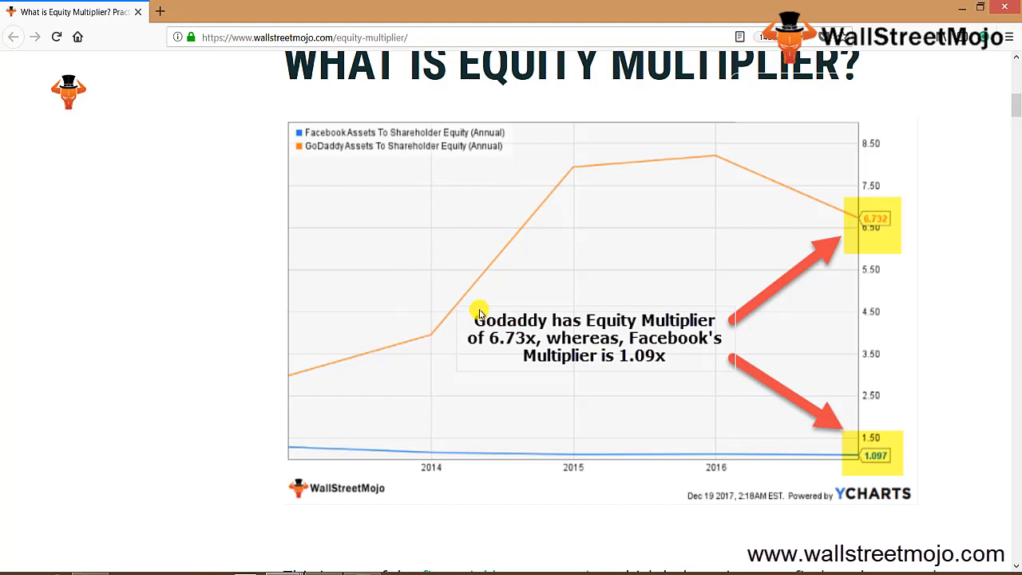
mouse_move(445, 147)
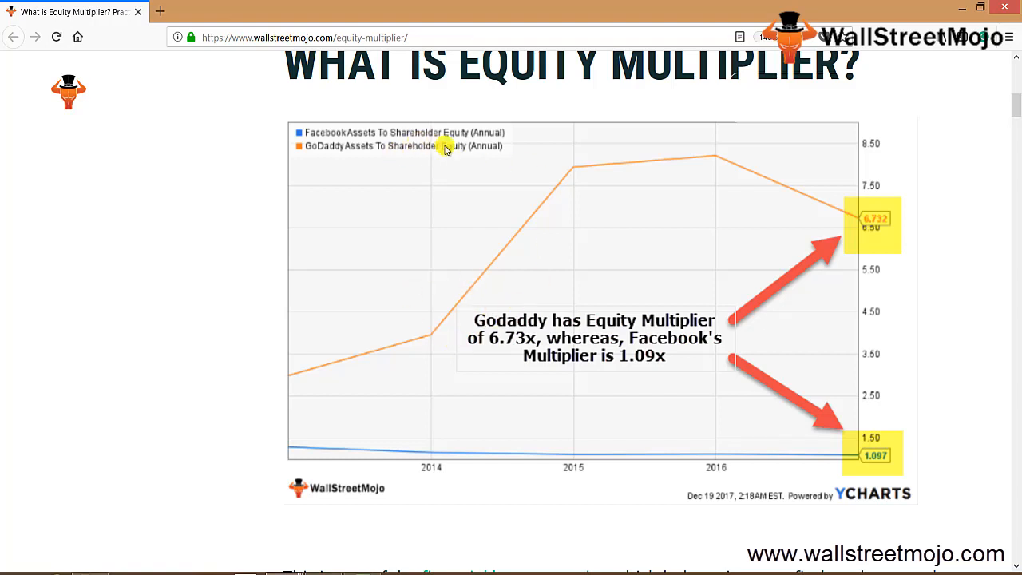
mouse_move(418, 152)
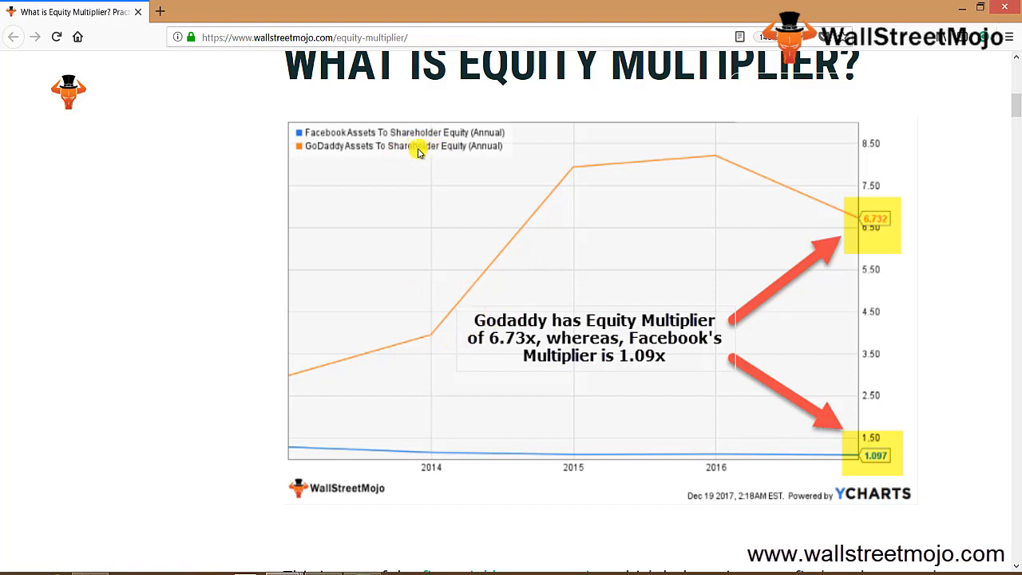
mouse_move(357, 145)
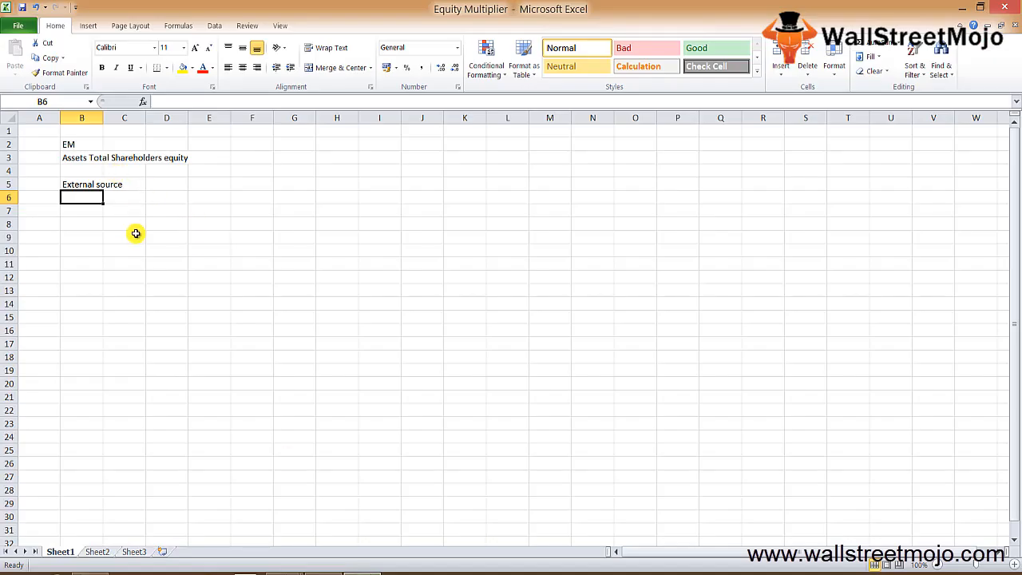
Step: Fill the Ratio/FL table rows: Higher–Lower in row 10 and Lower–Higher in row 11
type("Highe")
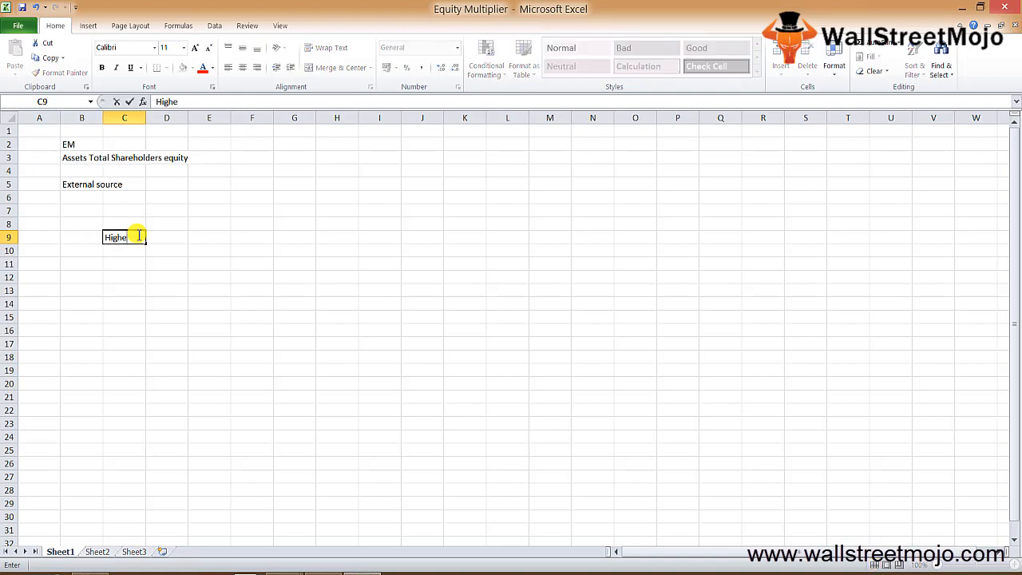
type("r")
left_click(167, 237)
type("F")
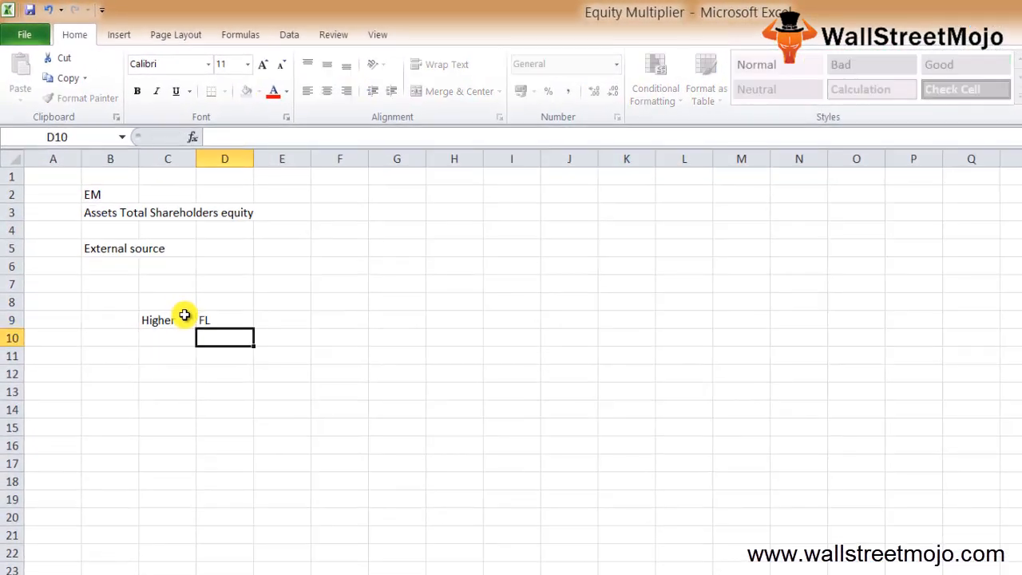
type("Lower")
left_click(166, 319)
type("Ratio")
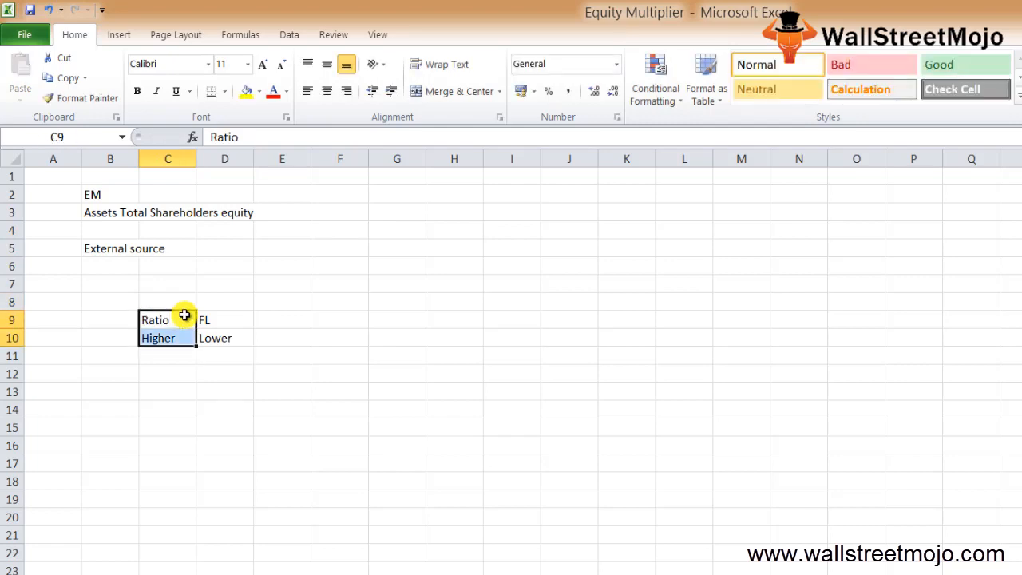
left_click(168, 355)
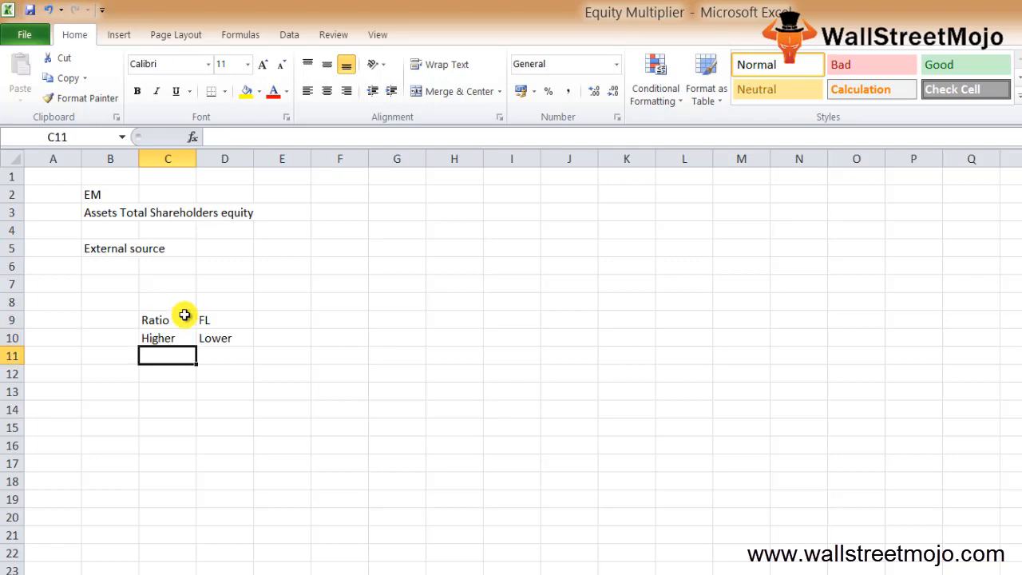
type("Lower")
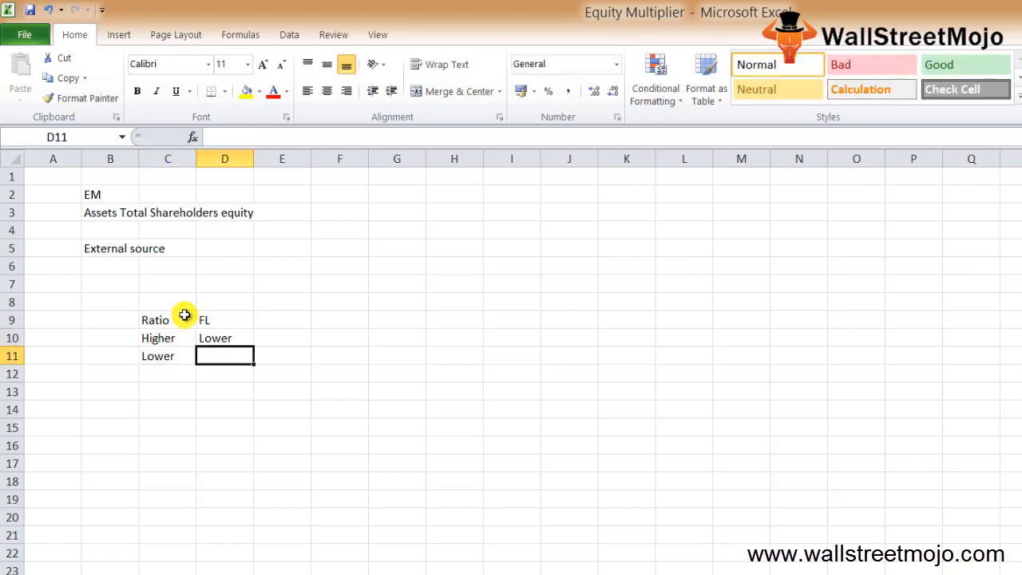
type("High")
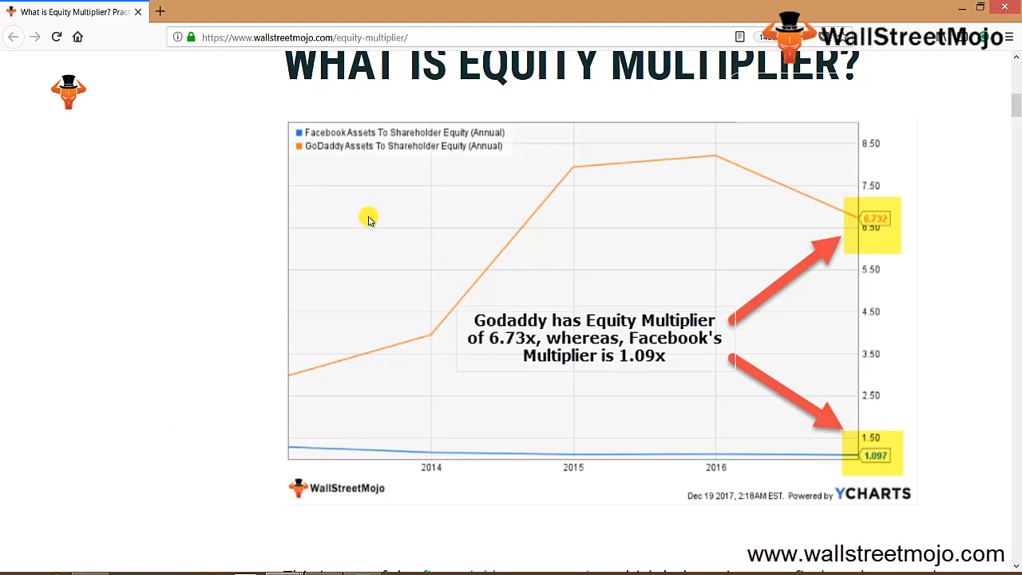
mouse_move(514, 383)
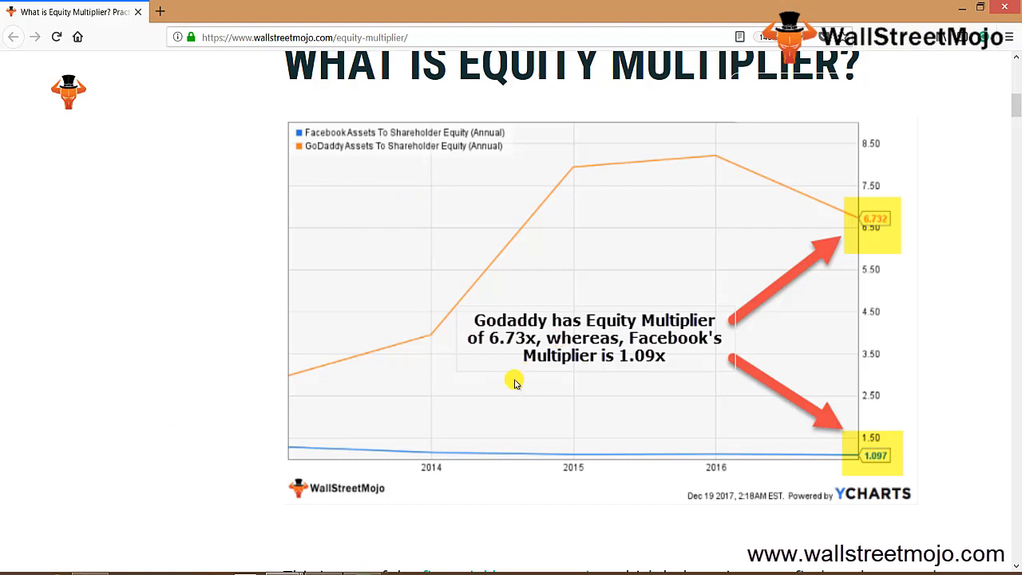
mouse_move(822, 204)
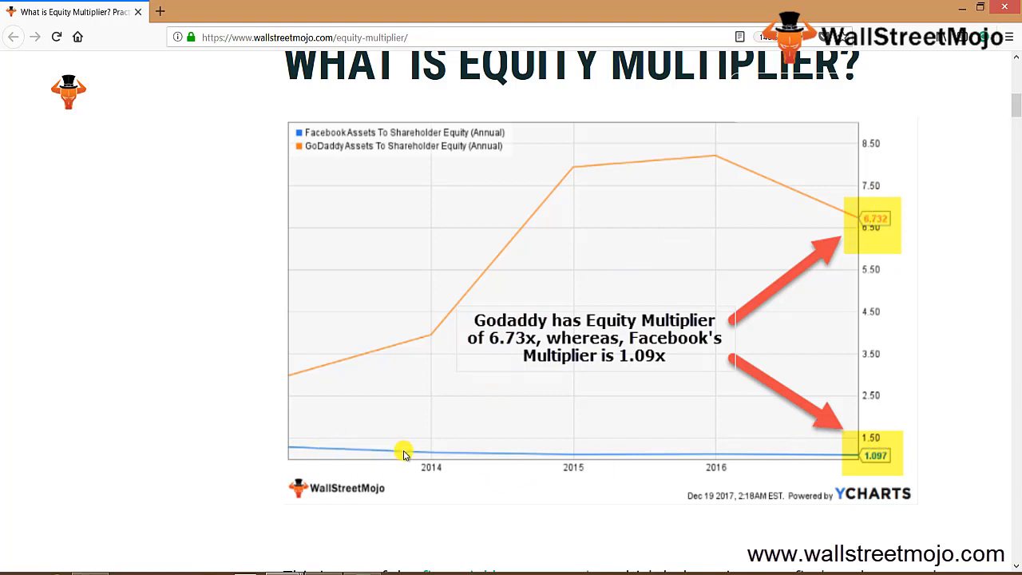
mouse_move(935, 488)
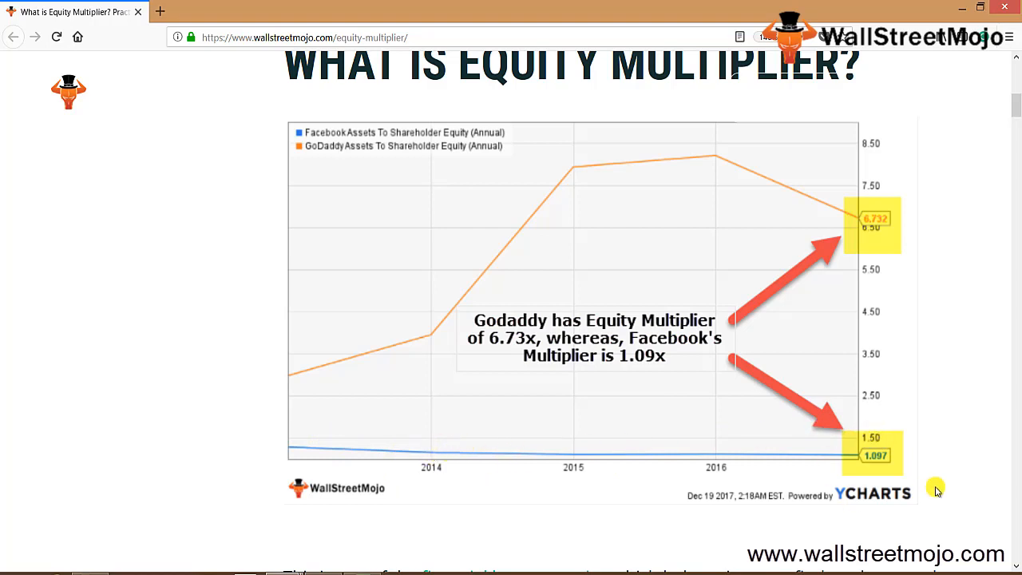
mouse_move(830, 441)
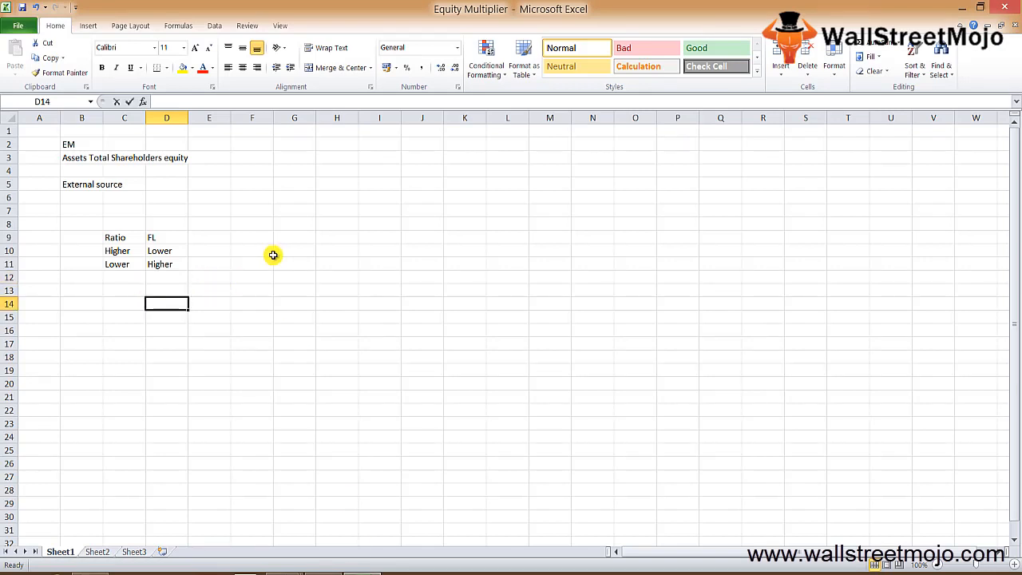
Step: Note Equity Multiplier with Total Assets as the numerator in F14
type("Equity M")
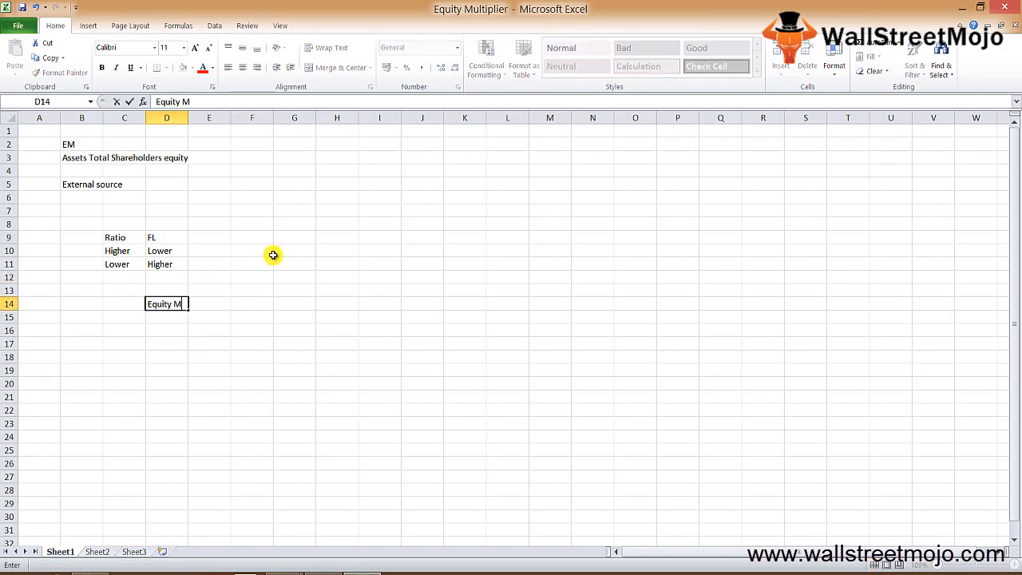
type("ultiplier =")
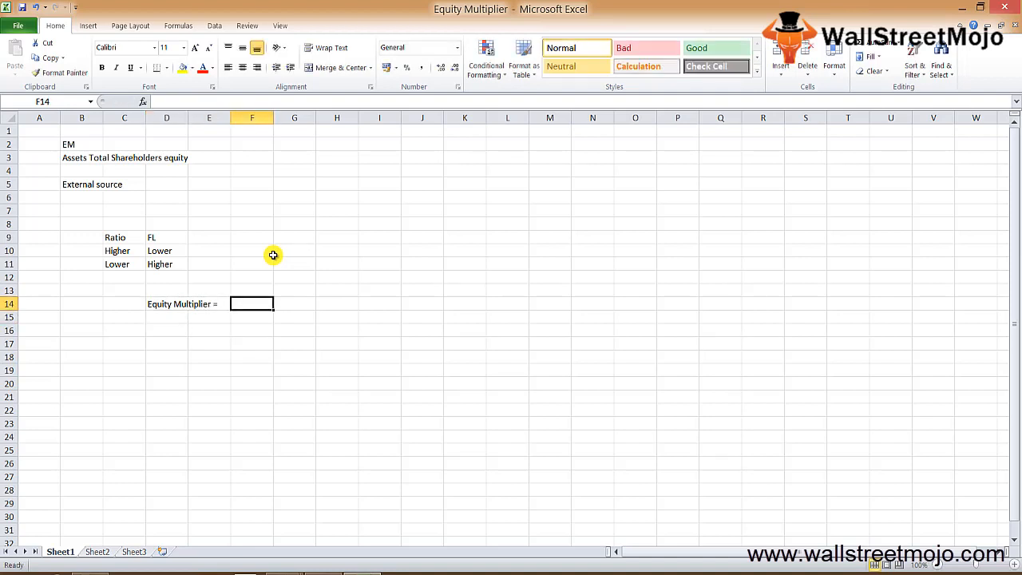
type("Total Assets")
left_click(251, 316)
type("Total Equity")
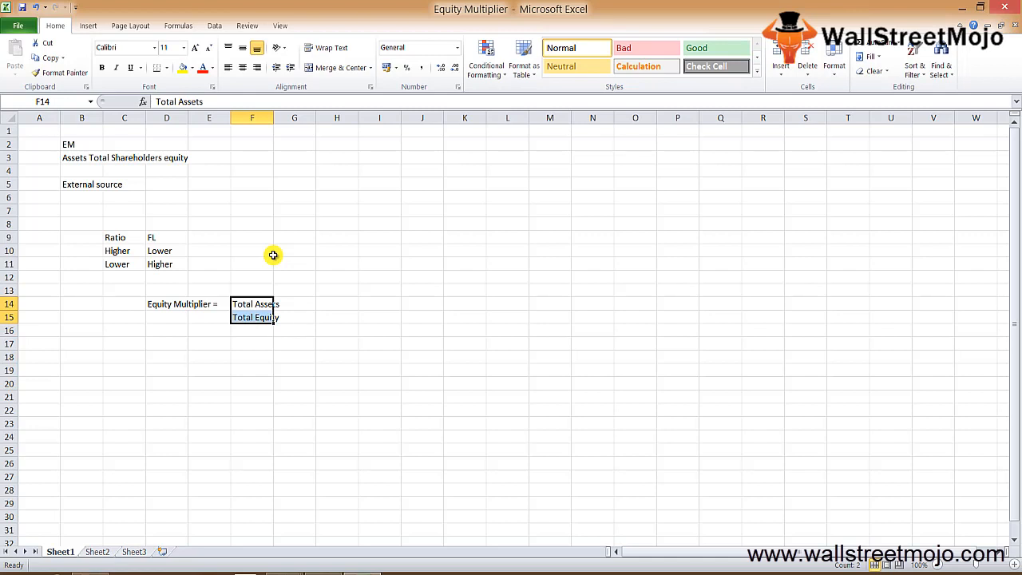
Step: Overwrite Total Equity in F15 with 'Financed its assets' and note Debt alongside
left_click(252, 316)
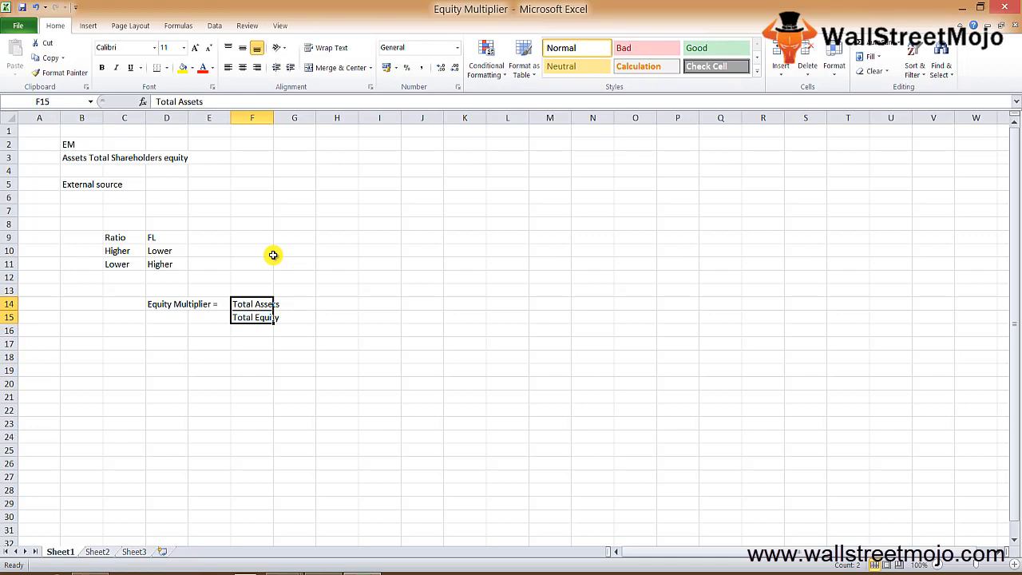
left_click(253, 317)
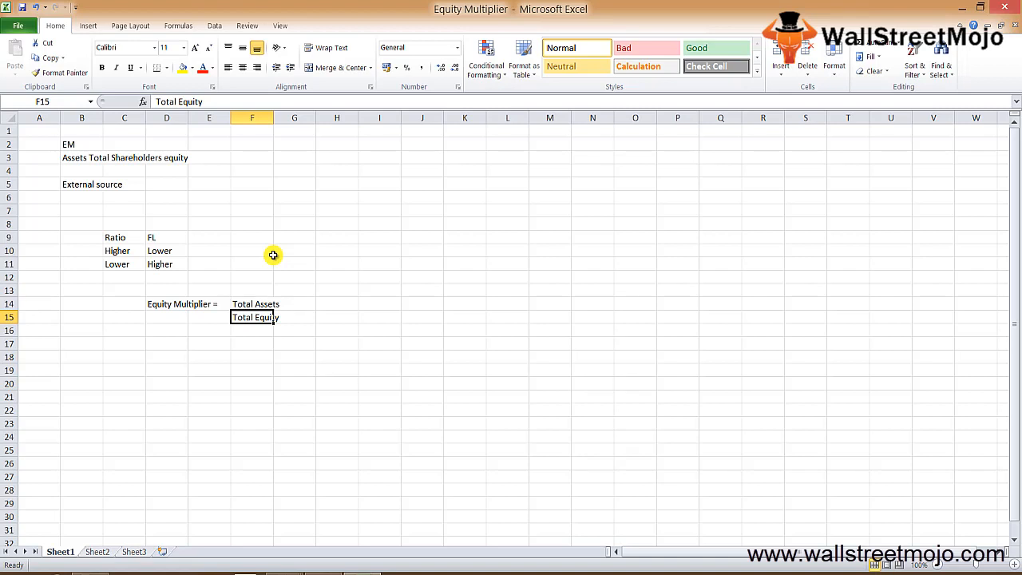
type("Fi")
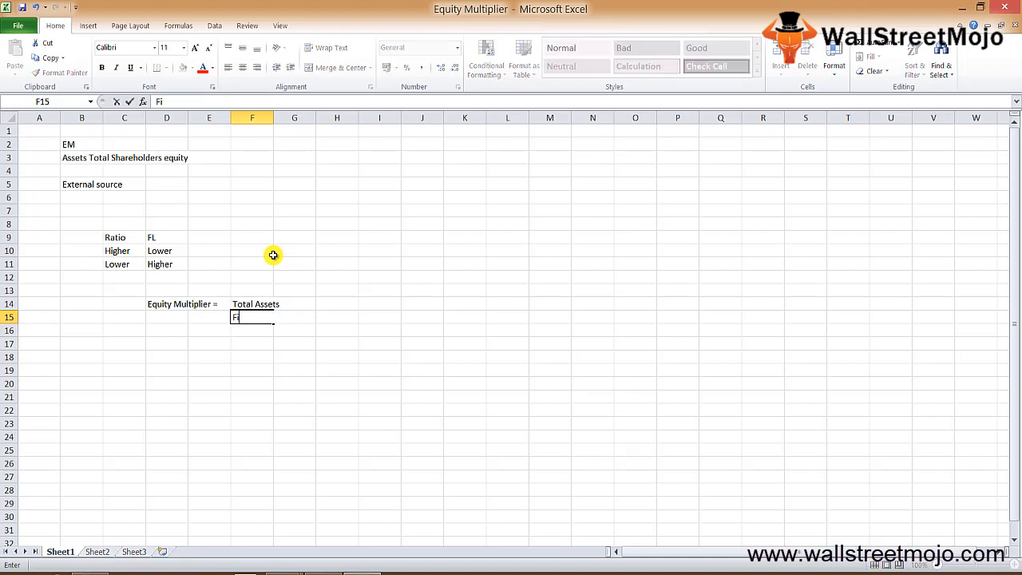
type("Financed its assets")
left_click(337, 316)
type("Debt")
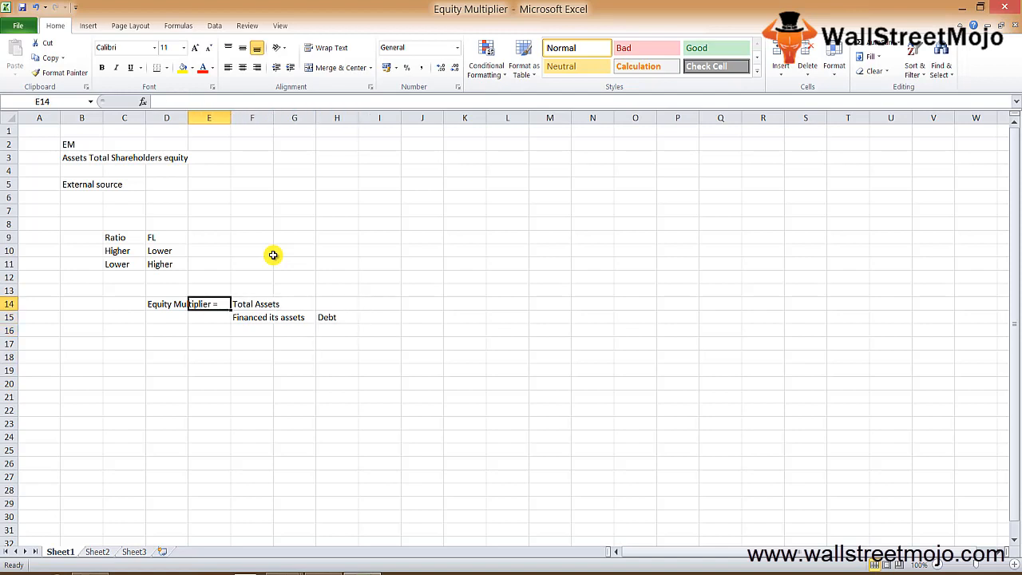
Step: On Sheet2 list company Z with Assets 100000, Total Equity 20000, and Debt and Equity labels
left_click(96, 552)
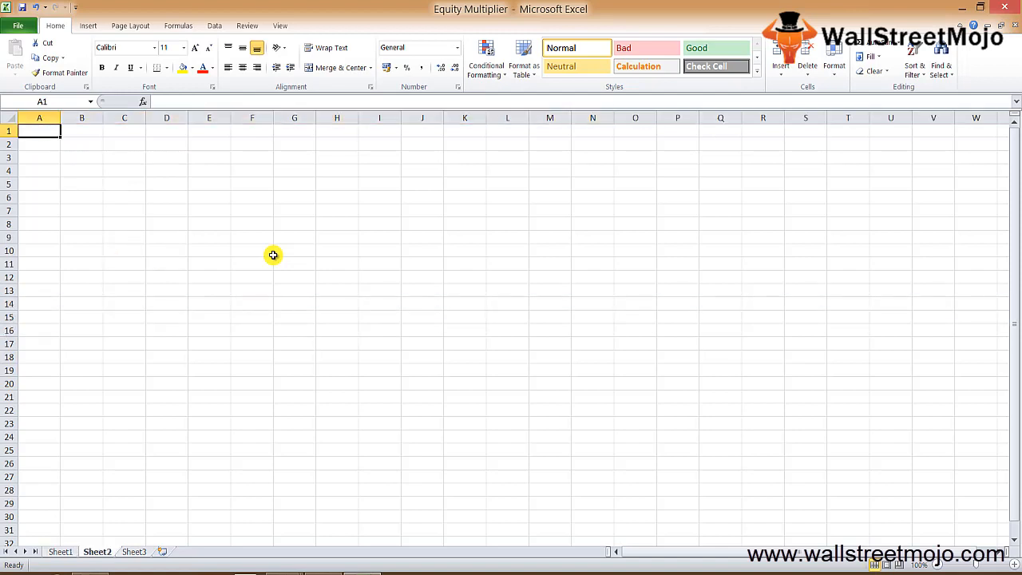
type("Z")
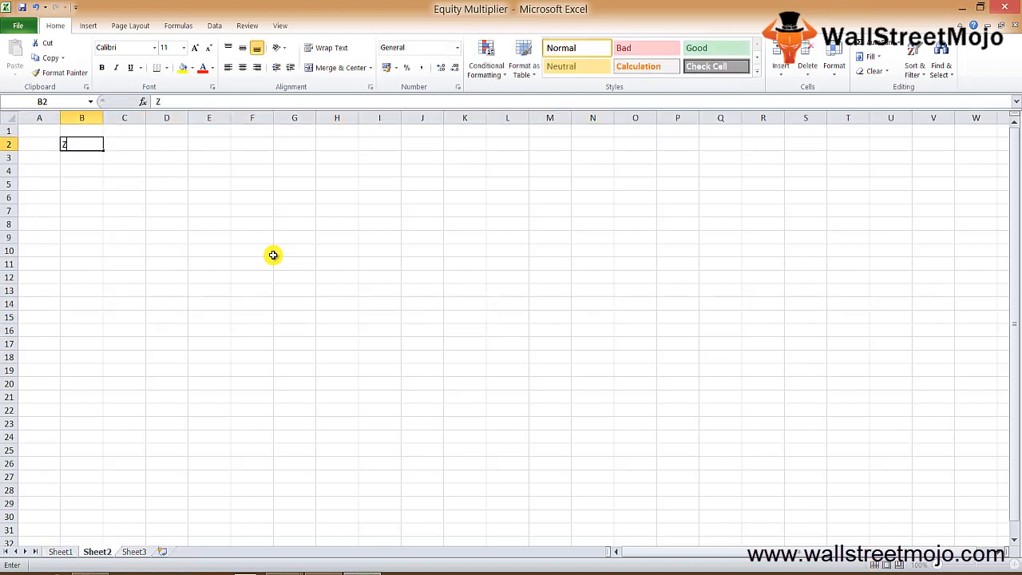
type("Assets")
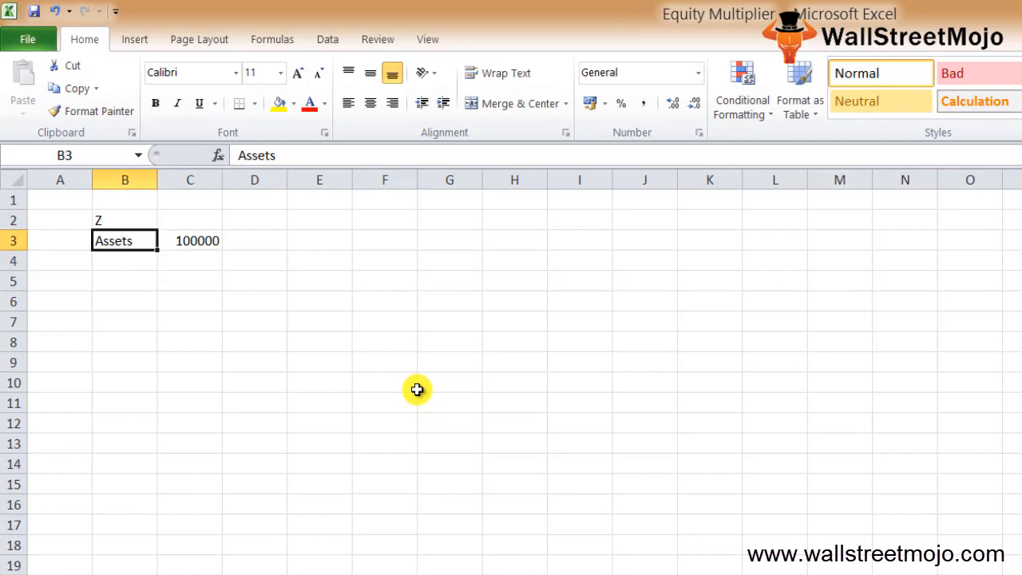
type("Total Equi")
left_click(190, 261)
type("2")
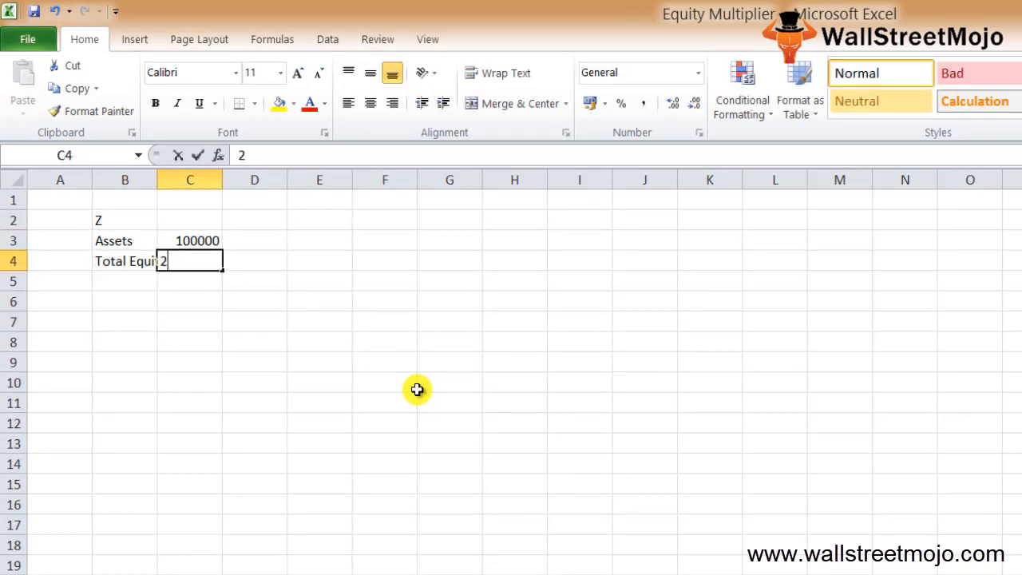
type("0000")
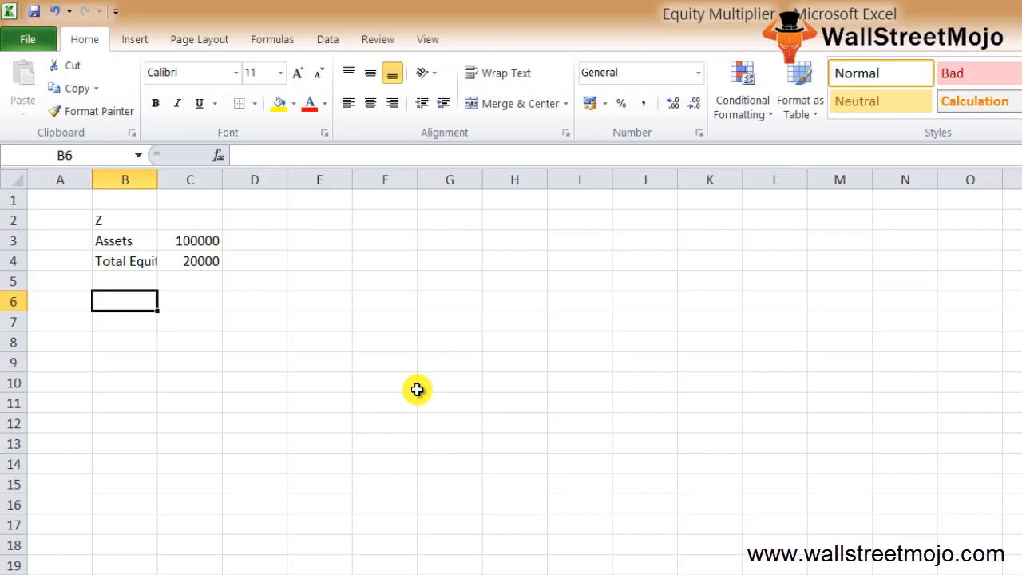
type("Debt")
left_click(124, 322)
type("Equity")
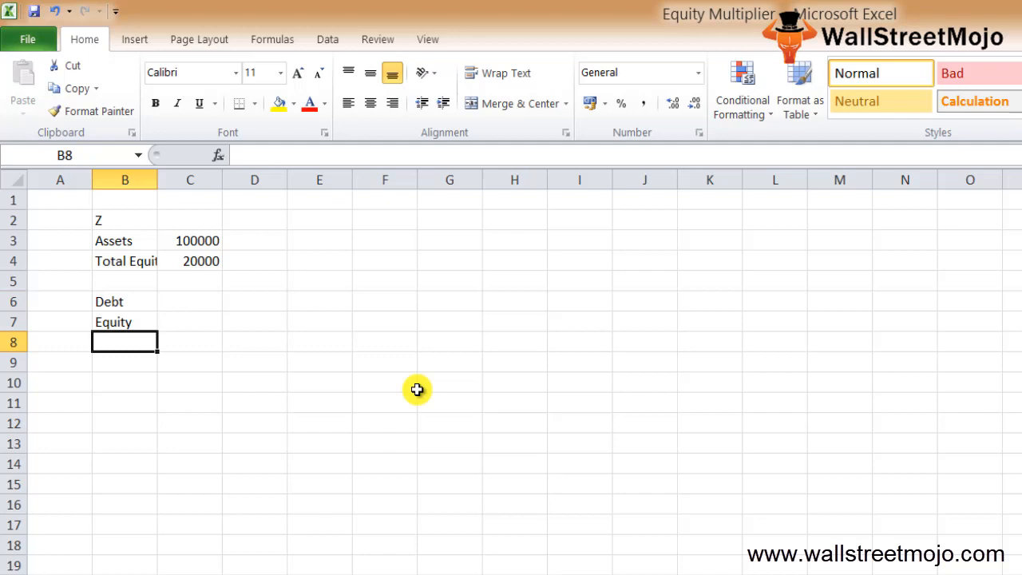
Step: Compute EM = TA 100000 / TE 20000 = 5 and show the equity ratio 20% as a percentage
type("E")
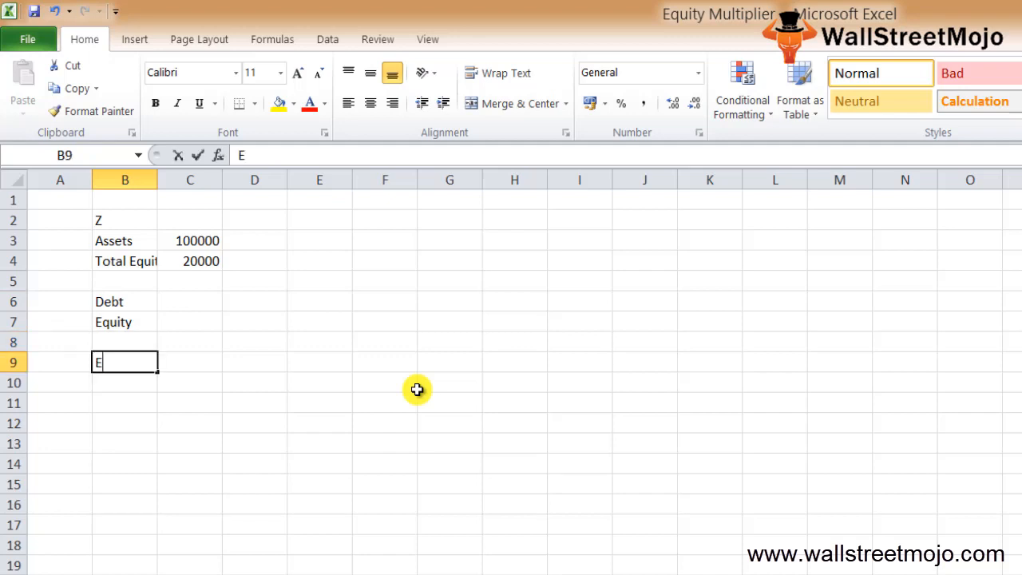
type("M=")
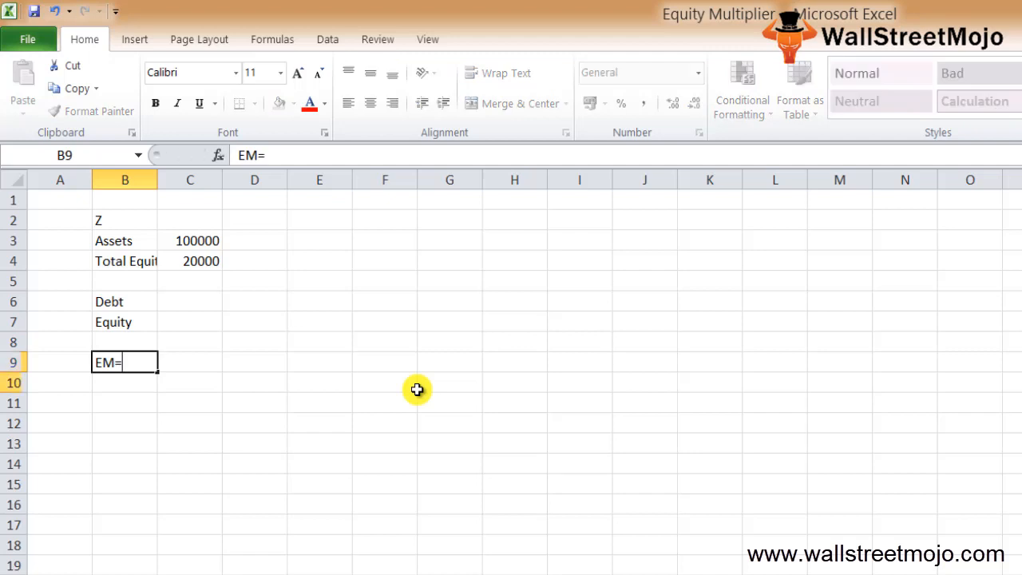
type("TA")
left_click(188, 384)
type("TE")
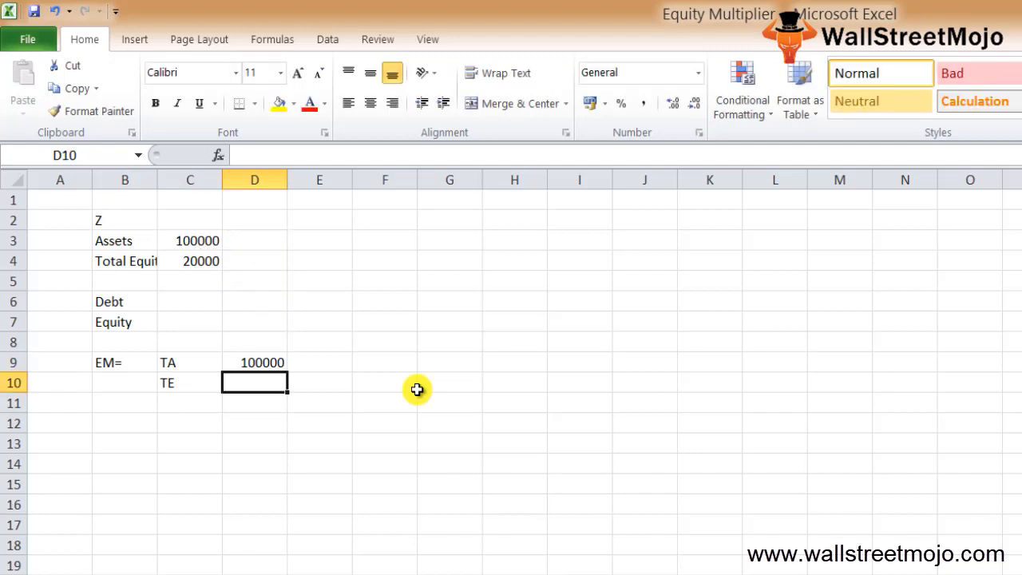
type("=C4")
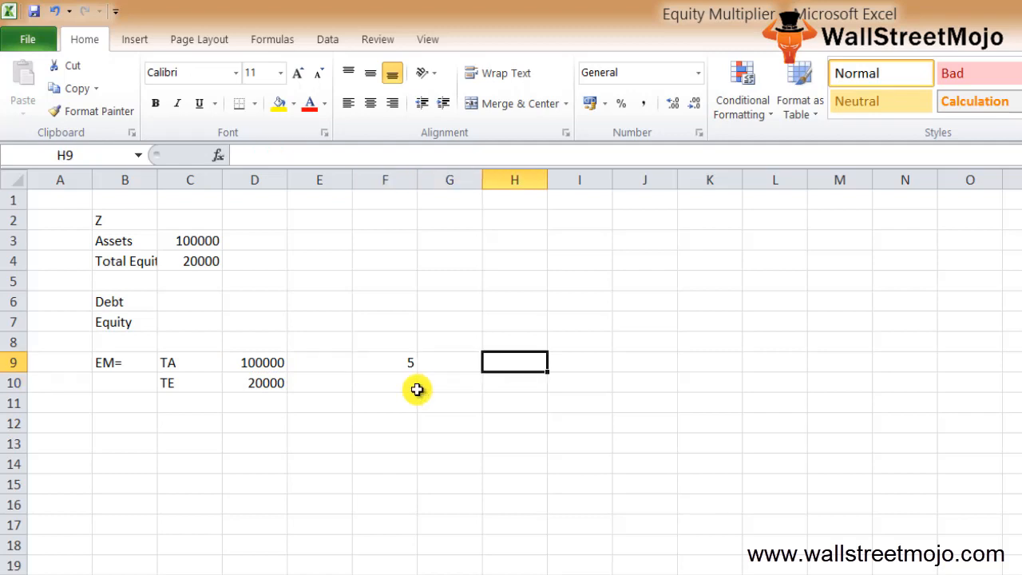
type("=C5")
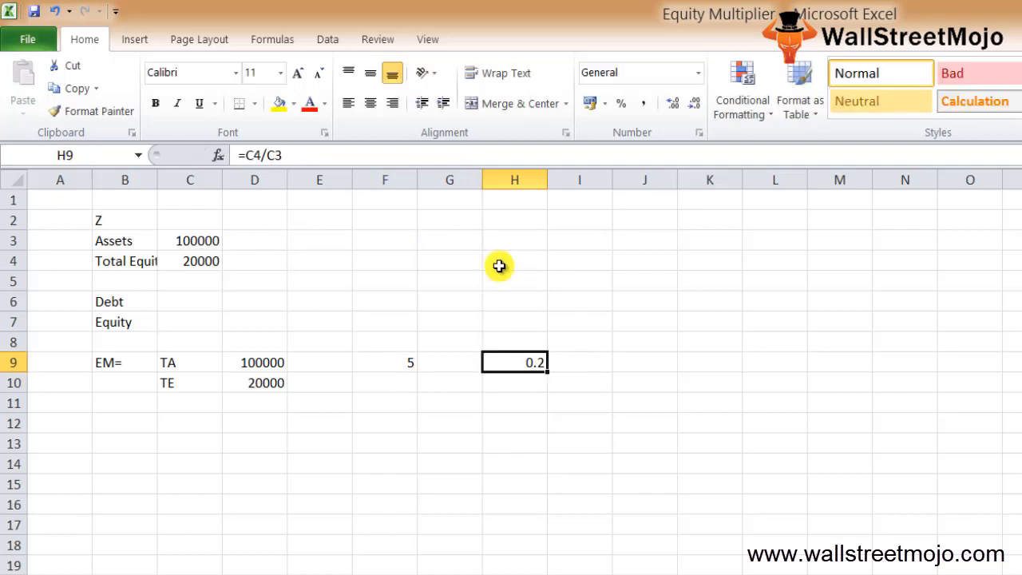
left_click(622, 102)
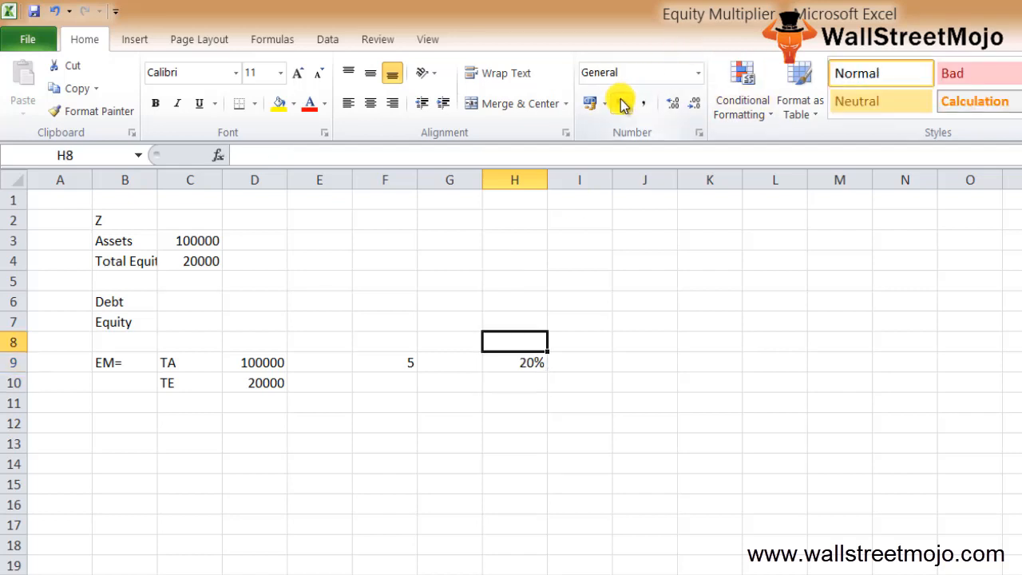
Step: Add Equity and Debt headings and show the debt share as 80%
left_click(514, 361)
type("D")
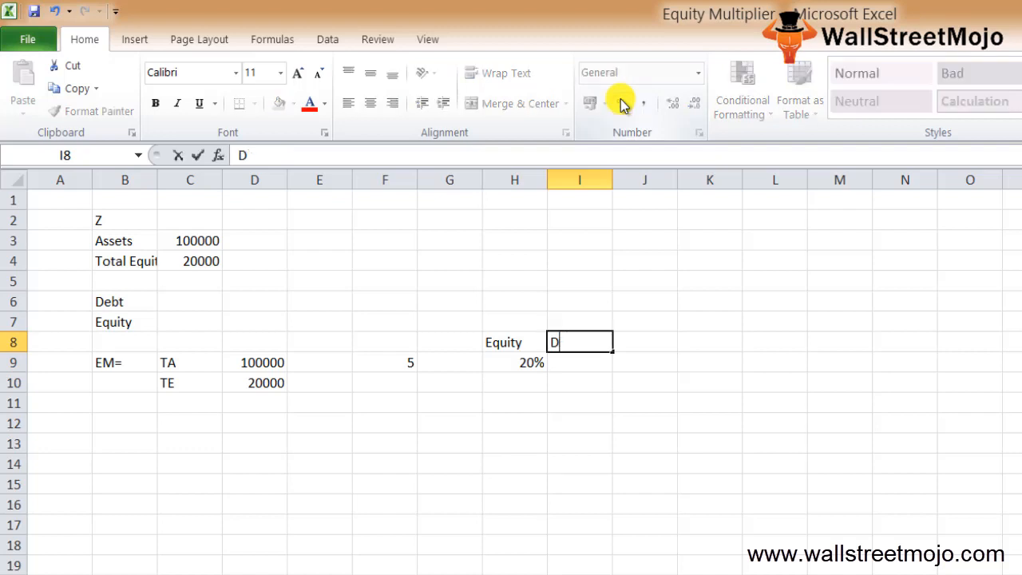
type("bt")
left_click(580, 362)
type("=1-H9")
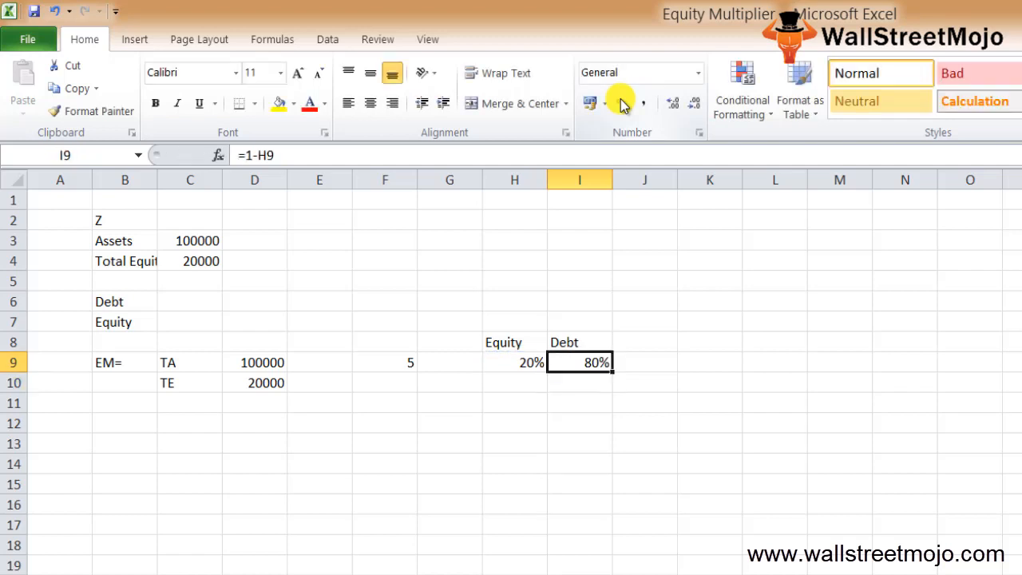
left_click(696, 72)
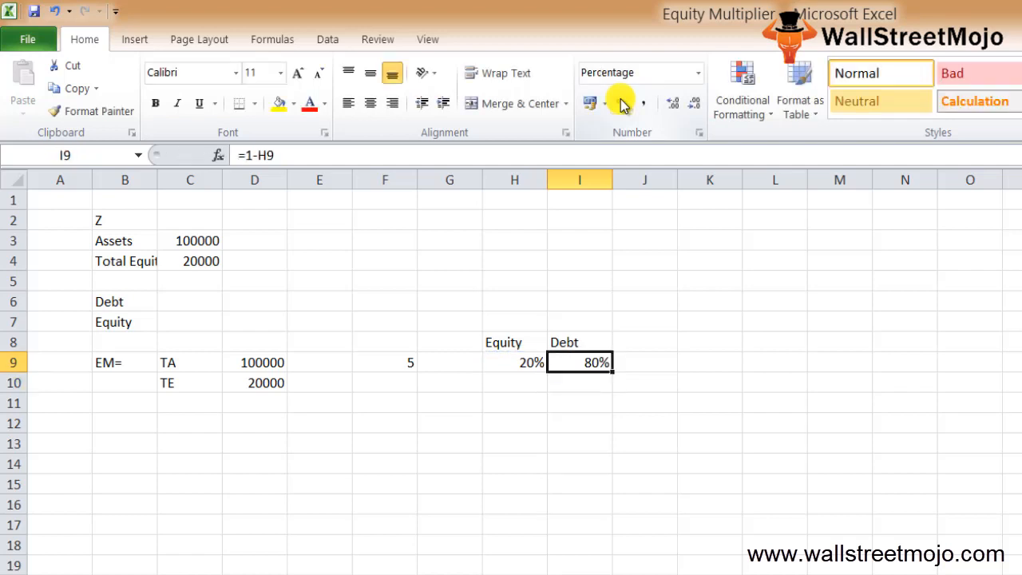
left_click(514, 403)
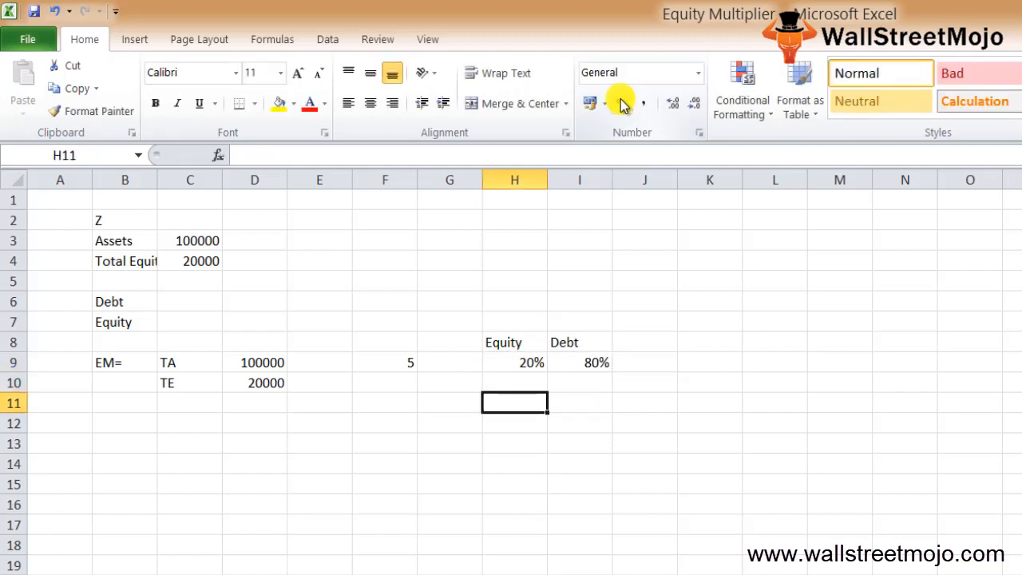
Step: Check the Lower ratio entry on the first notes sheet, then return to the company Z sheet
left_click(451, 423)
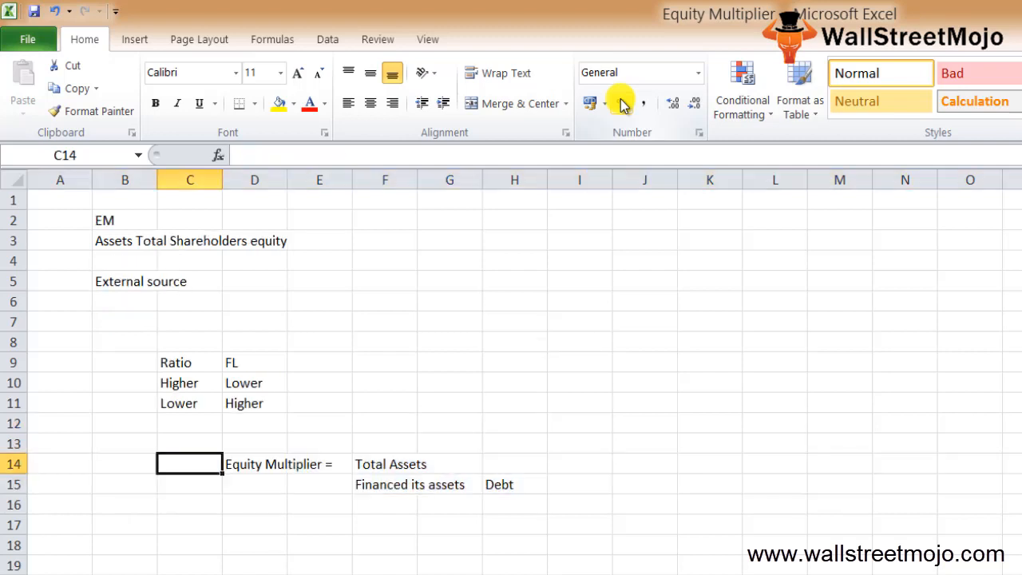
left_click(254, 361)
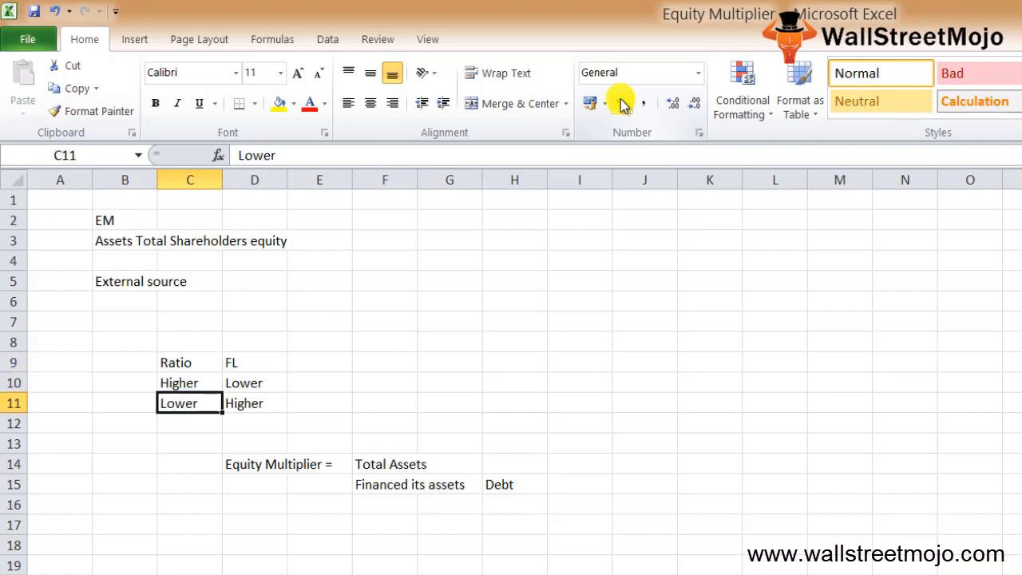
left_click(253, 403)
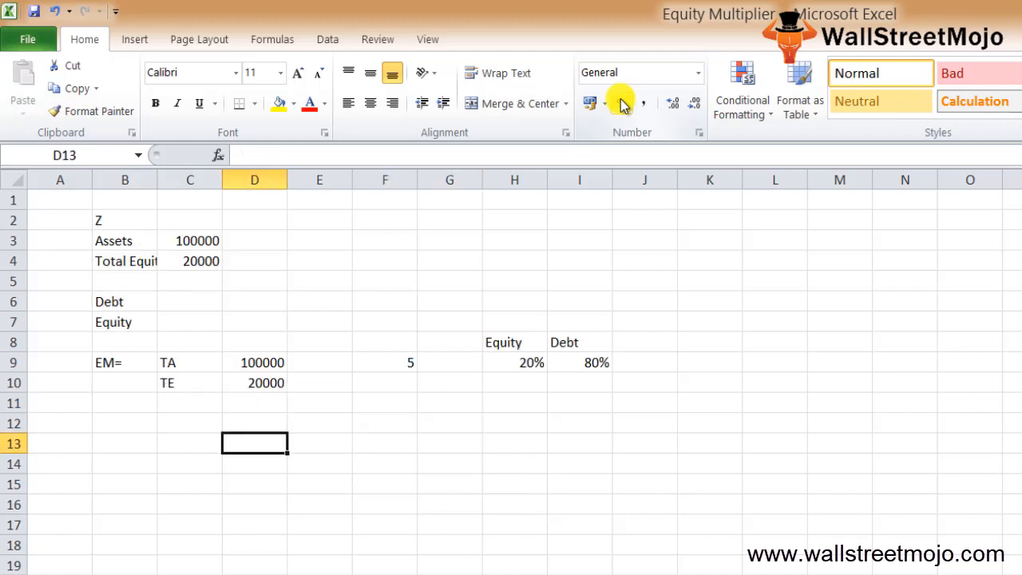
Step: Start the Interpretation notes with High, Risk, Similar and EM lines
type("Interpre")
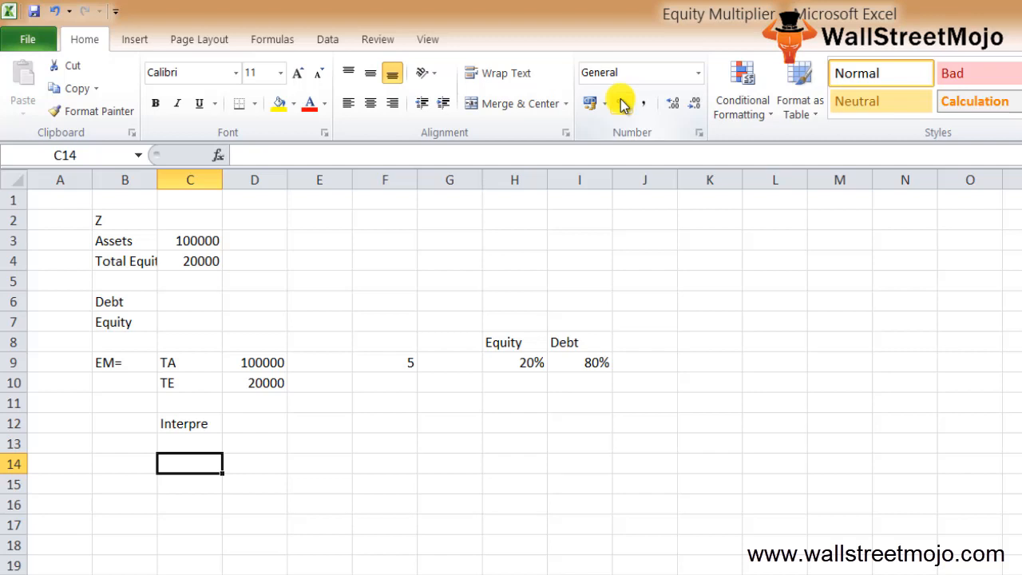
type("High or low")
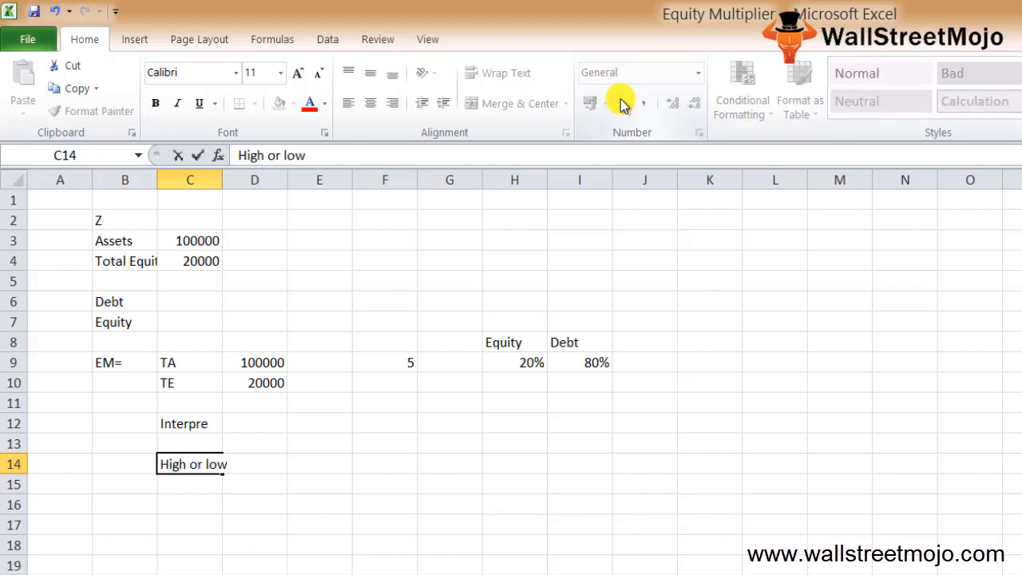
left_click(189, 524)
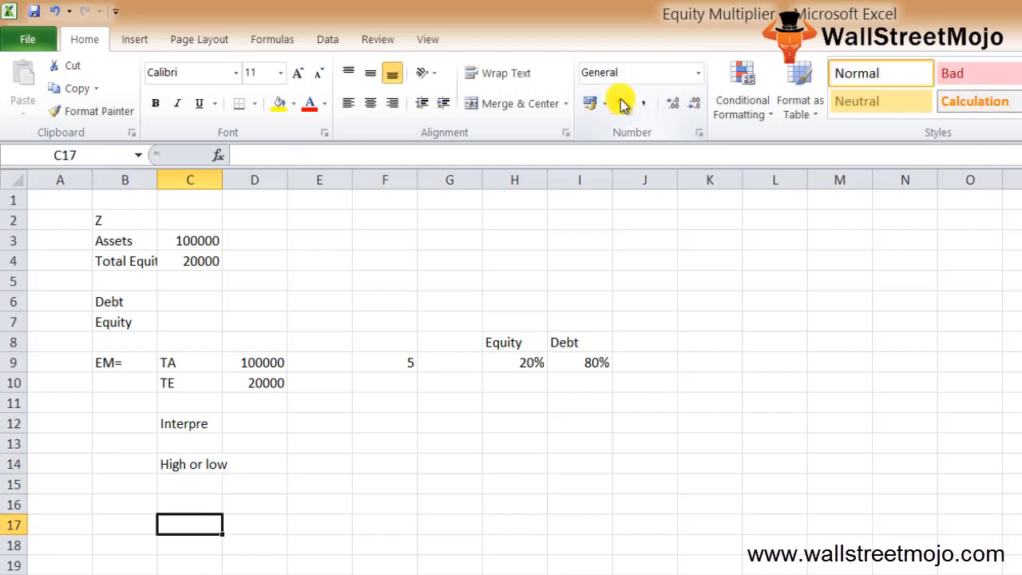
type("Risk")
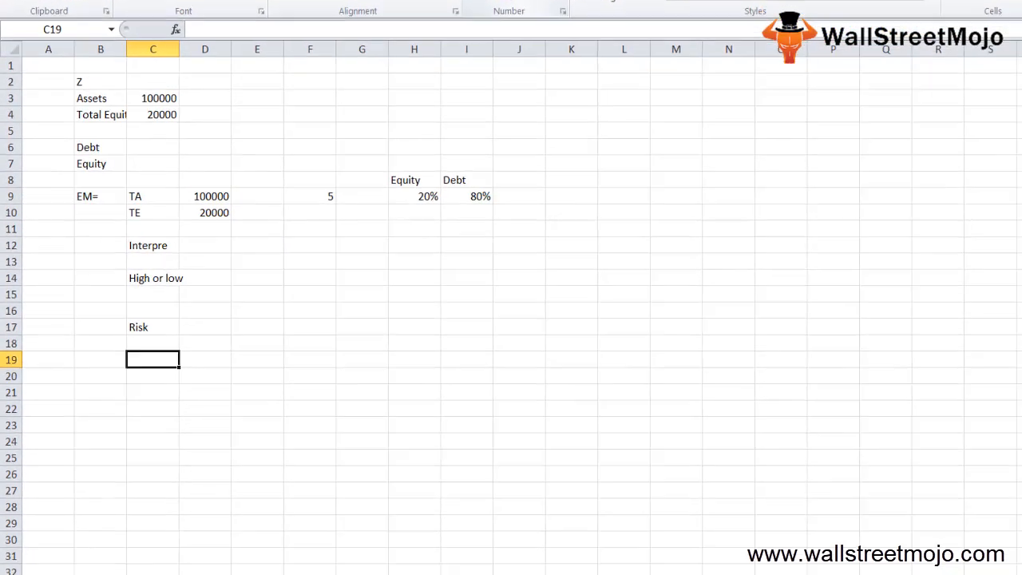
type("Similar")
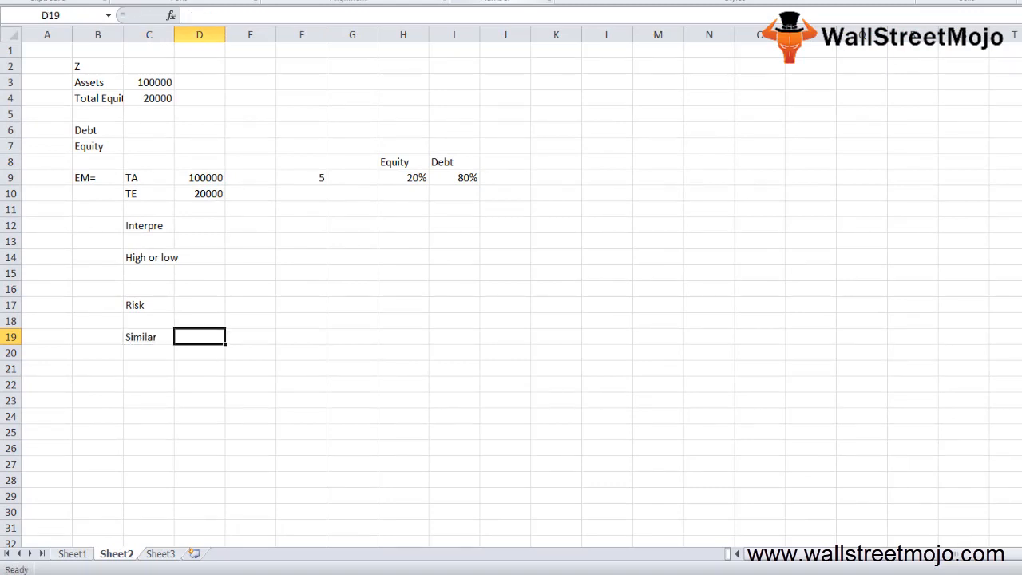
type("EM")
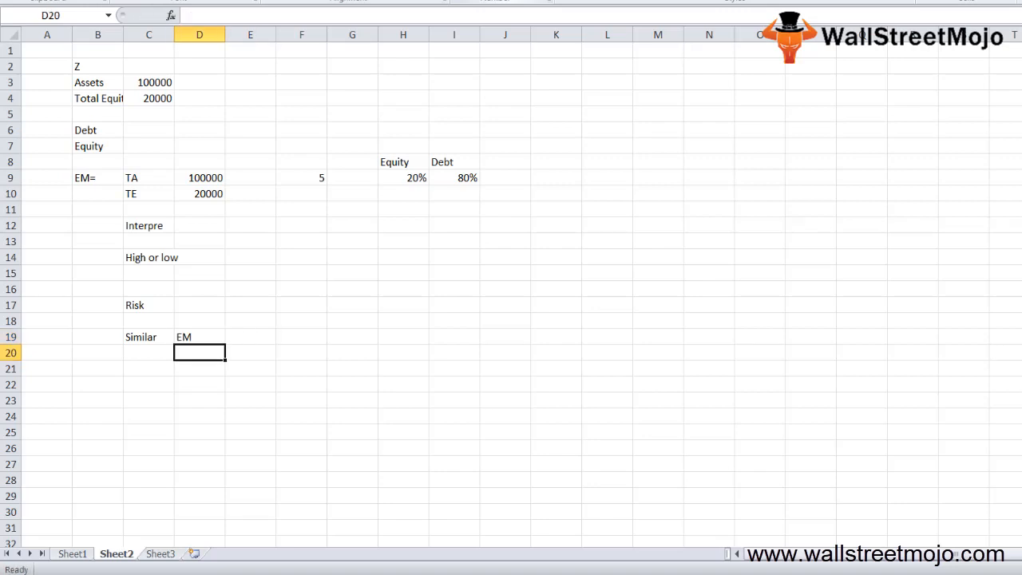
Step: Add the Assets versus Debt line below the EM note
left_click(149, 367)
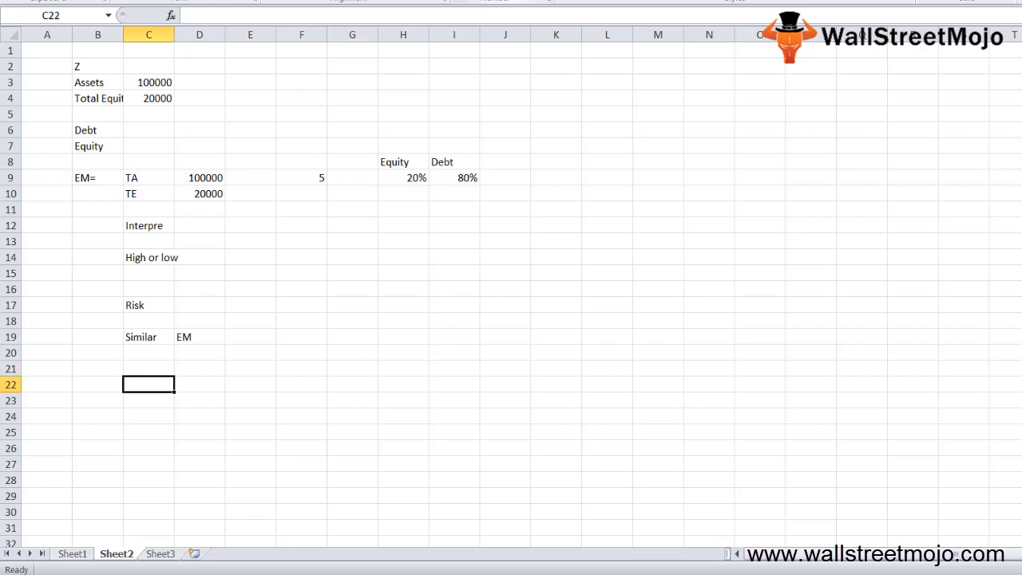
type("Assets")
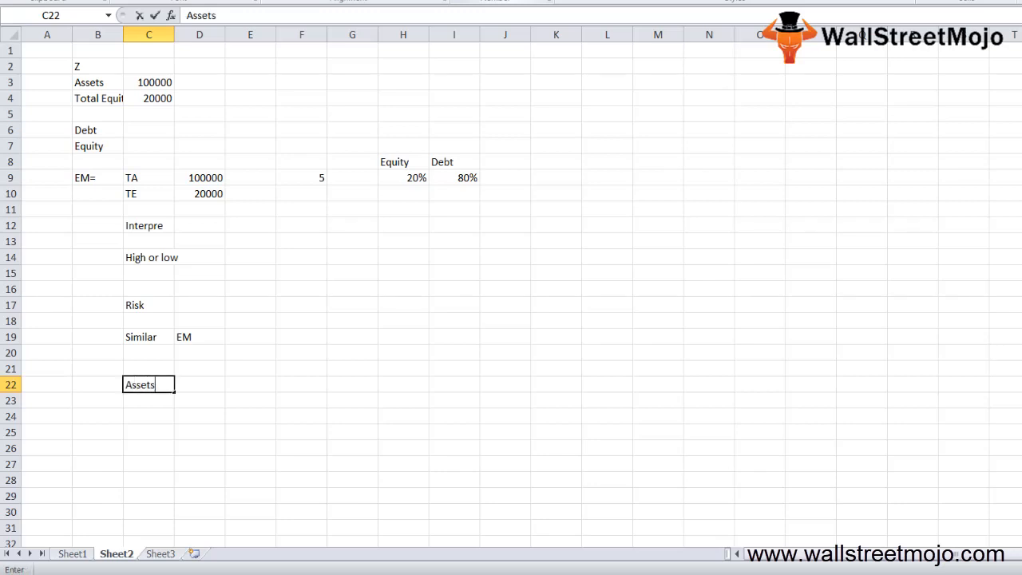
type("Db")
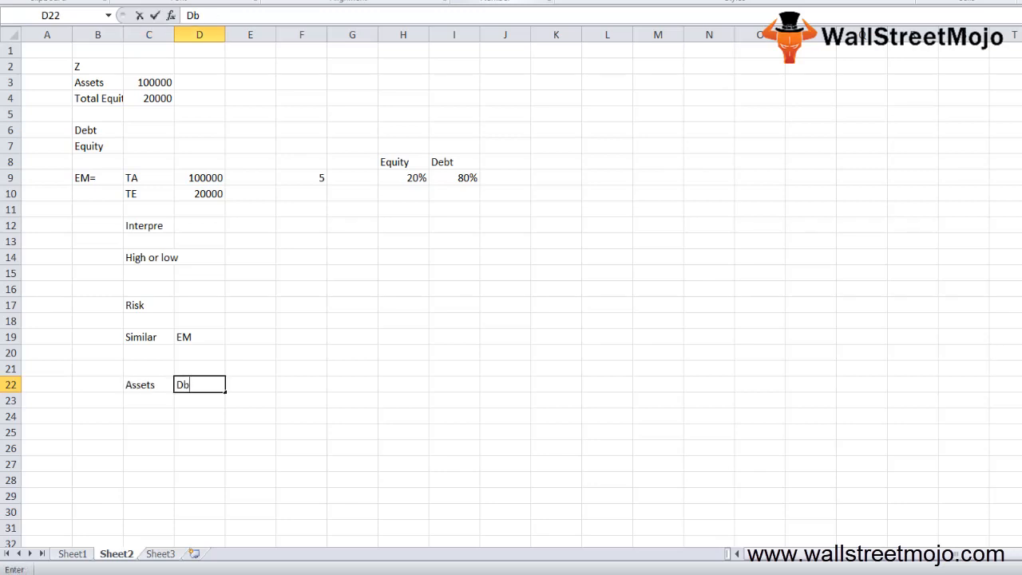
type("ebt")
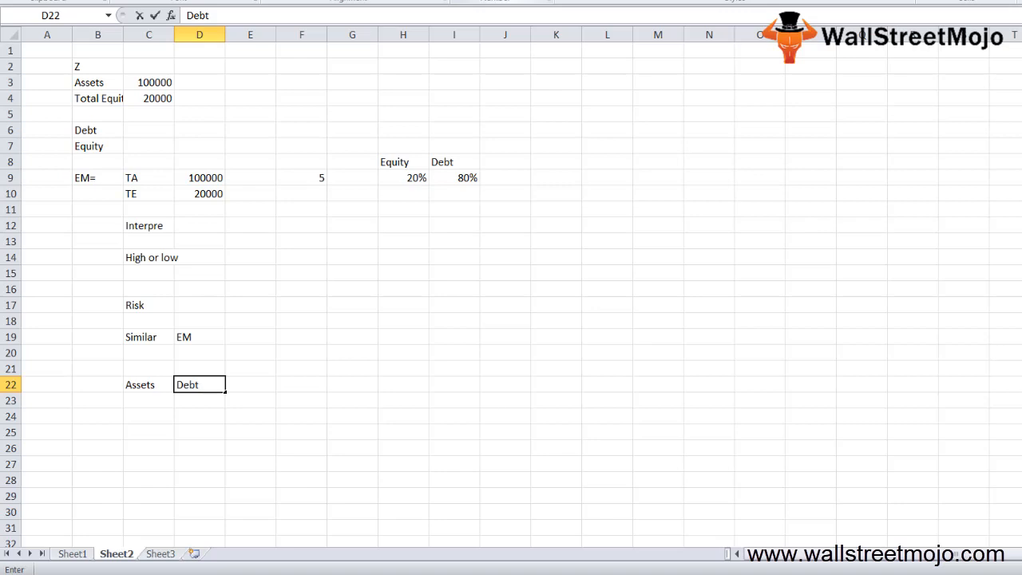
key("Enter")
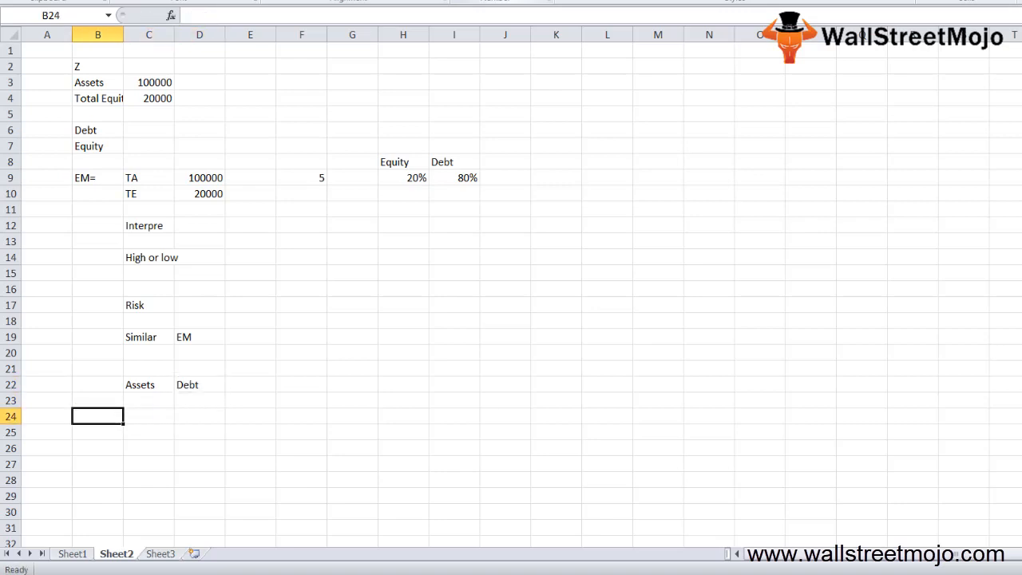
Step: Add Norm, debt, Risky and 'Financial leverage ratio in detail' lines
left_click(148, 416)
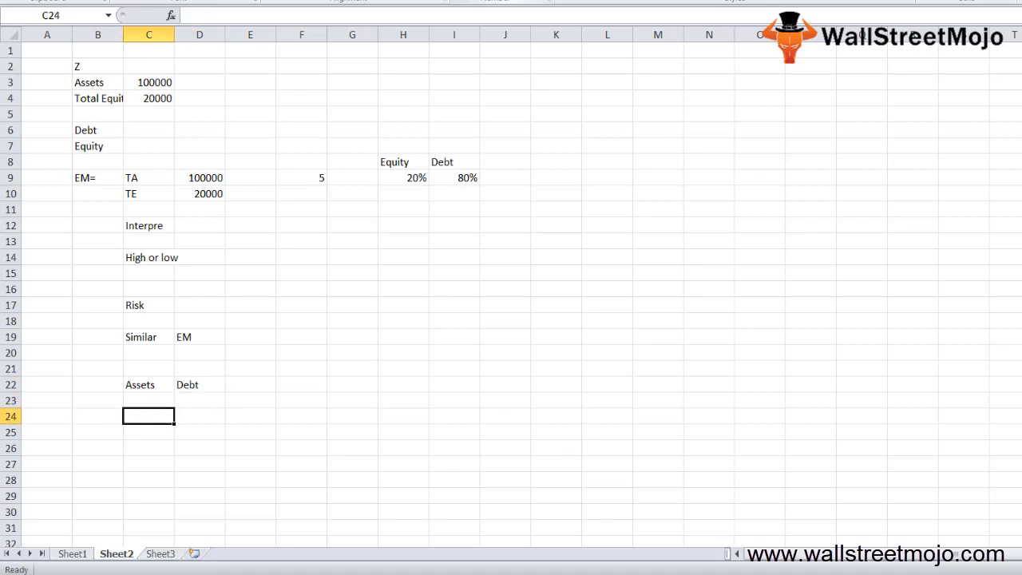
type("Norm")
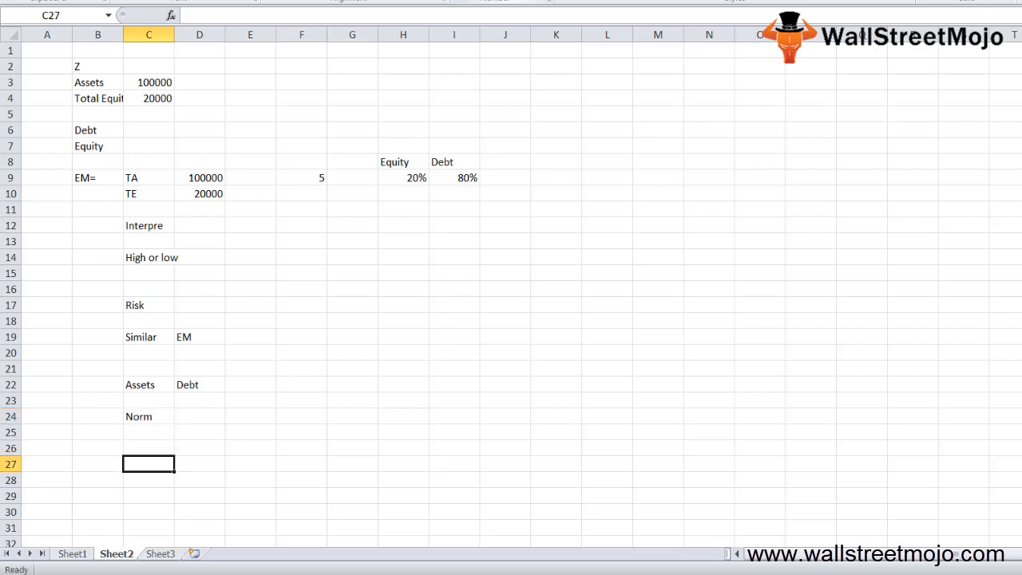
type("debt")
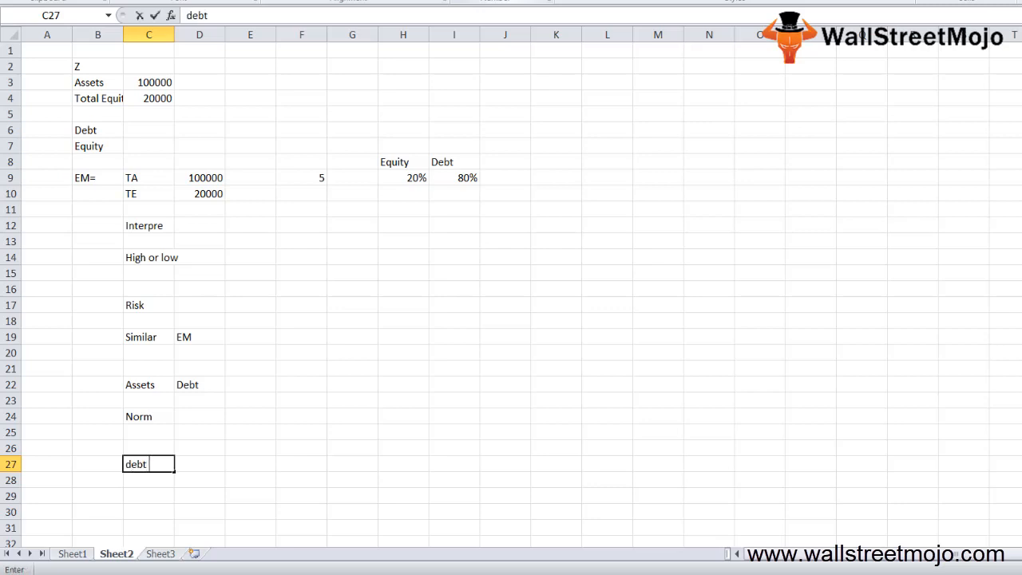
type("Risky")
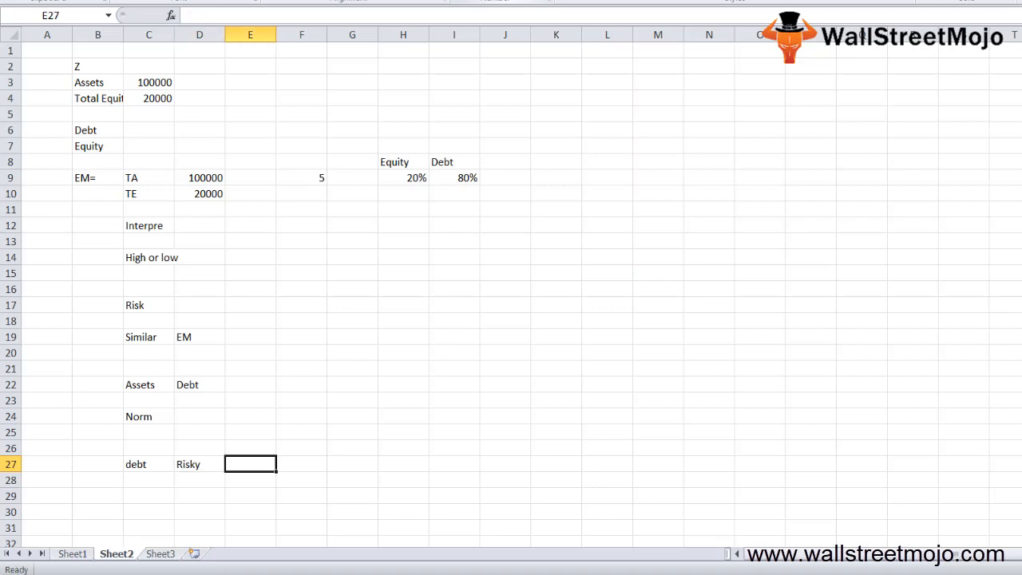
type("Financial leverage ratio")
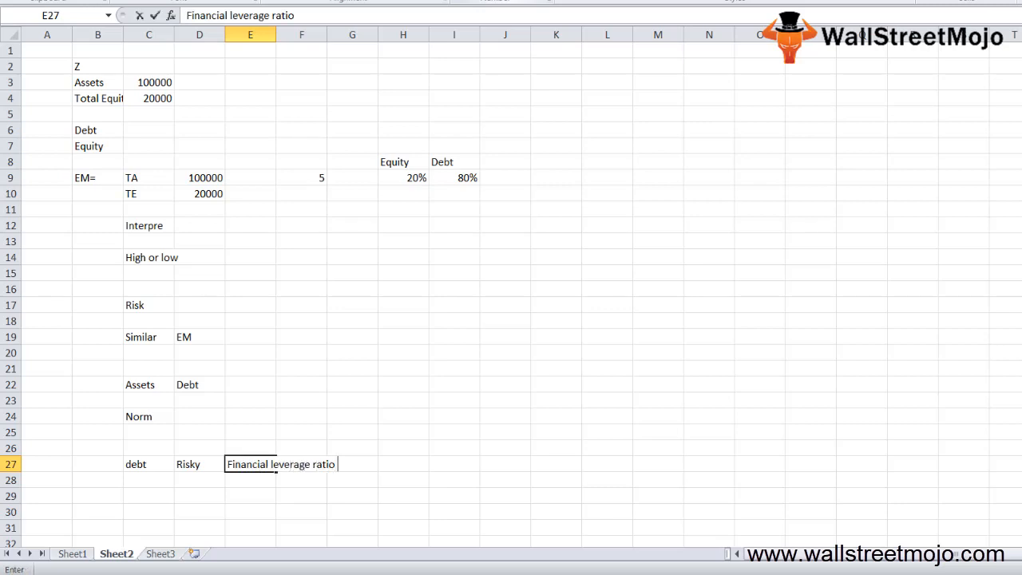
type("in detail")
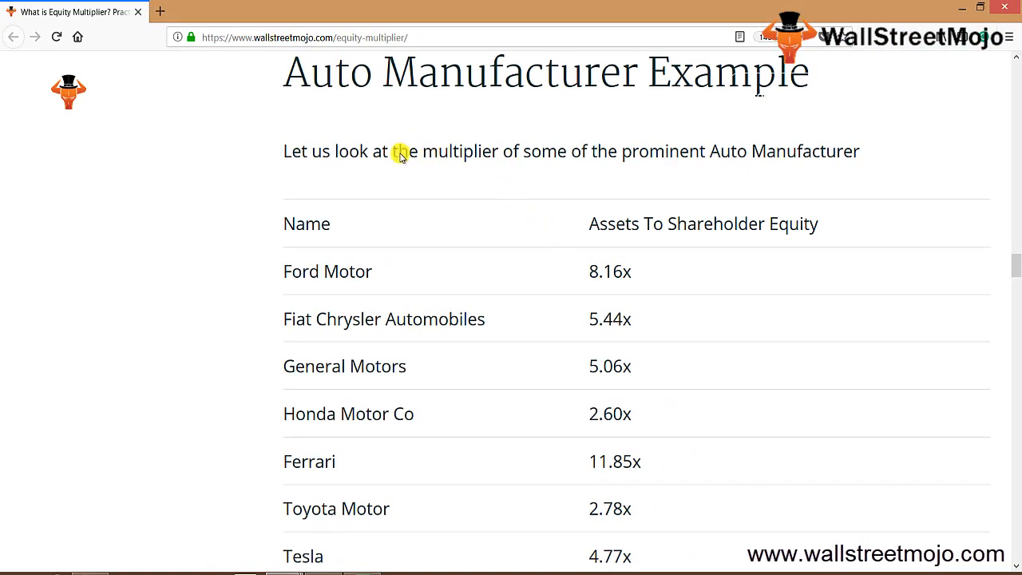
mouse_move(511, 504)
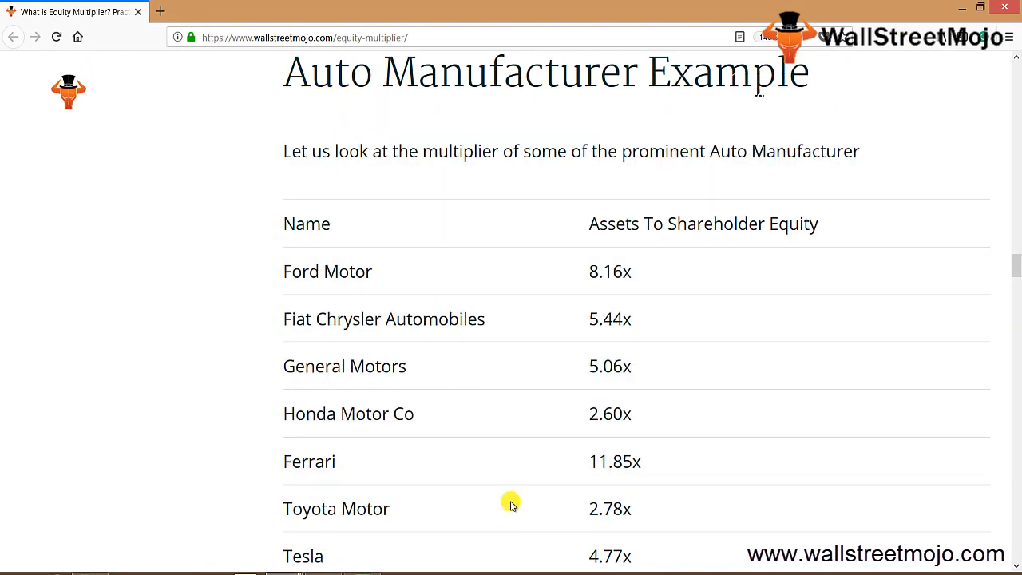
mouse_move(511, 355)
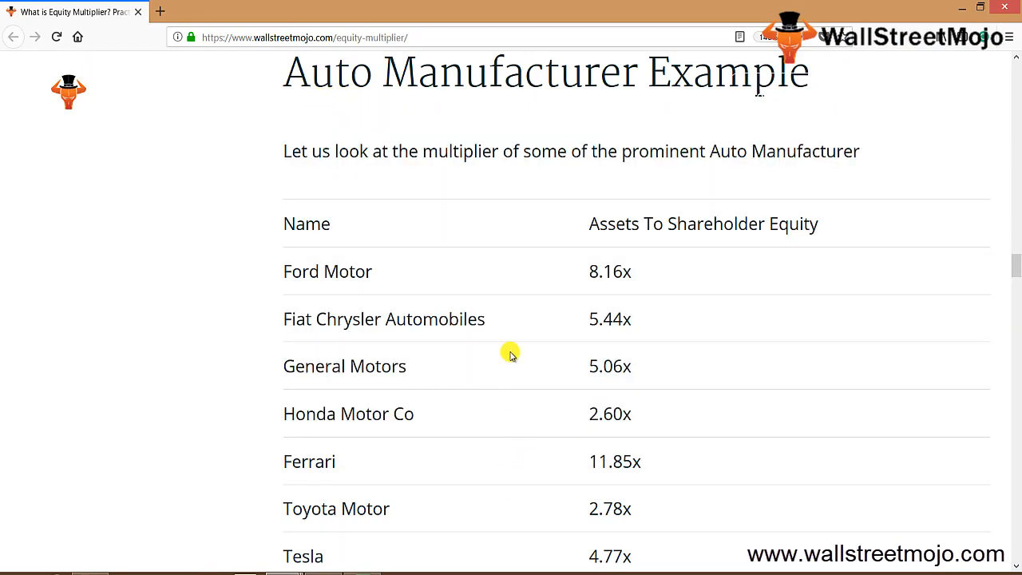
mouse_move(355, 201)
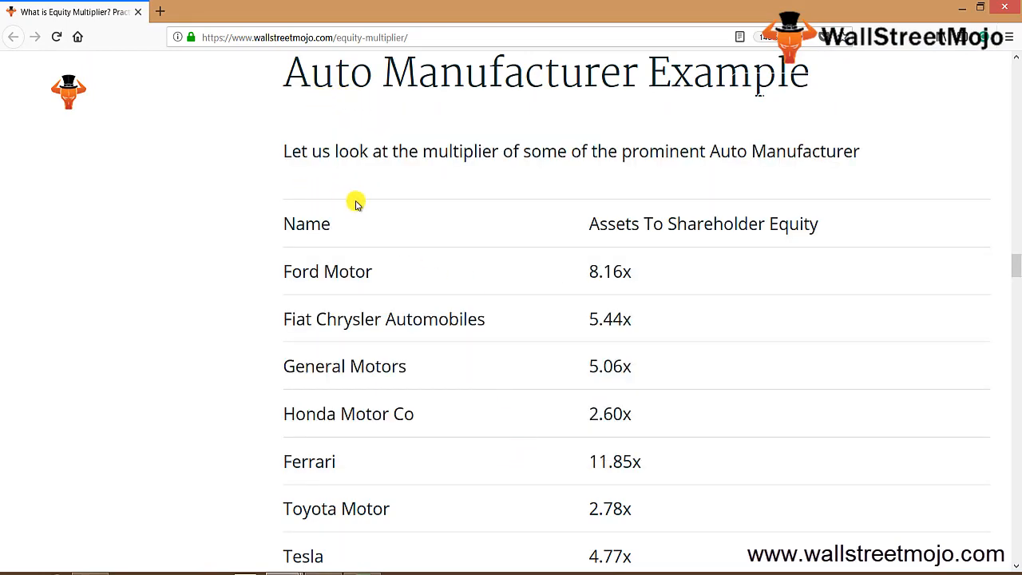
mouse_move(631, 157)
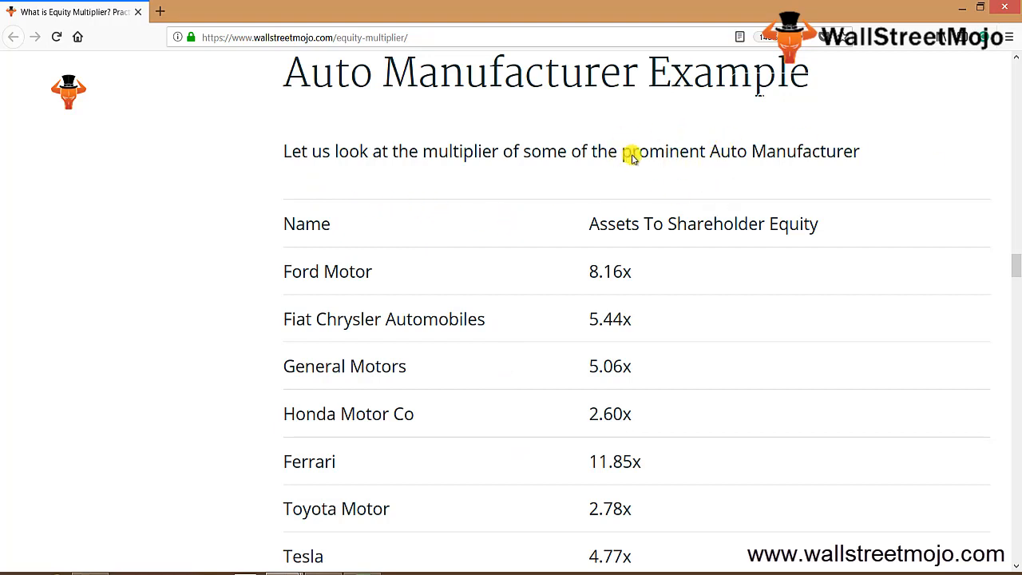
mouse_move(352, 281)
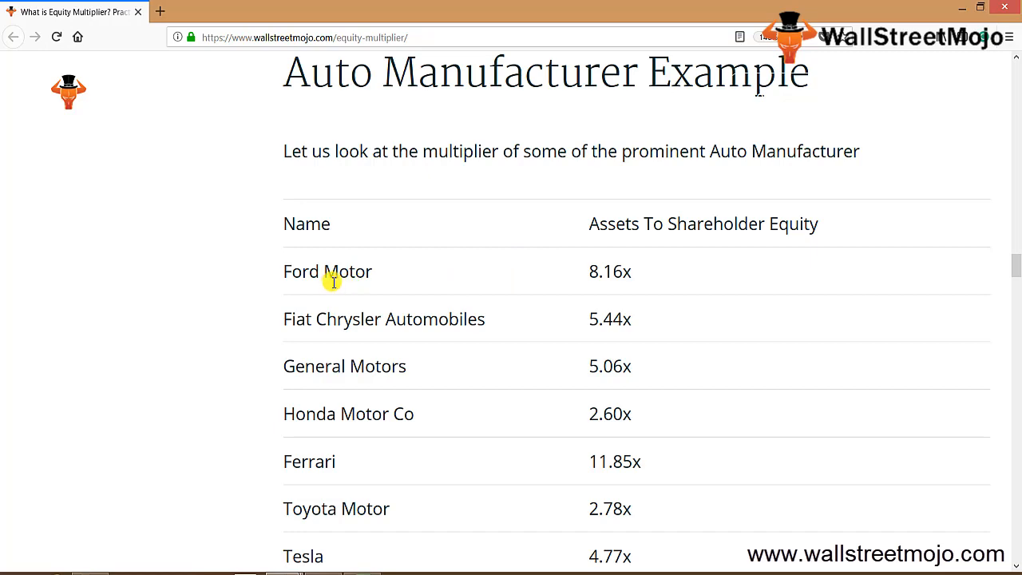
mouse_move(324, 355)
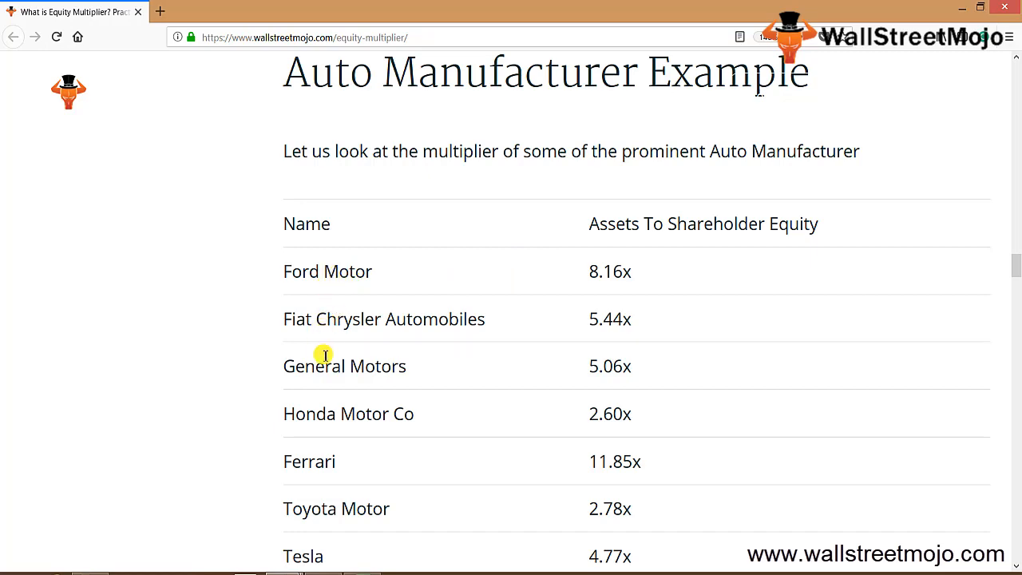
Step: Scroll to the Auto Manufacturer table and highlight Ferrari's 11.85x multiple
scroll("down", 3)
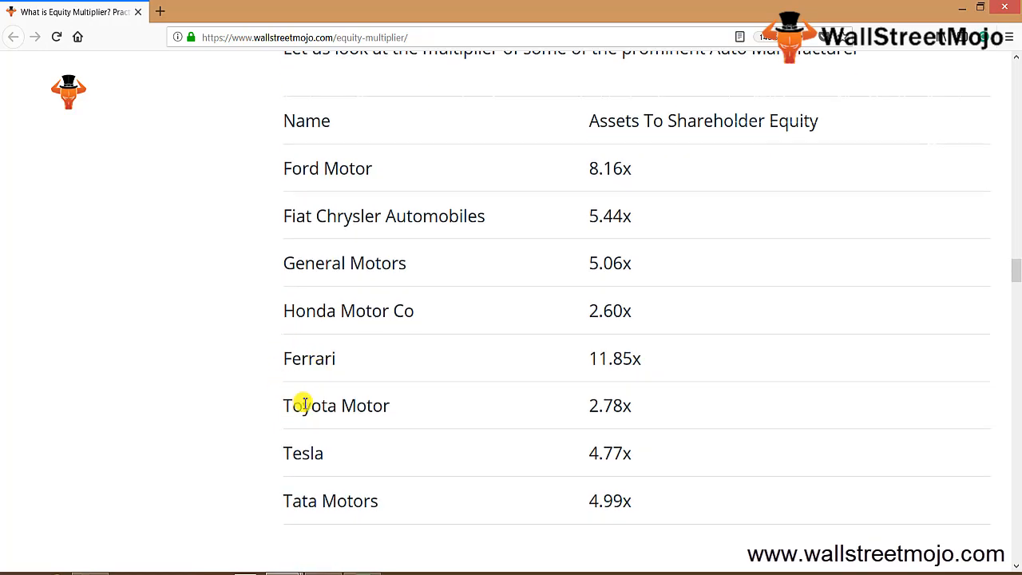
mouse_move(333, 476)
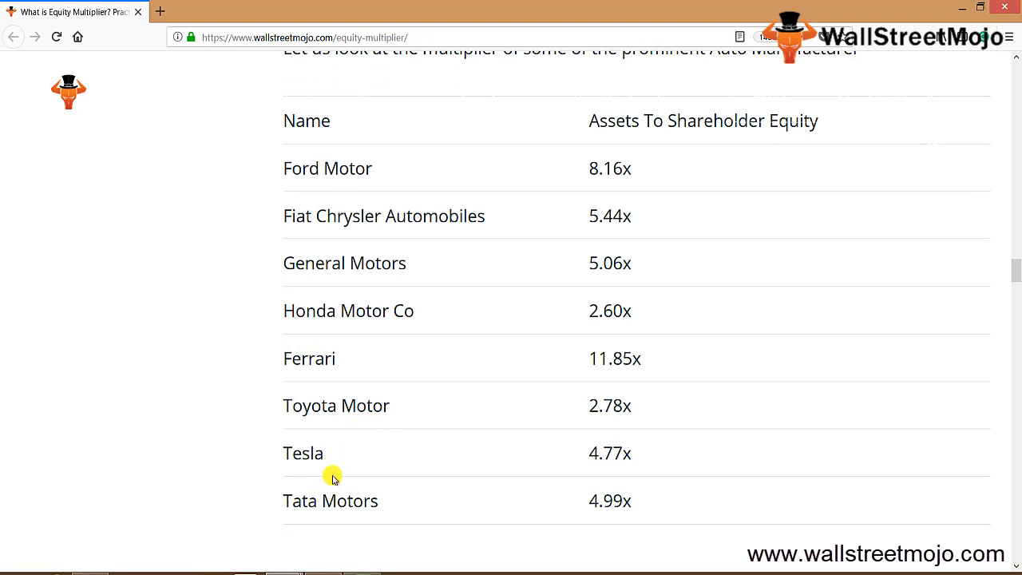
double_click(303, 454)
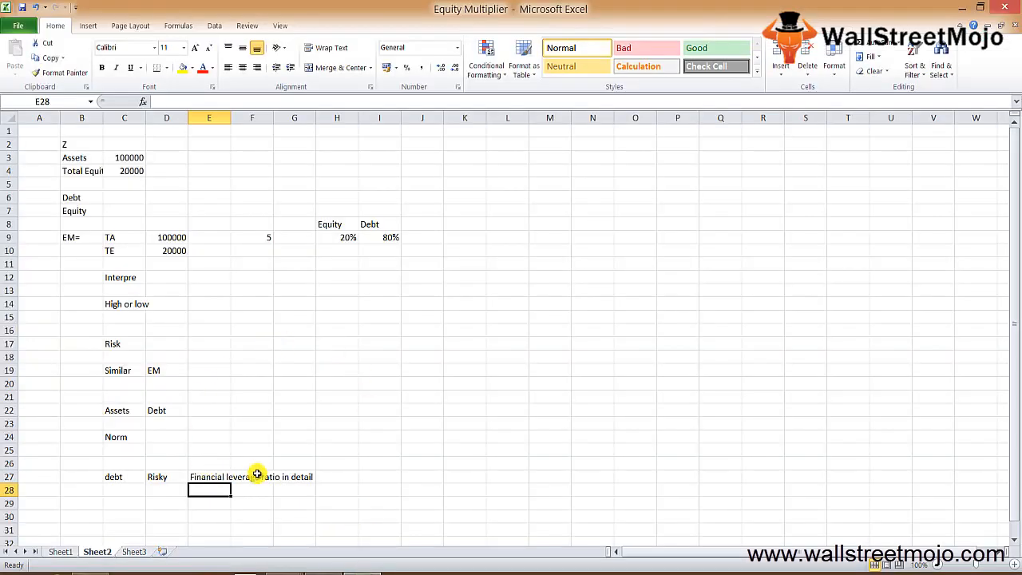
Step: Glance at the Ratio/FL headings on the first Excel sheet, then return to the auto table
left_click(61, 552)
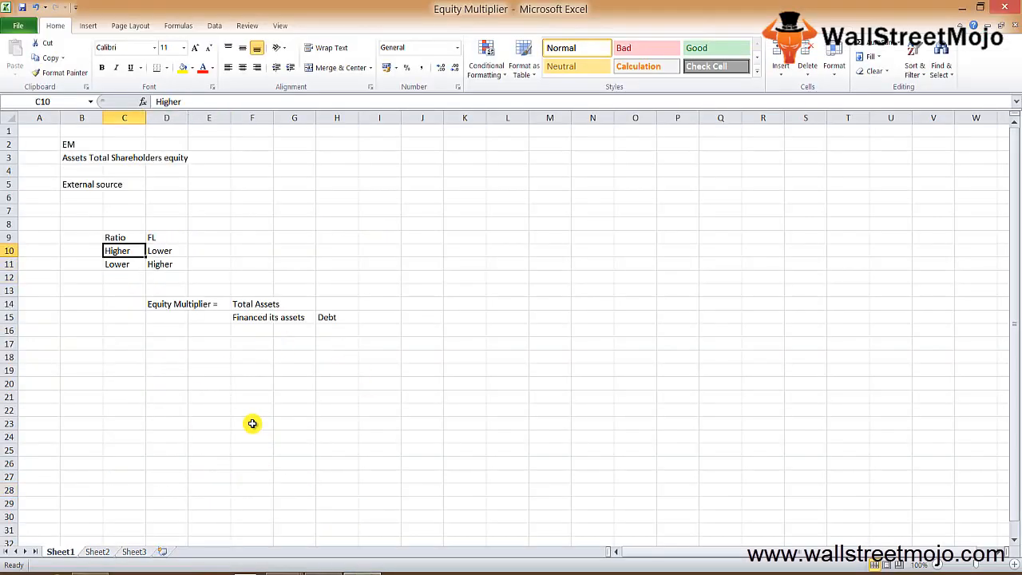
left_click(115, 237)
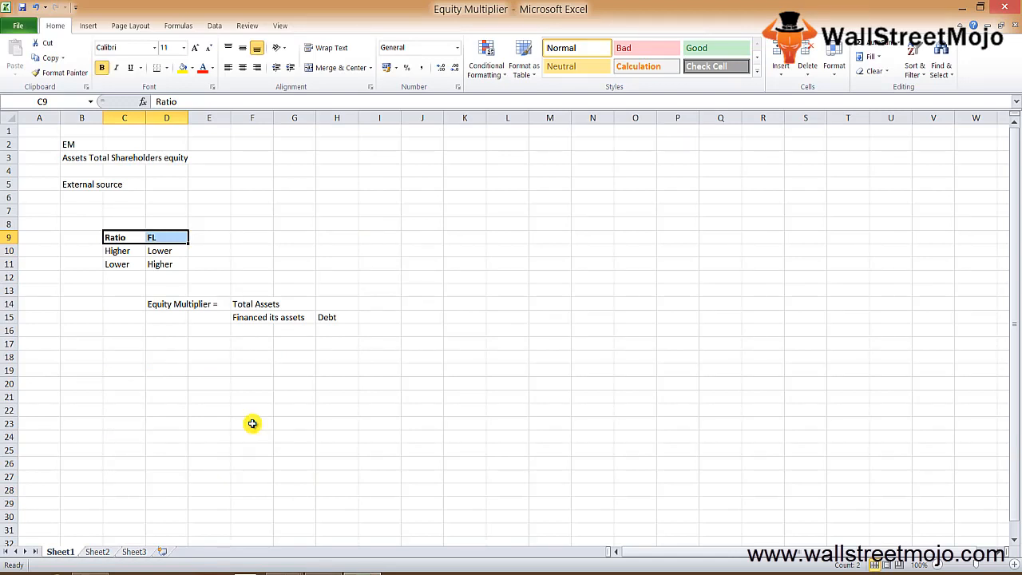
left_click(125, 250)
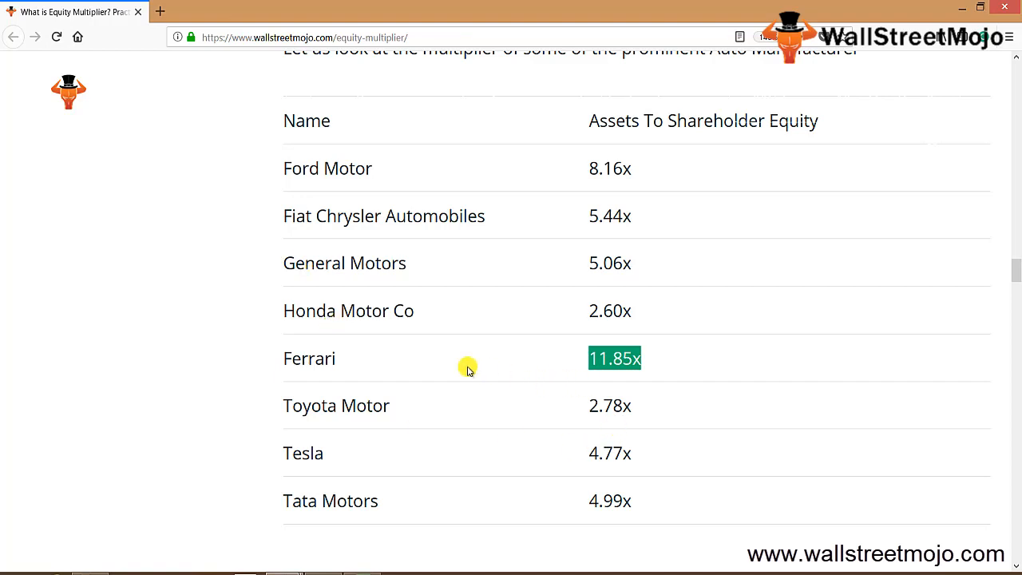
mouse_move(425, 326)
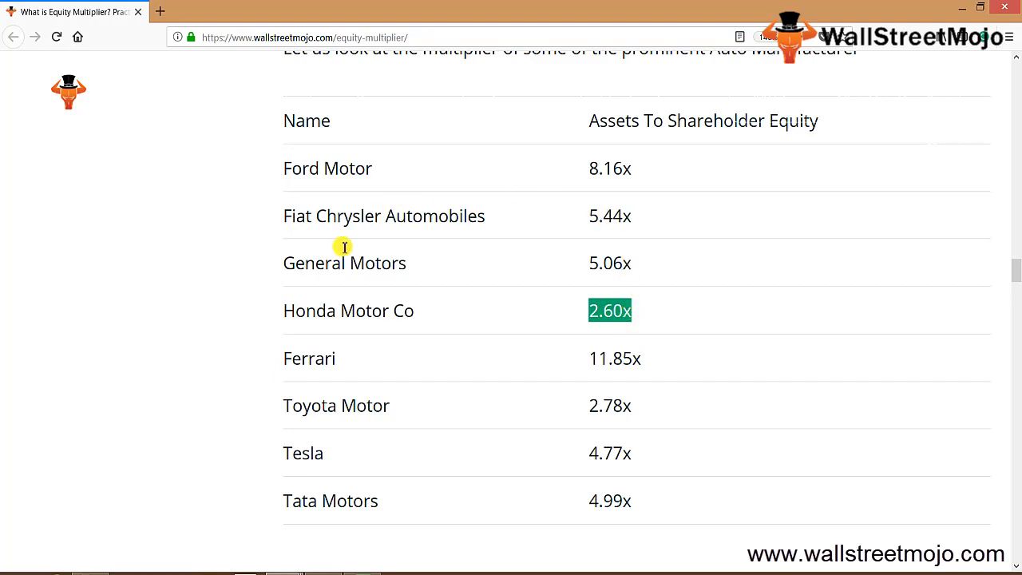
mouse_move(437, 343)
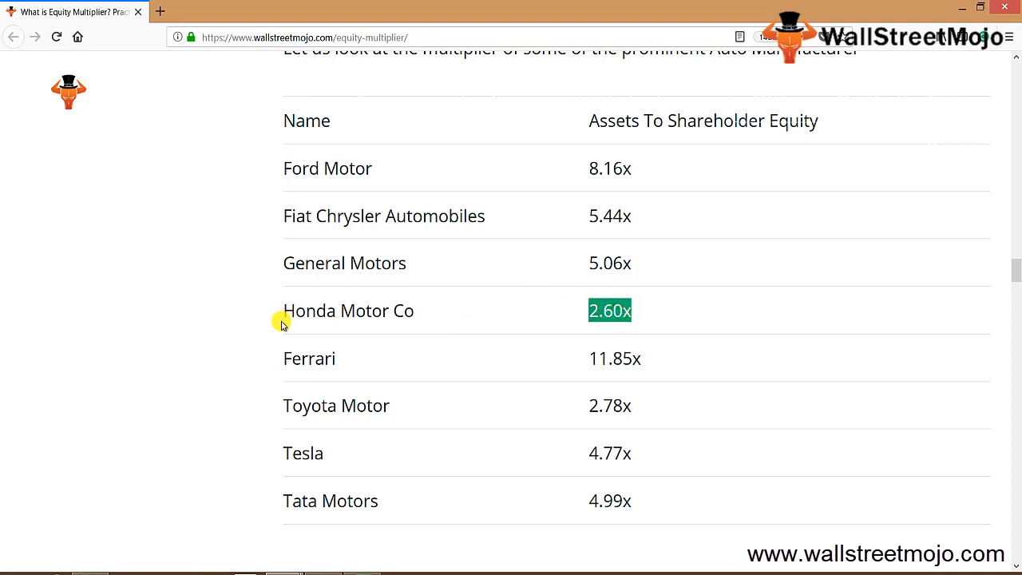
mouse_move(266, 393)
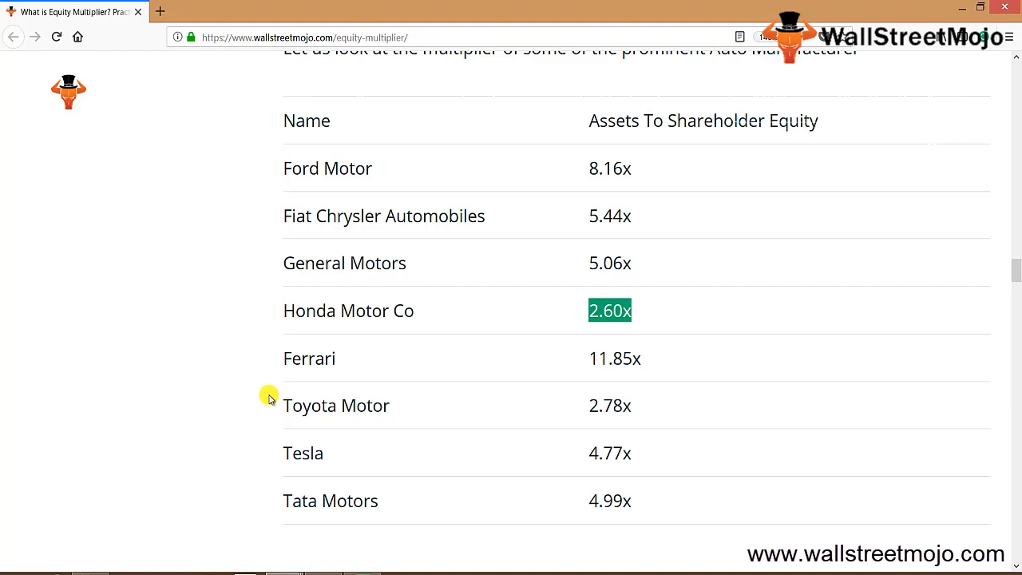
mouse_move(574, 179)
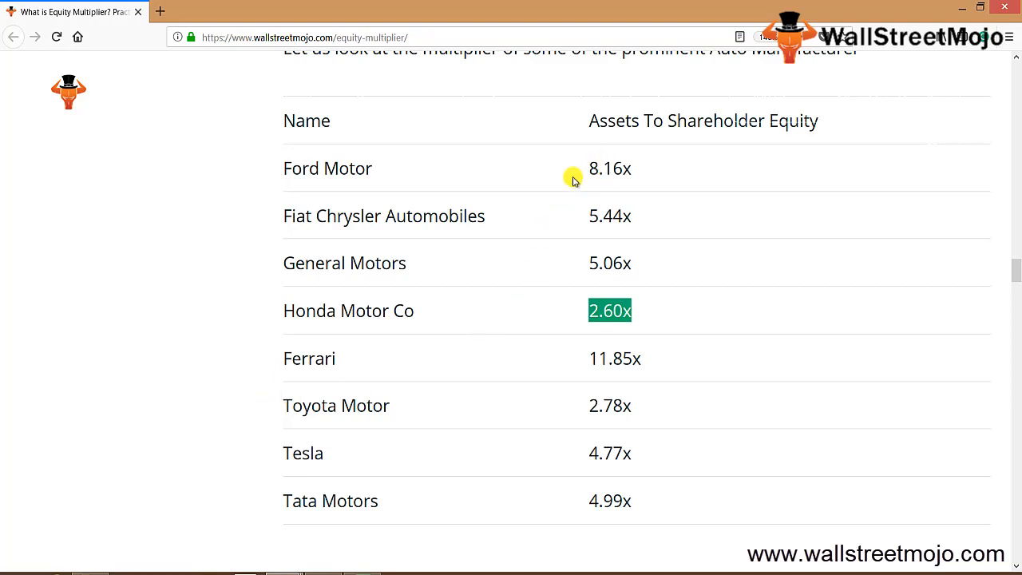
mouse_move(591, 266)
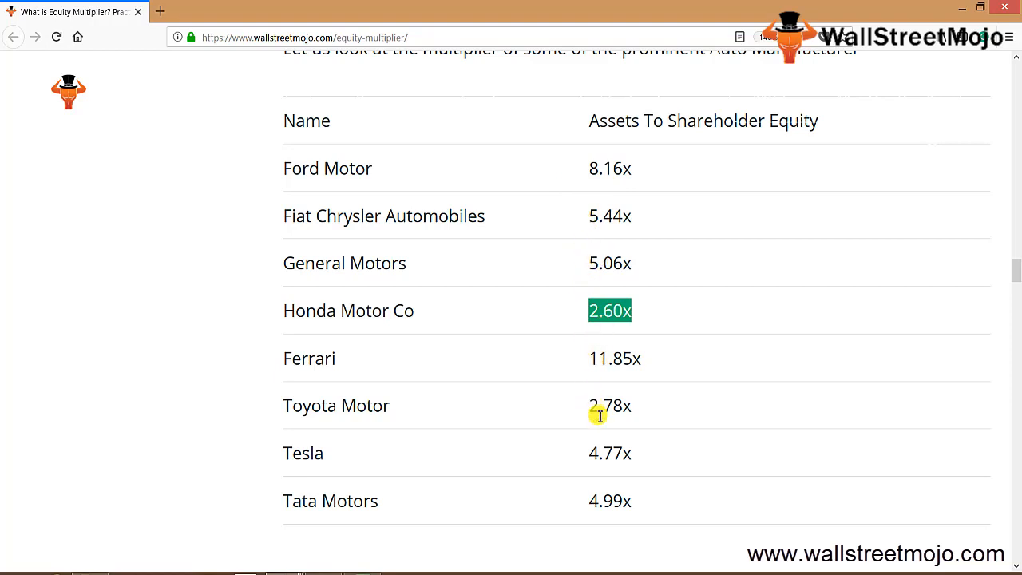
mouse_move(429, 457)
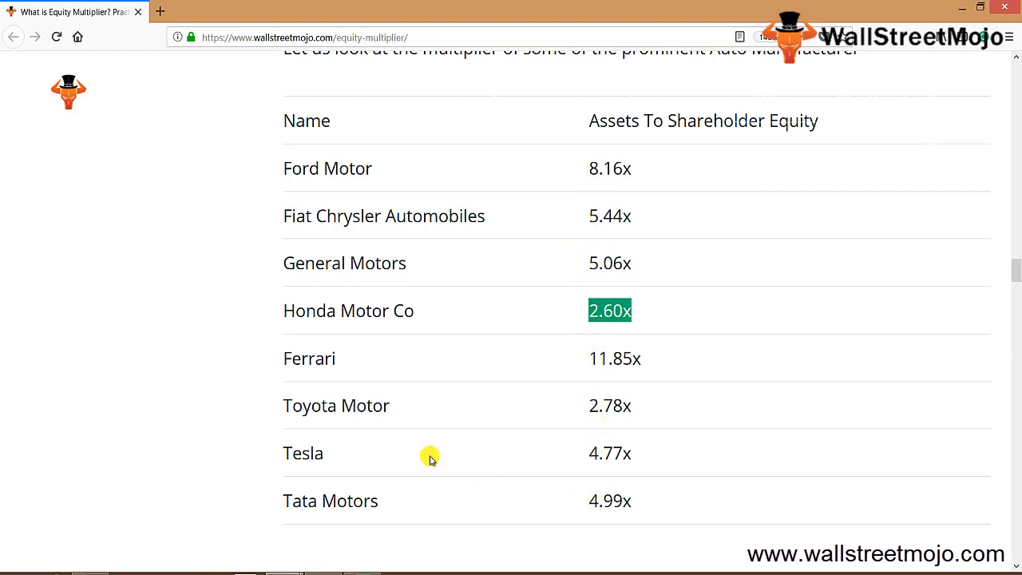
scroll("down", 3)
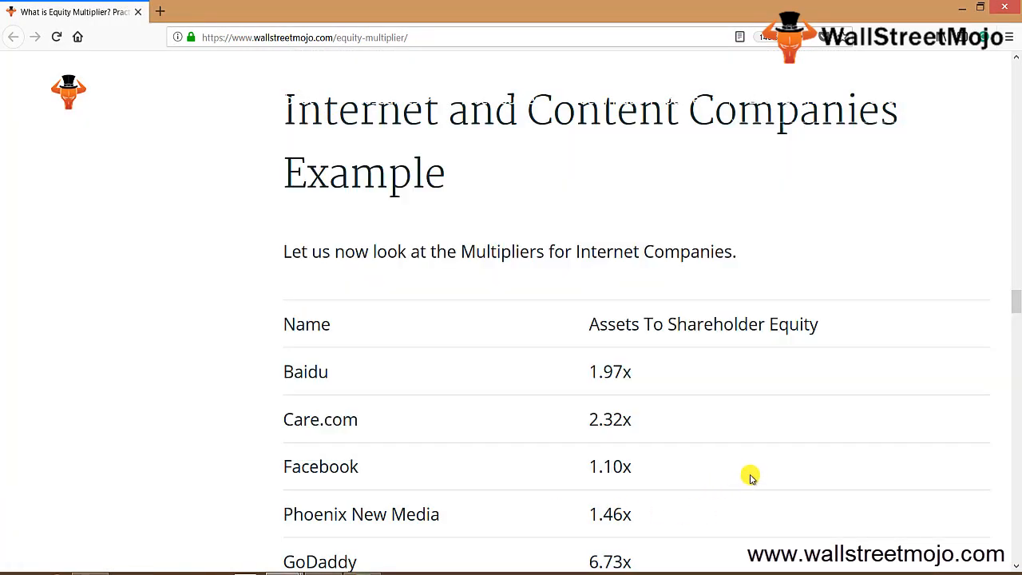
mouse_move(415, 287)
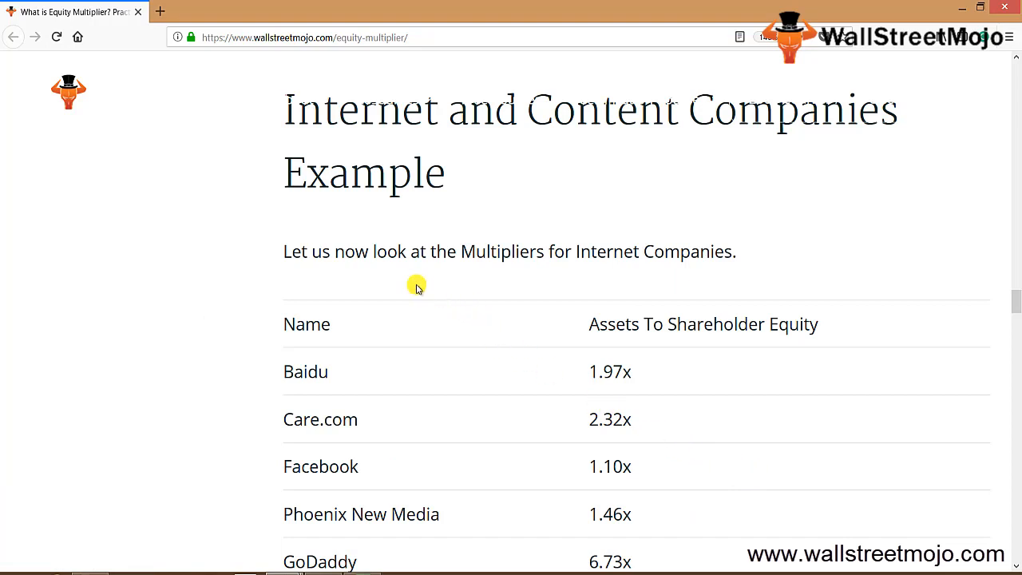
mouse_move(536, 337)
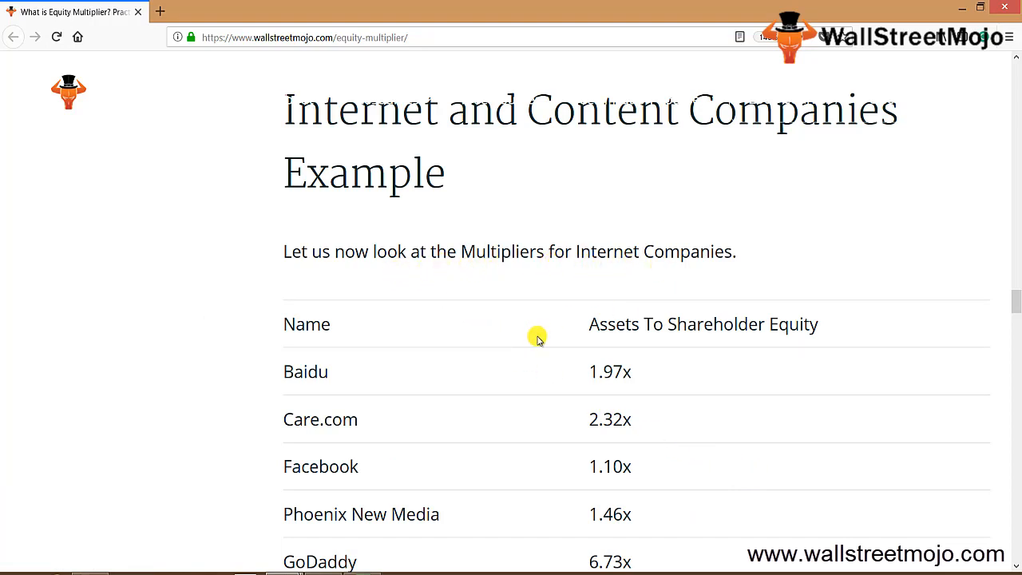
Step: Scroll through the internet companies table down to Groupon, JD.com, Twitter and Yelp
scroll("down", 3)
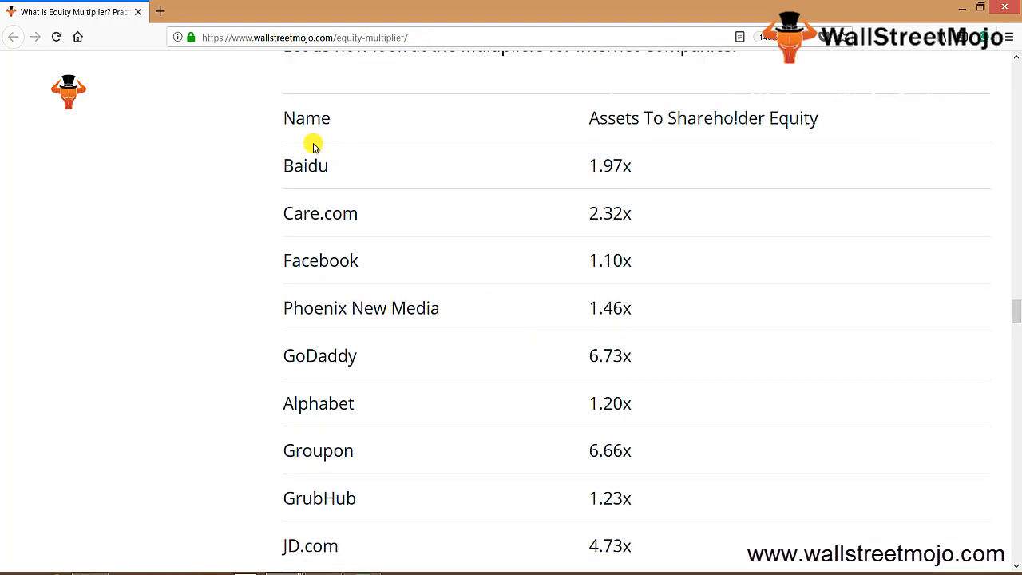
mouse_move(326, 236)
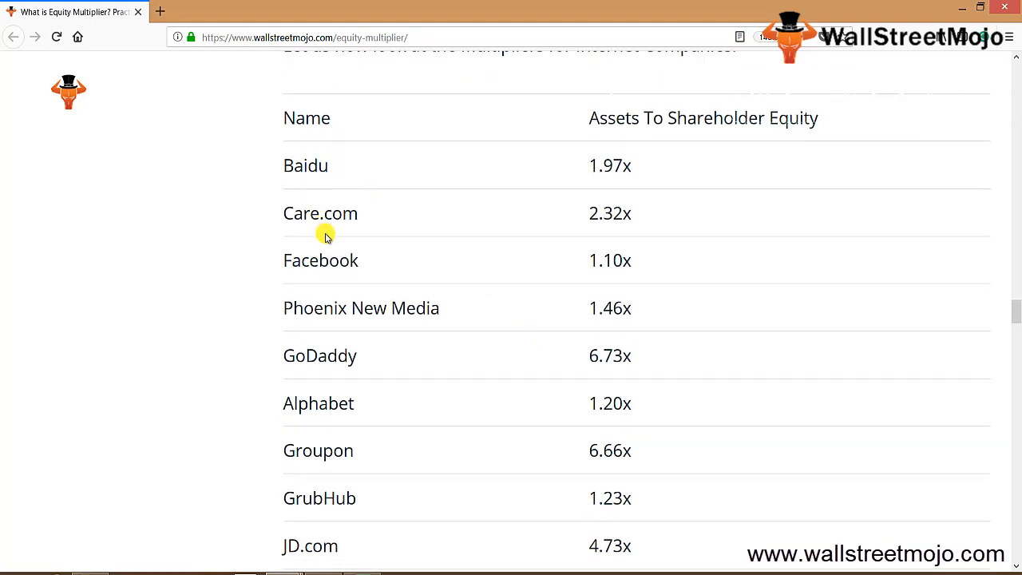
mouse_move(351, 310)
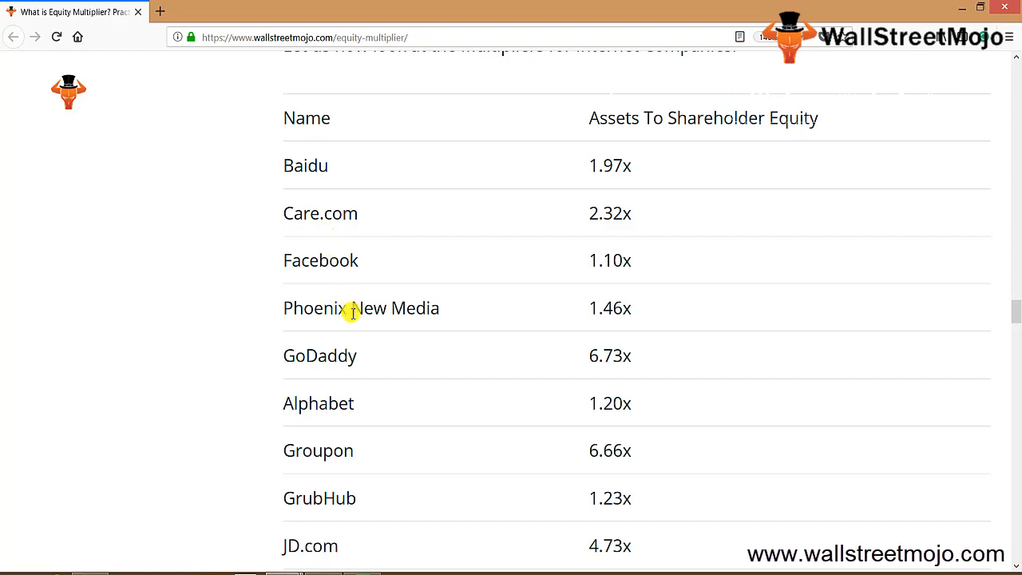
mouse_move(364, 329)
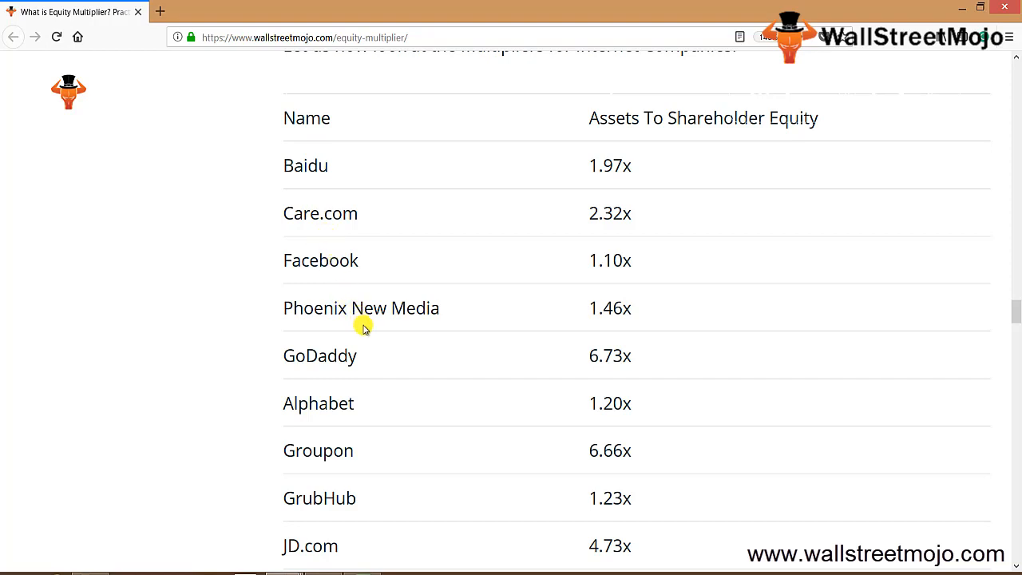
scroll("down", 3)
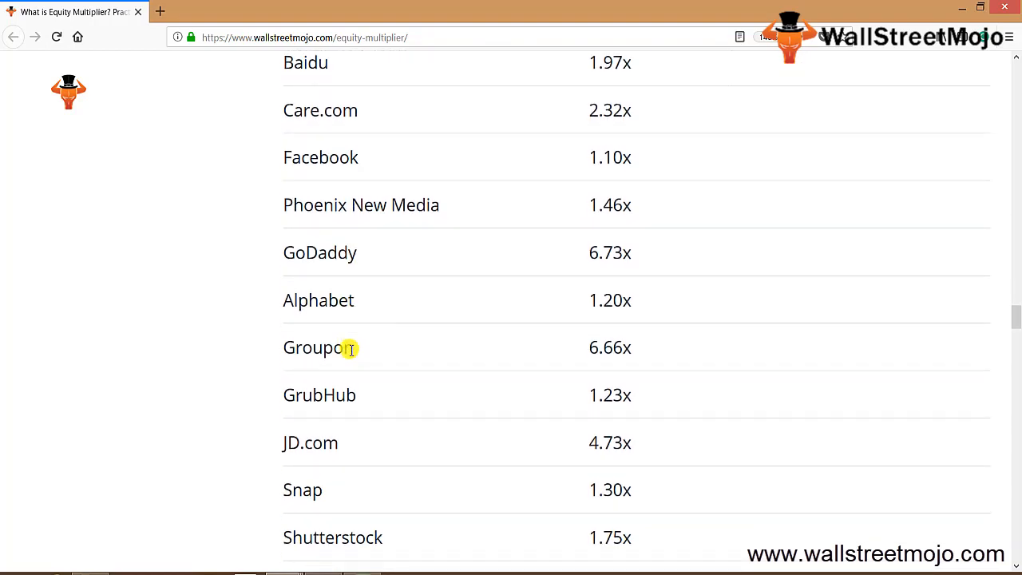
scroll("down", 3)
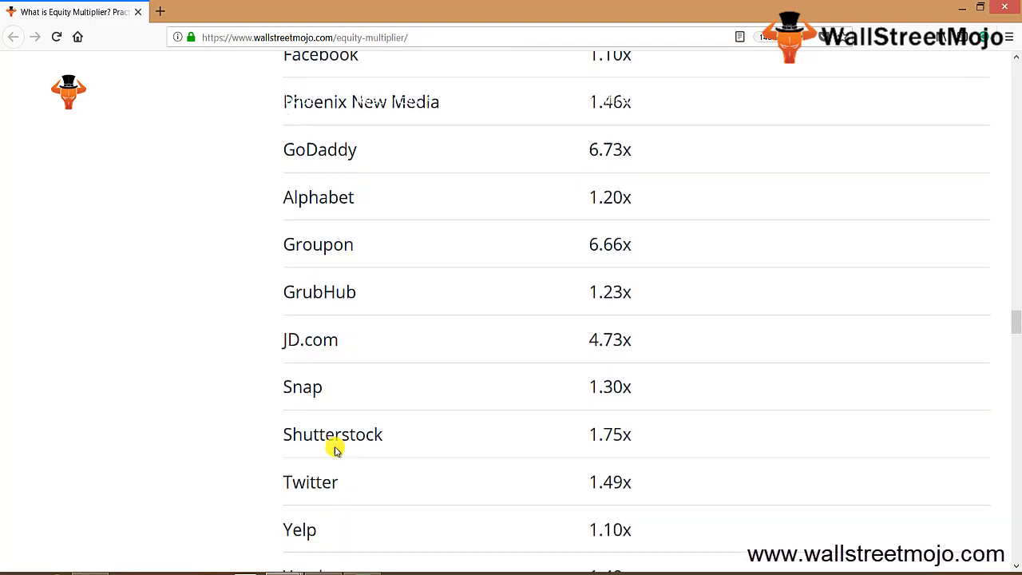
mouse_move(359, 457)
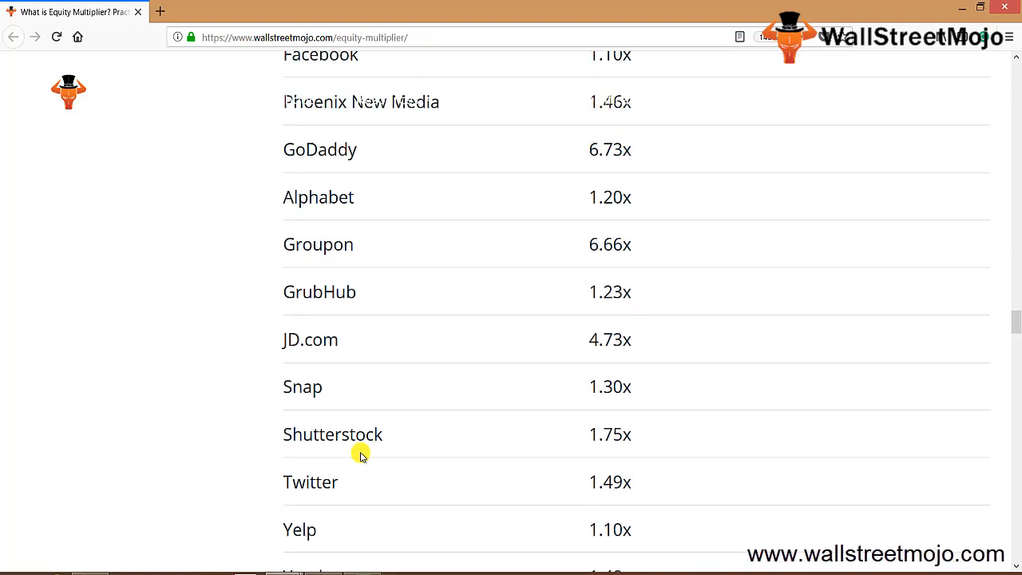
mouse_move(345, 384)
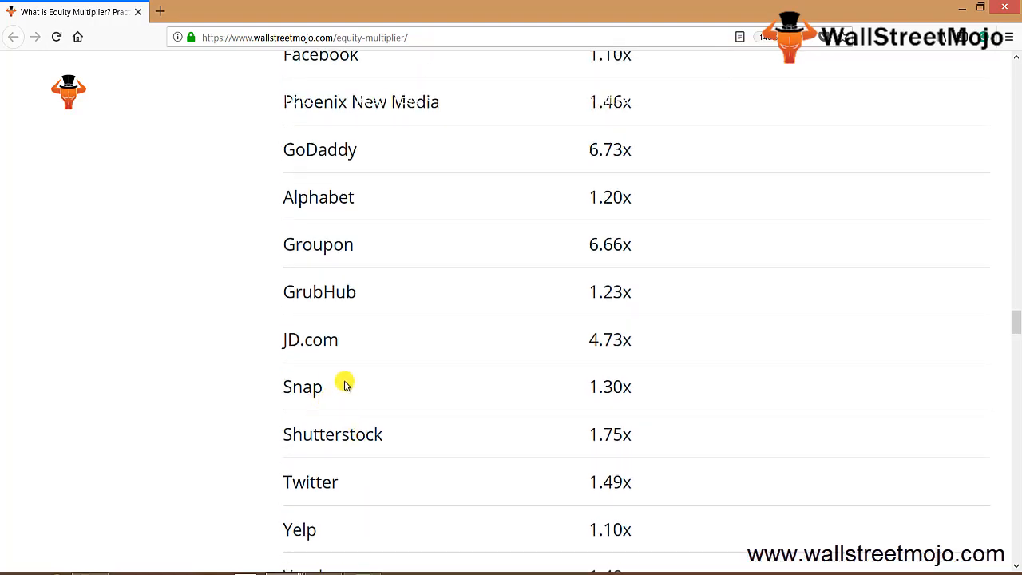
mouse_move(409, 337)
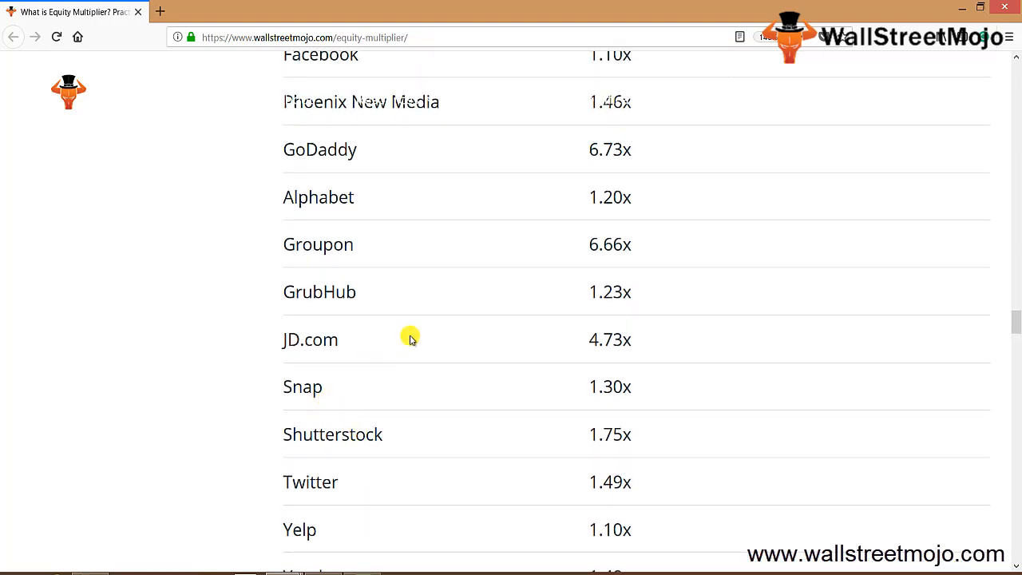
mouse_move(583, 75)
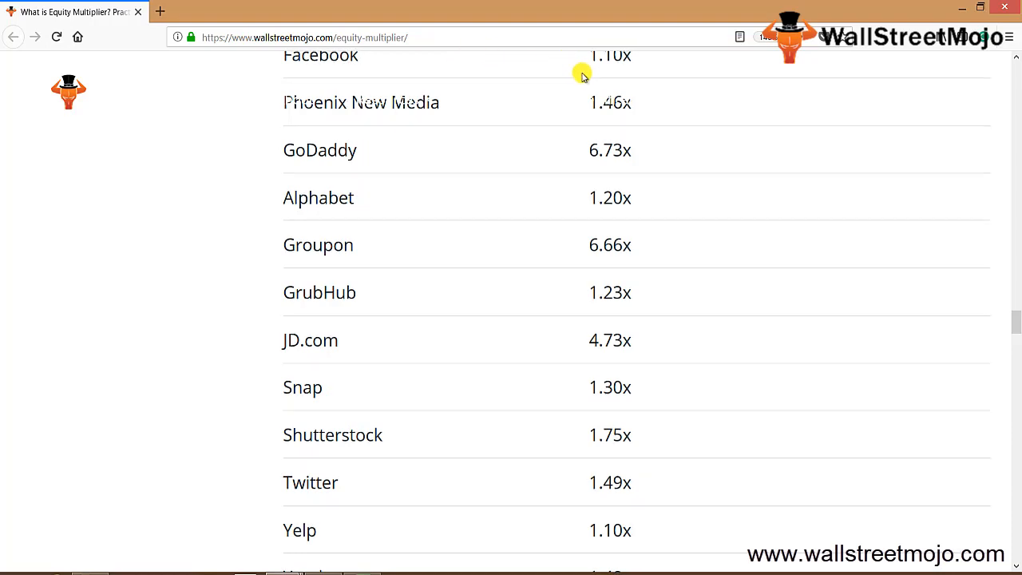
scroll("up", 3)
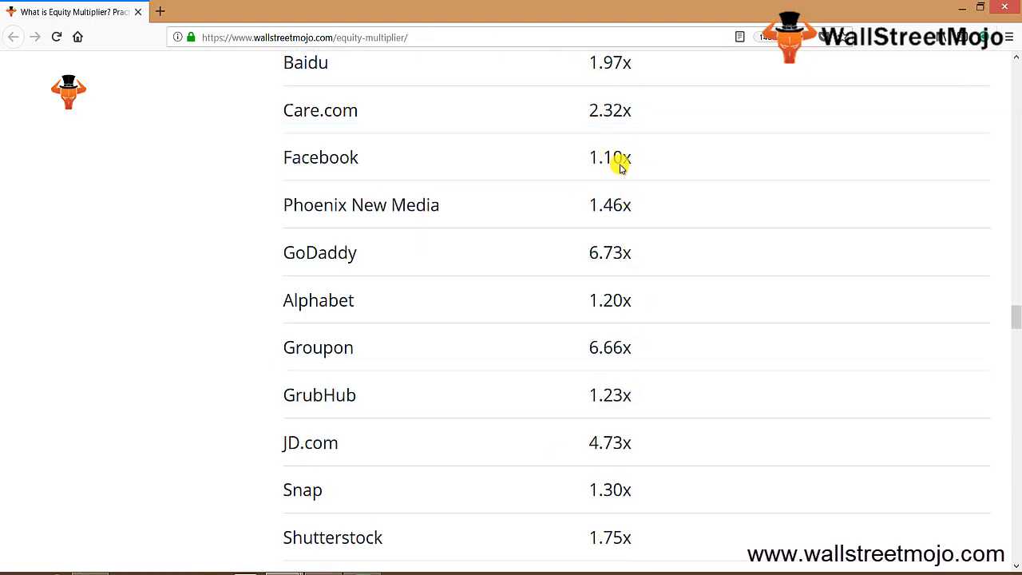
mouse_move(591, 257)
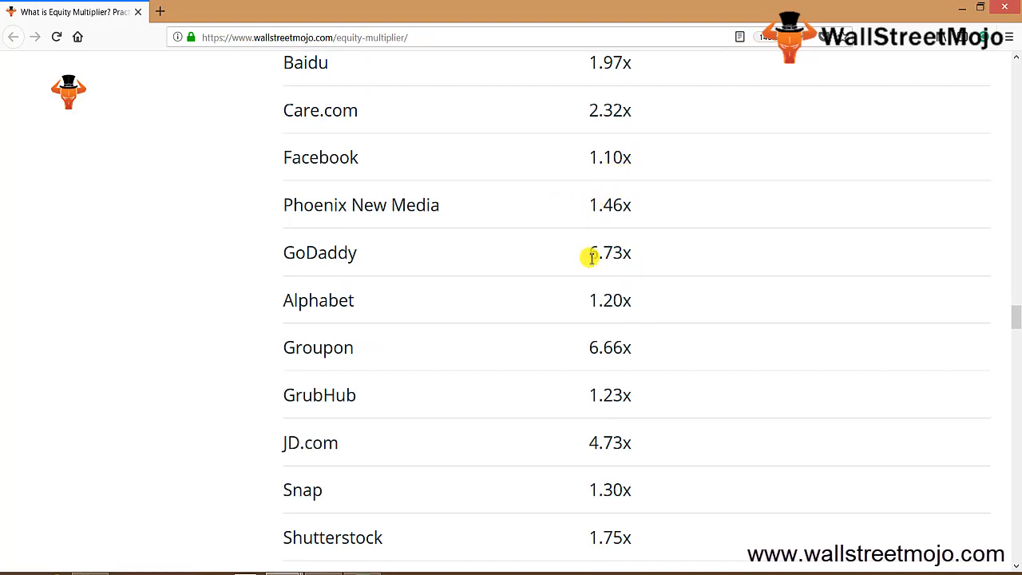
mouse_move(375, 359)
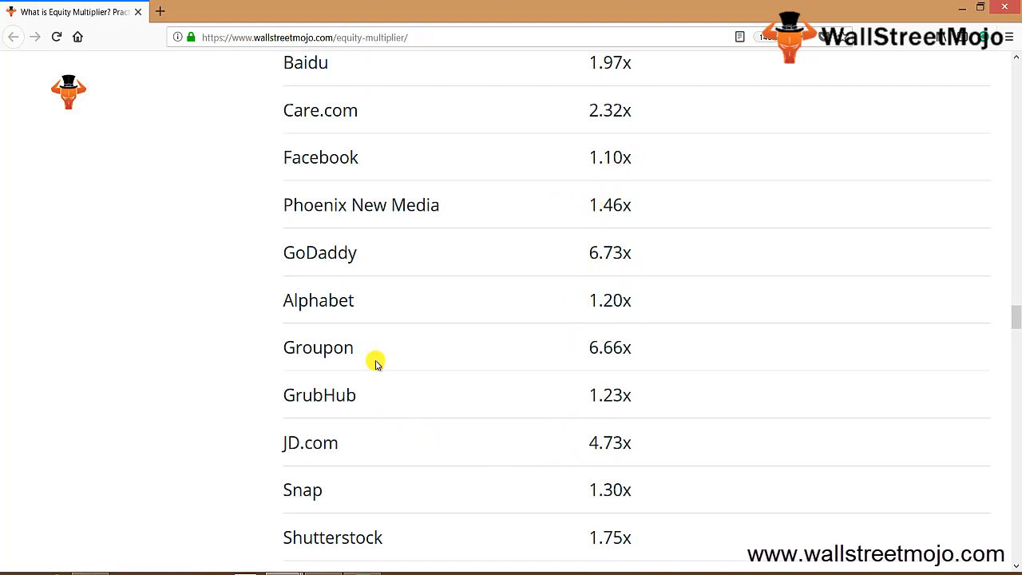
scroll("down", 3)
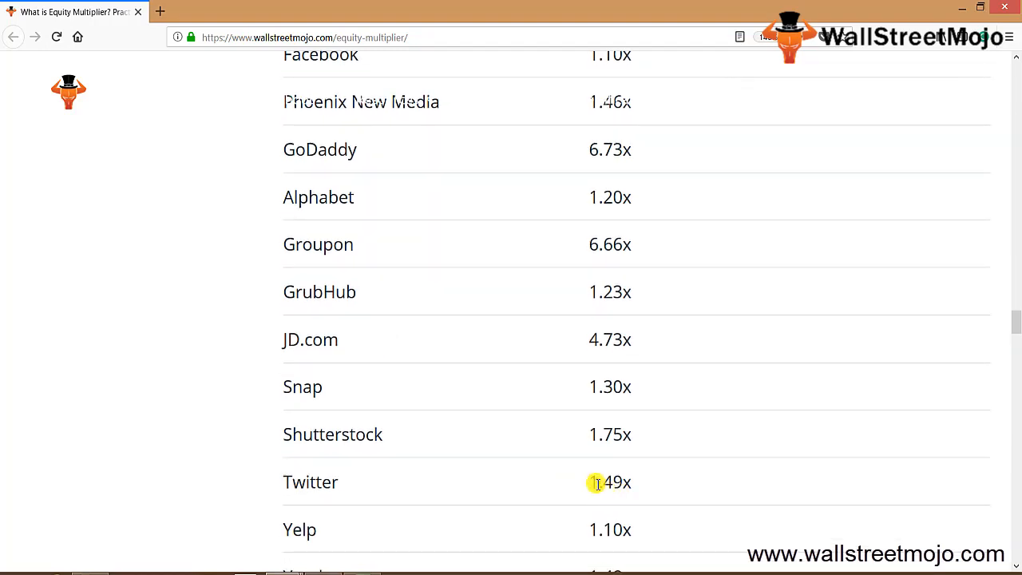
mouse_move(615, 198)
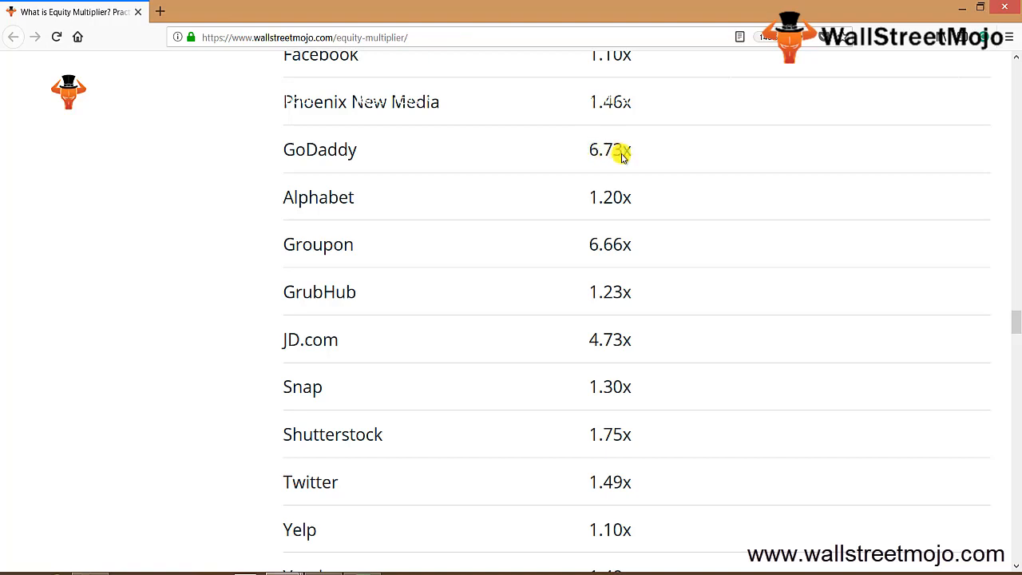
mouse_move(319, 514)
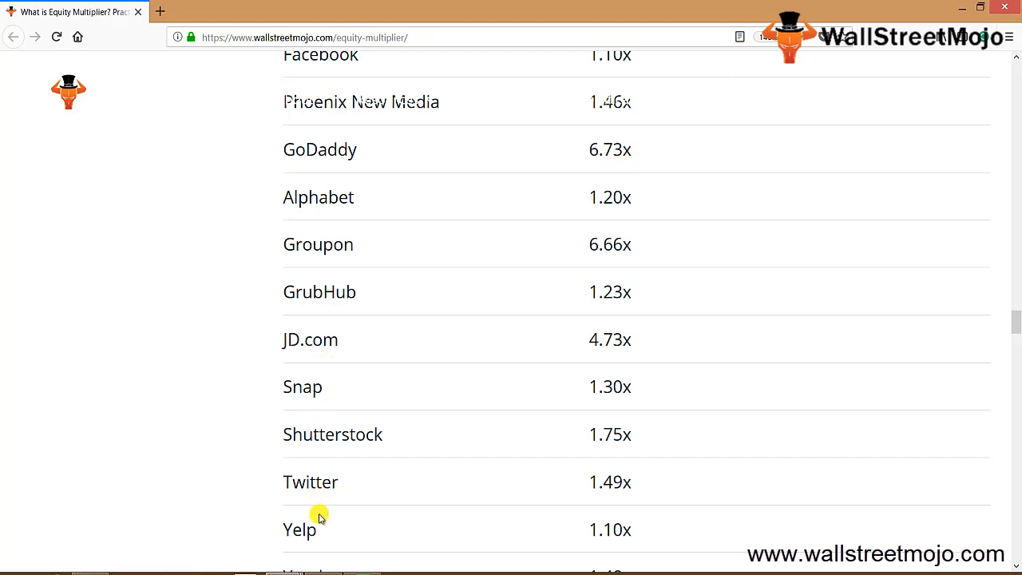
mouse_move(451, 422)
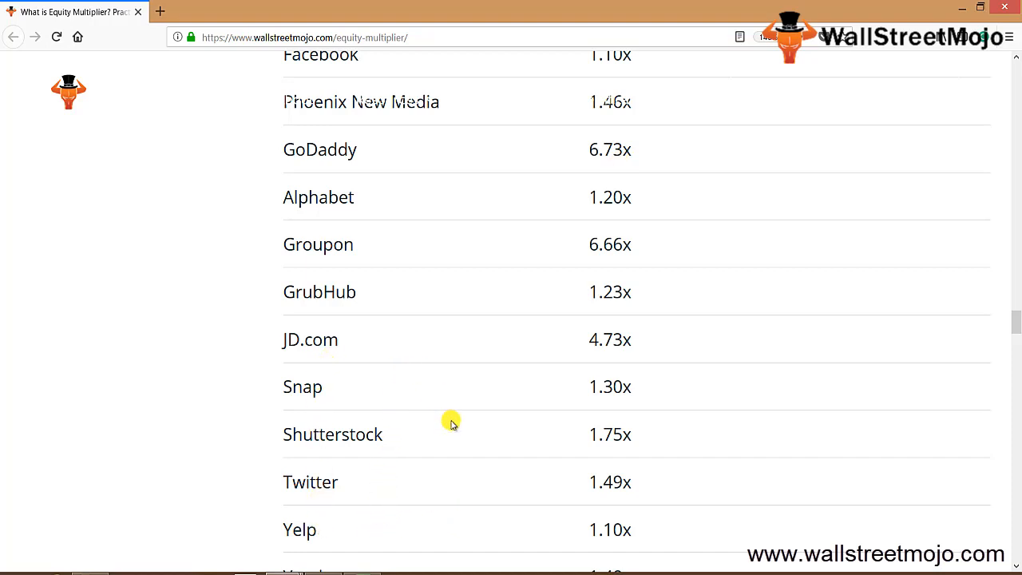
mouse_move(585, 533)
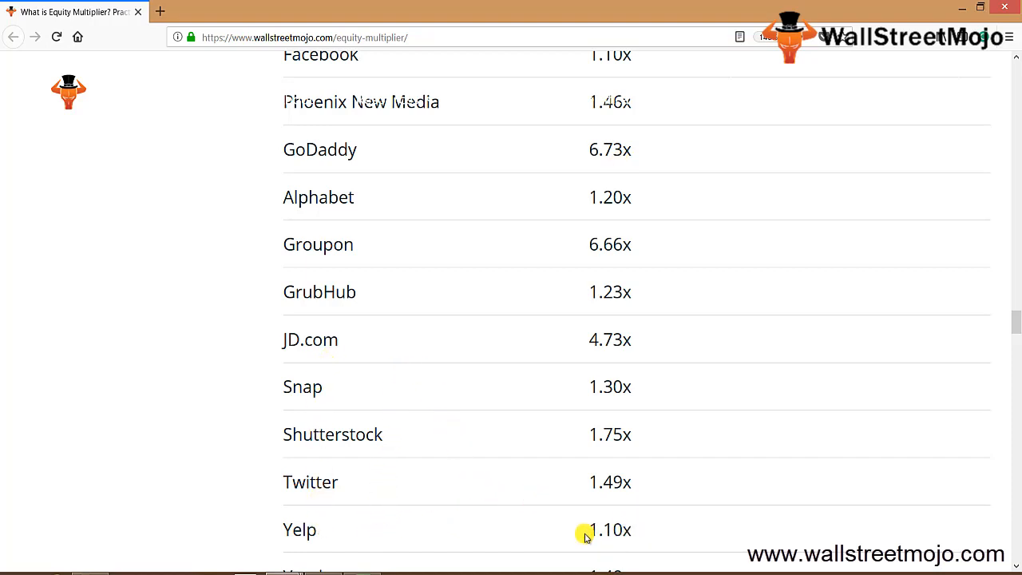
mouse_move(639, 532)
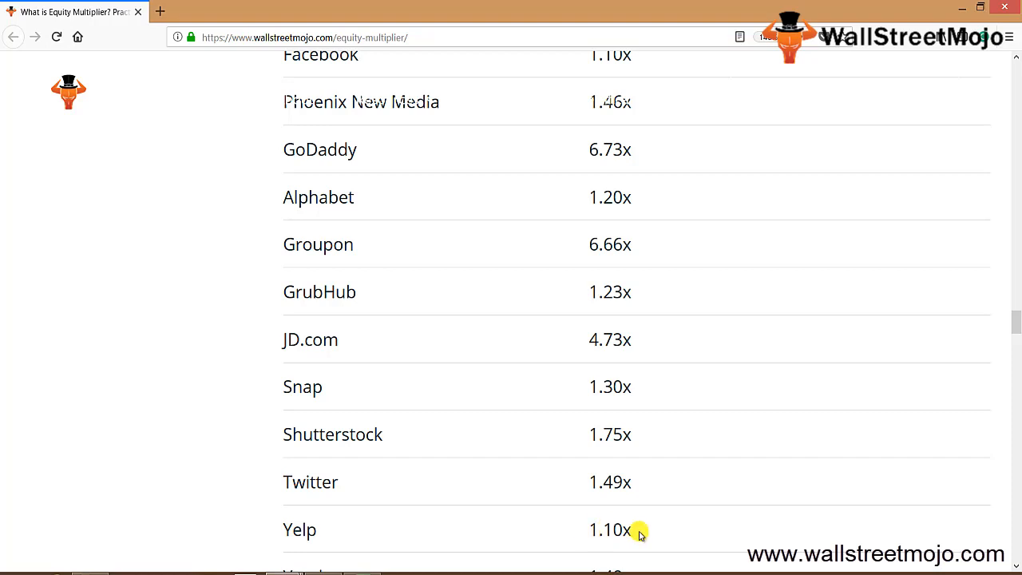
mouse_move(363, 566)
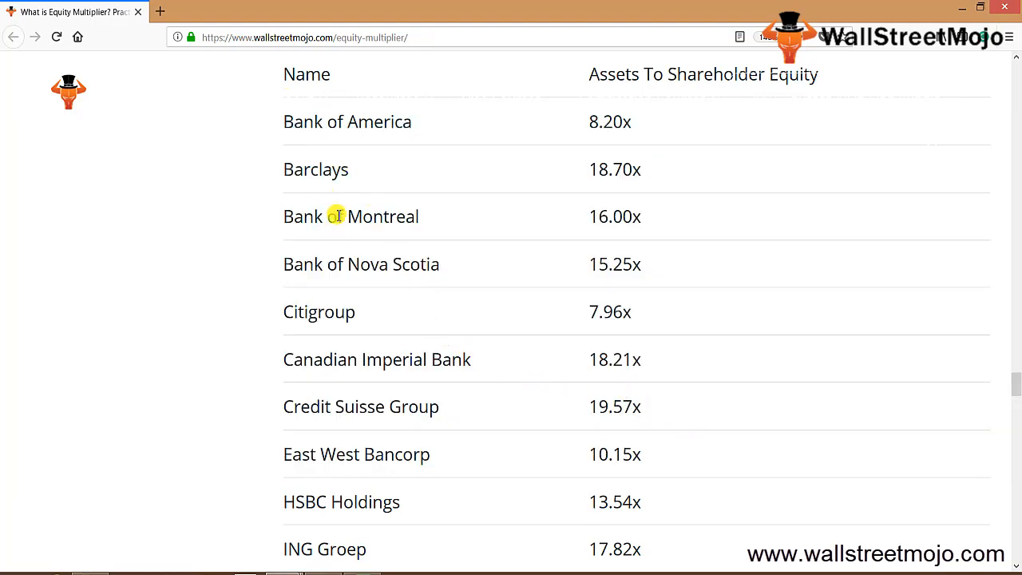
mouse_move(392, 223)
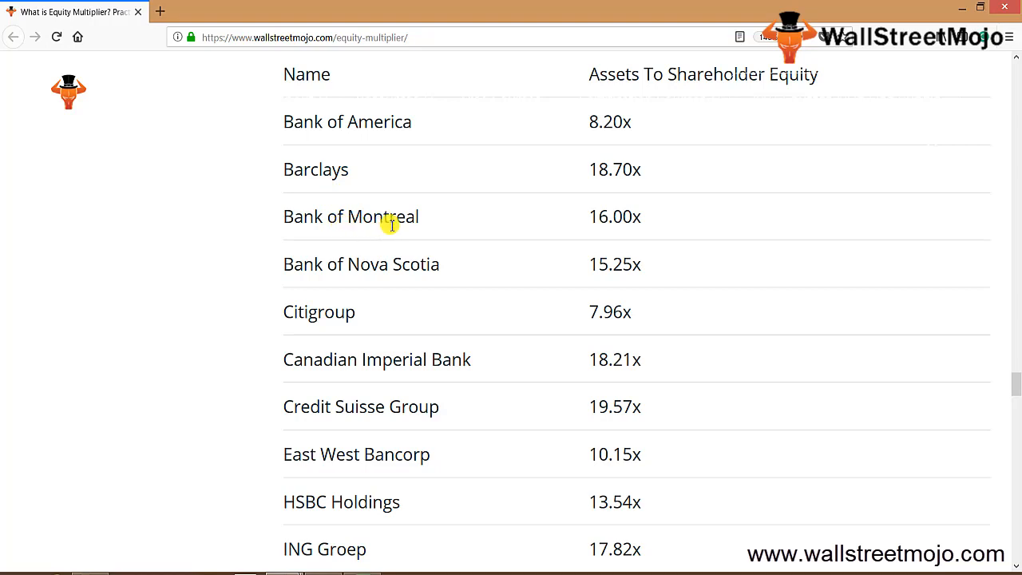
mouse_move(316, 312)
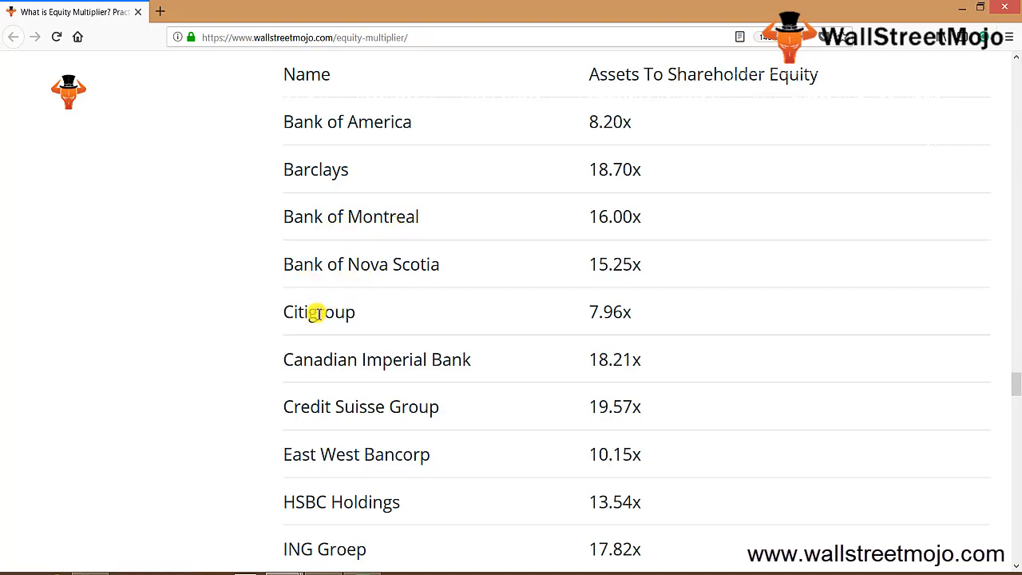
mouse_move(305, 364)
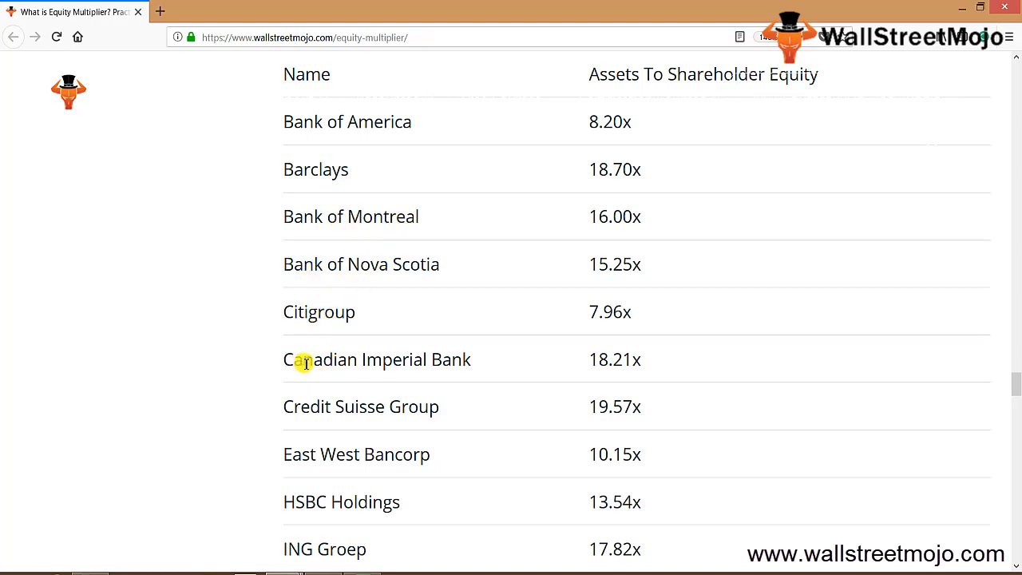
mouse_move(303, 463)
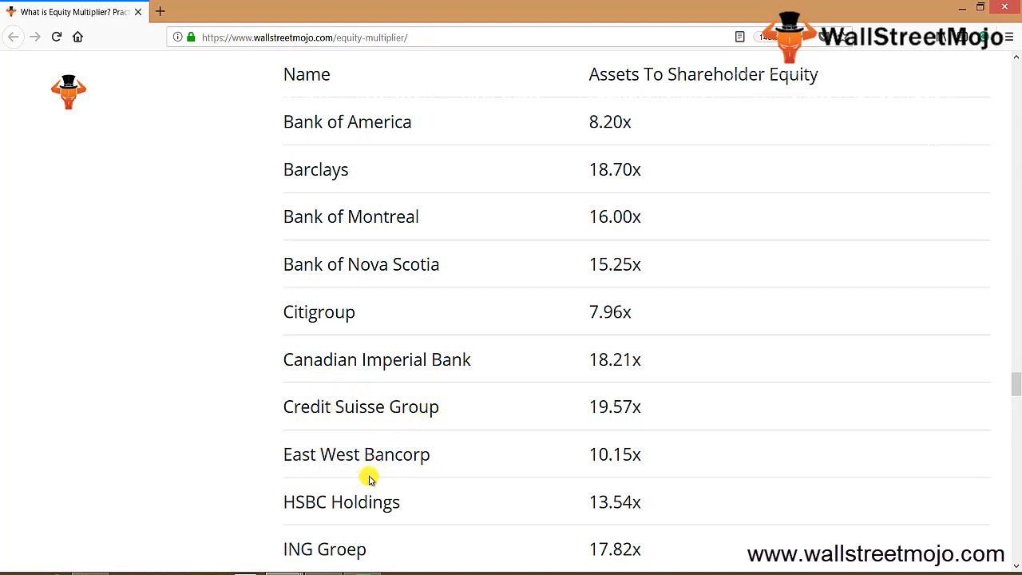
mouse_move(322, 480)
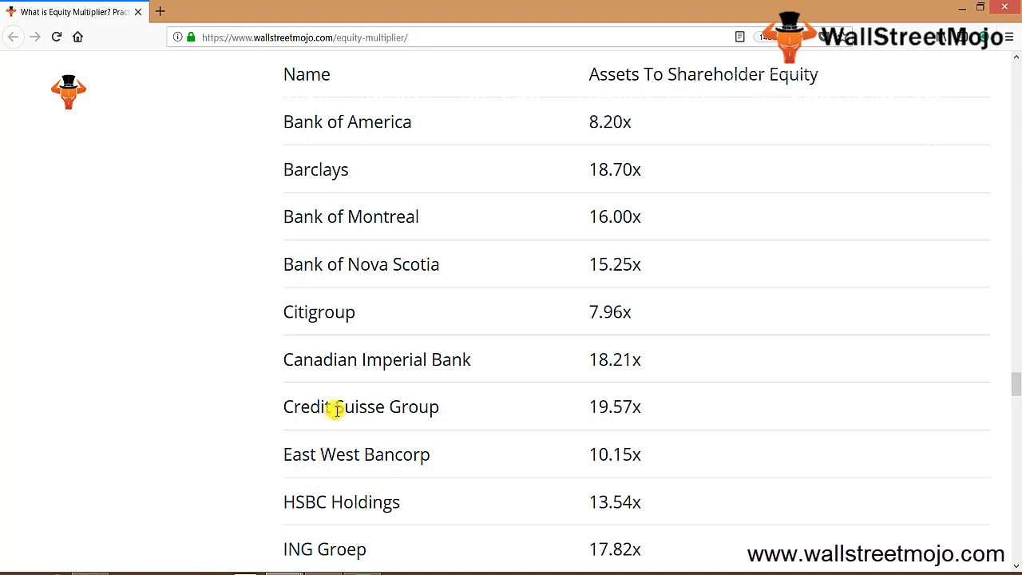
mouse_move(533, 284)
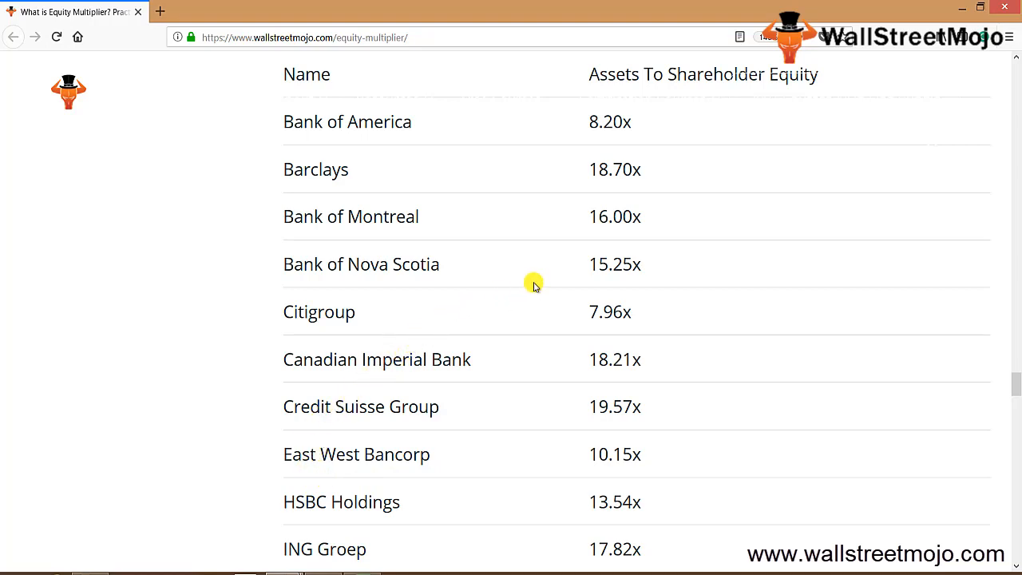
mouse_move(608, 233)
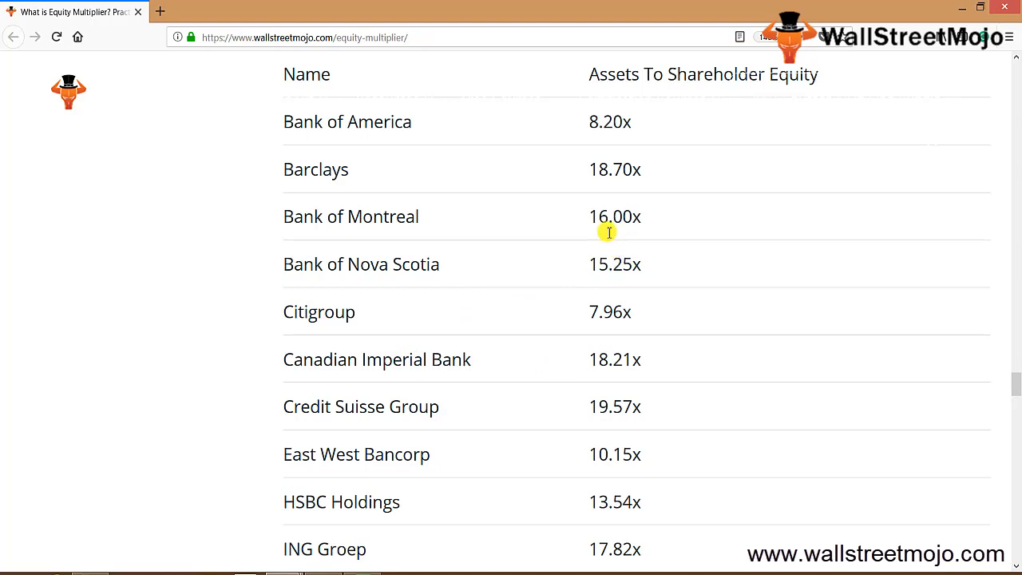
mouse_move(605, 479)
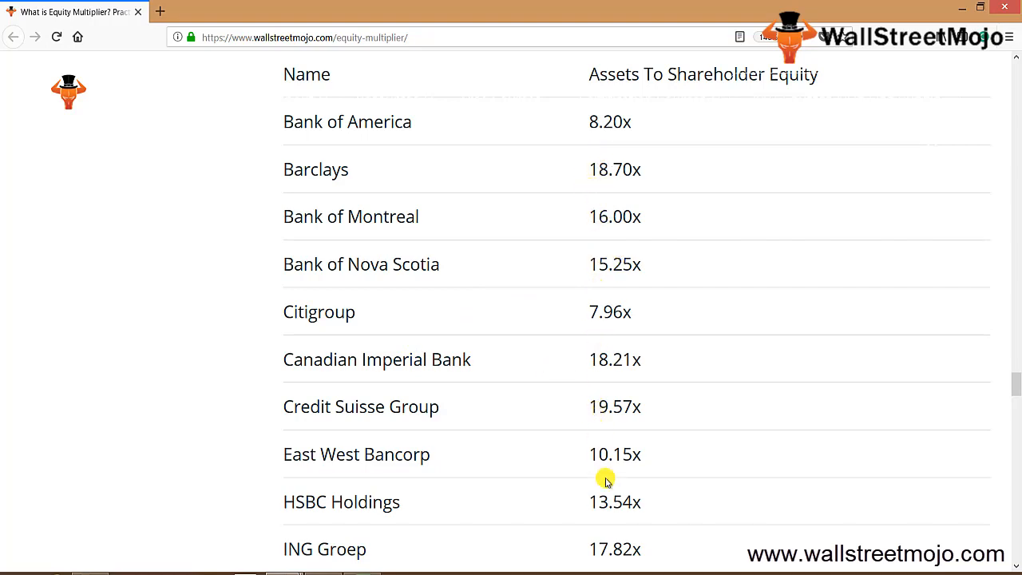
mouse_move(576, 492)
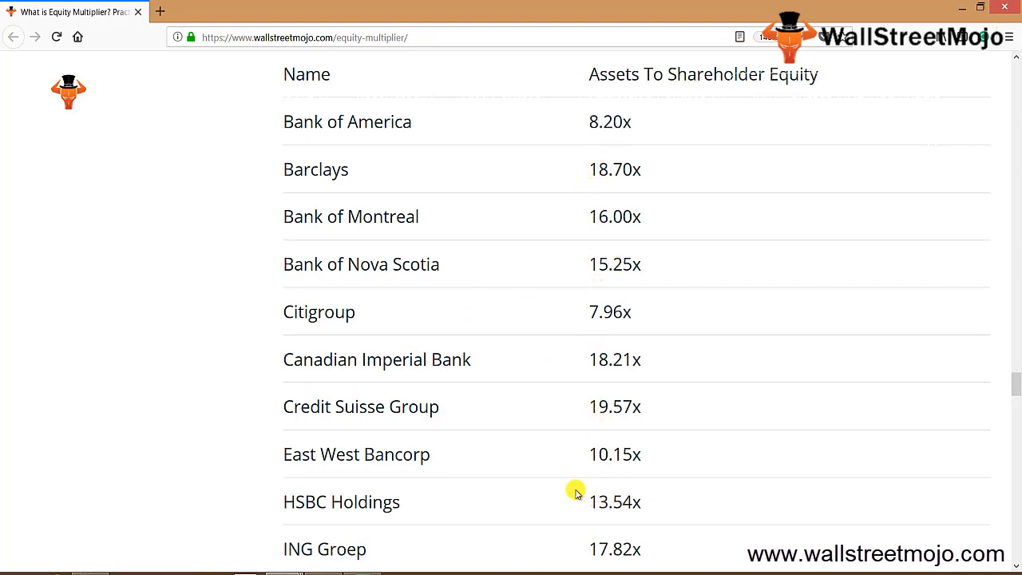
Step: Scroll to the banks table and highlight JPMorgan Chase 9.80x and Citigroup 7.96x
scroll("down", 3)
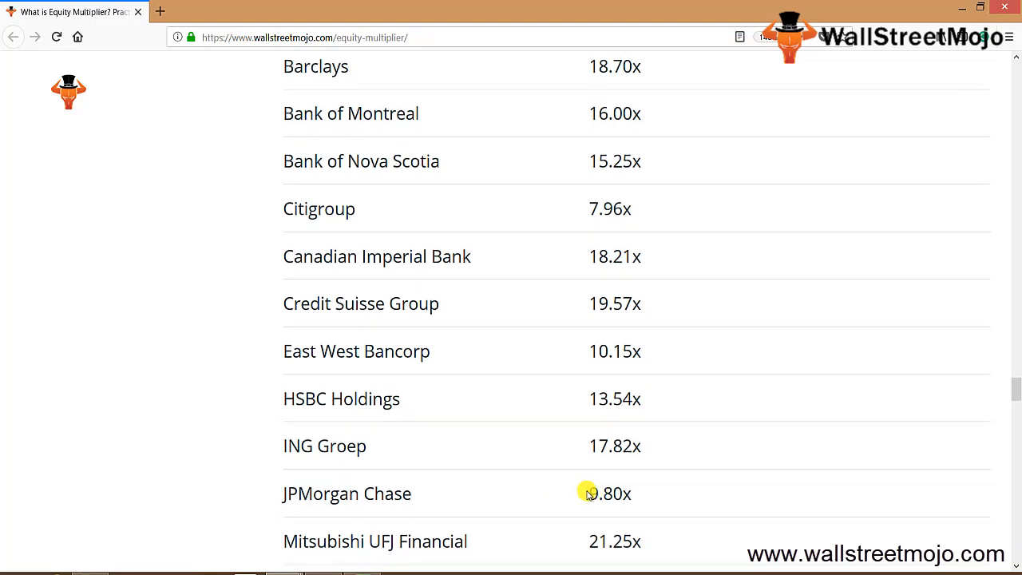
double_click(610, 492)
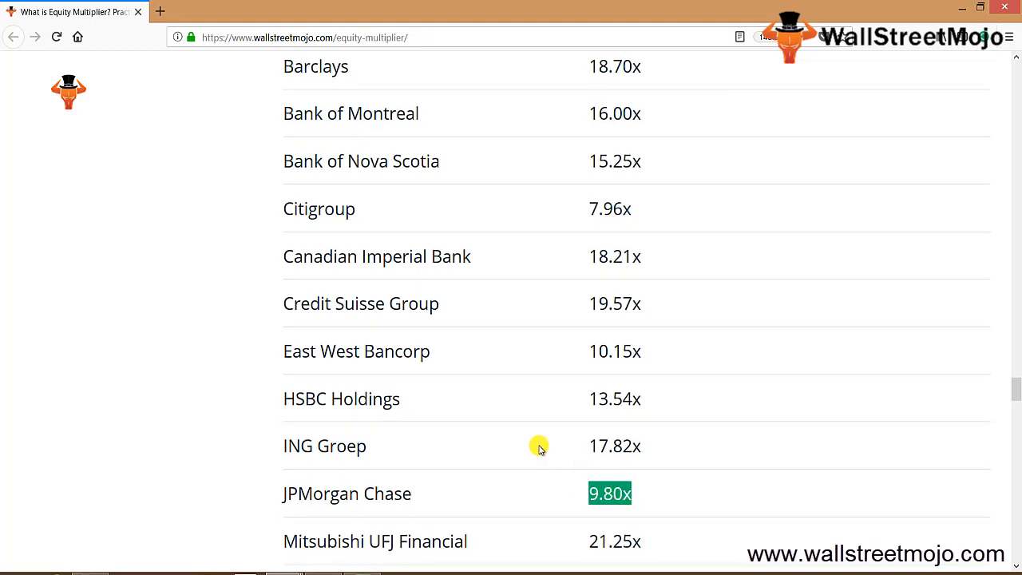
mouse_move(594, 214)
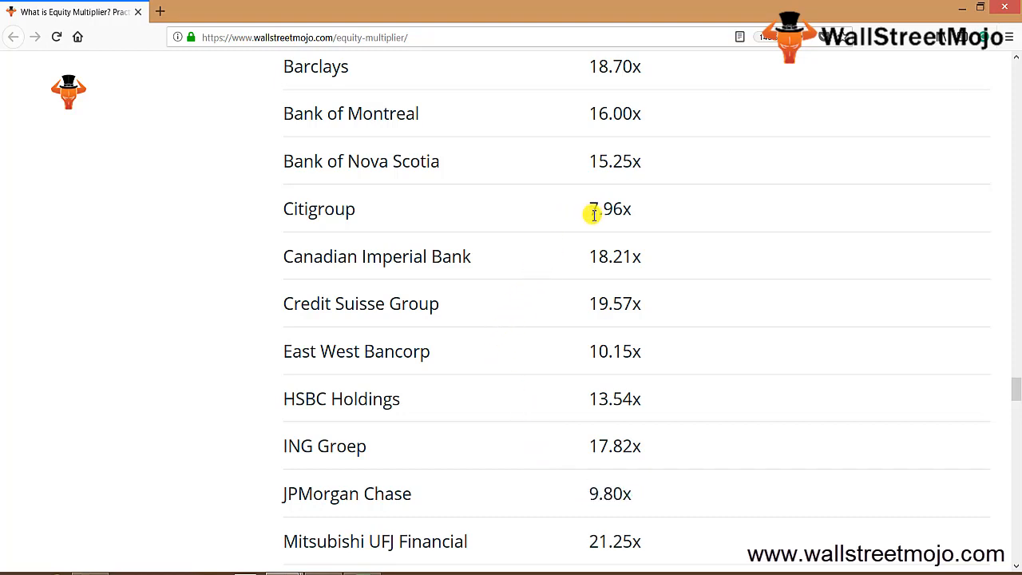
double_click(610, 208)
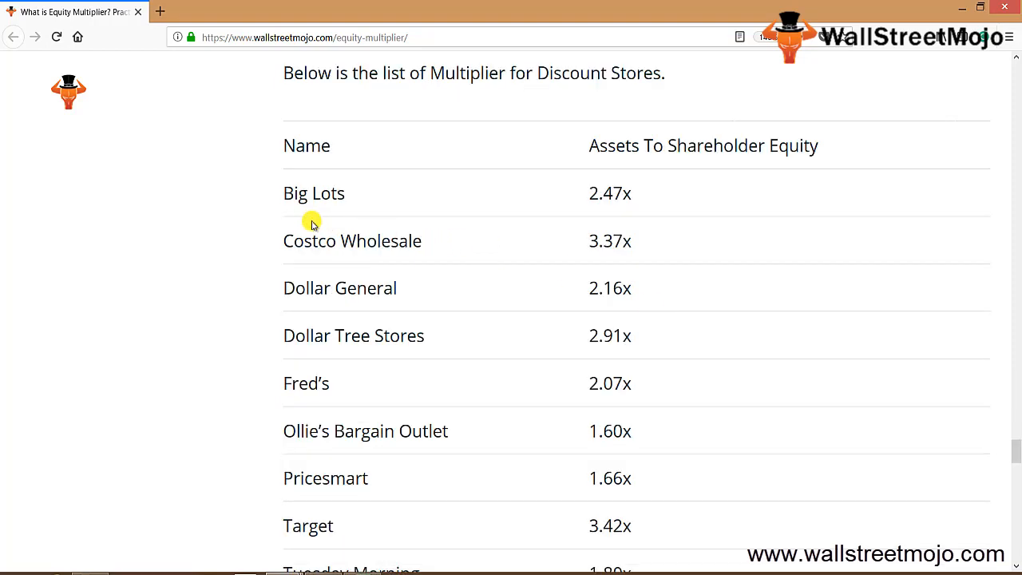
mouse_move(323, 180)
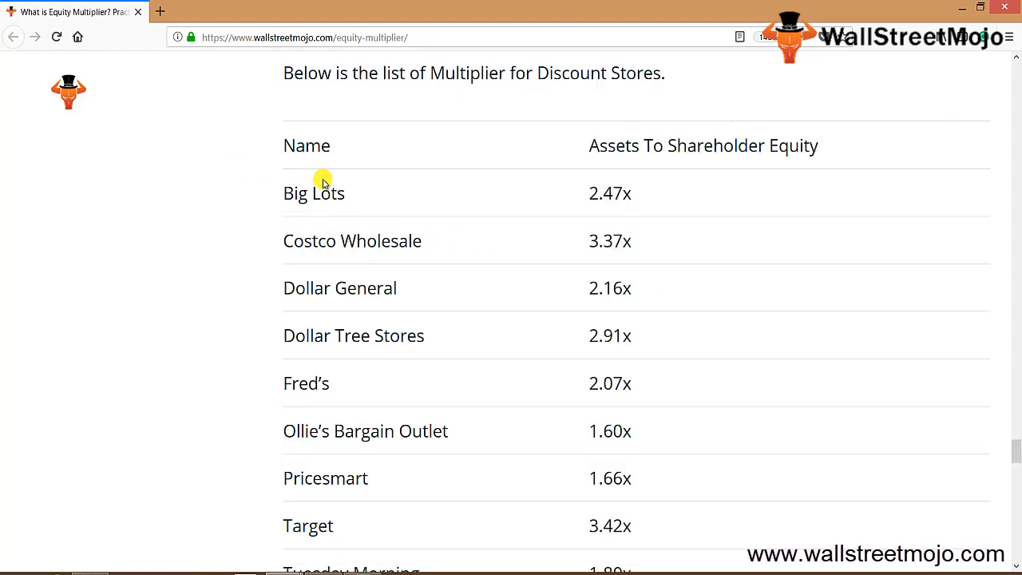
mouse_move(342, 202)
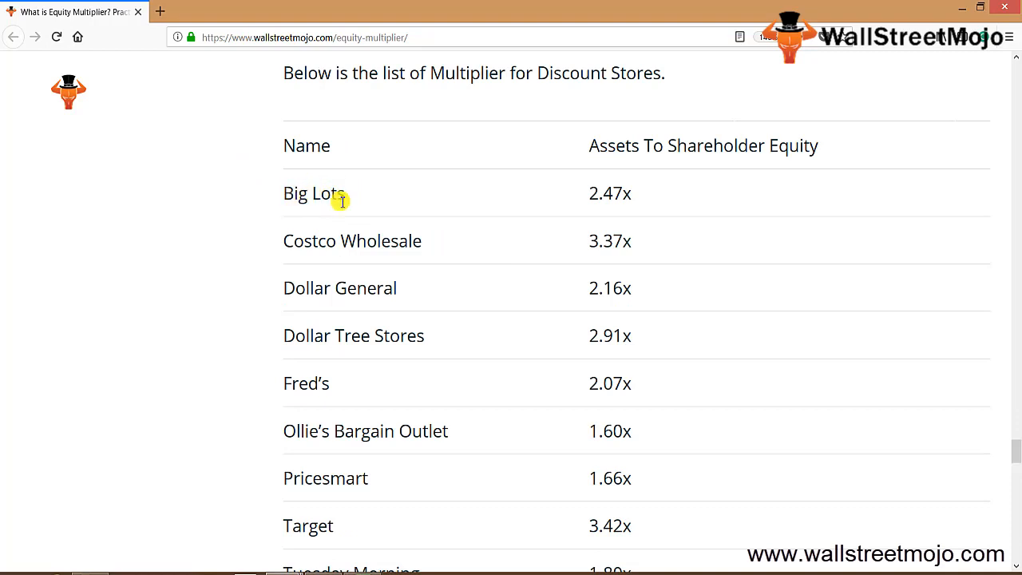
mouse_move(316, 289)
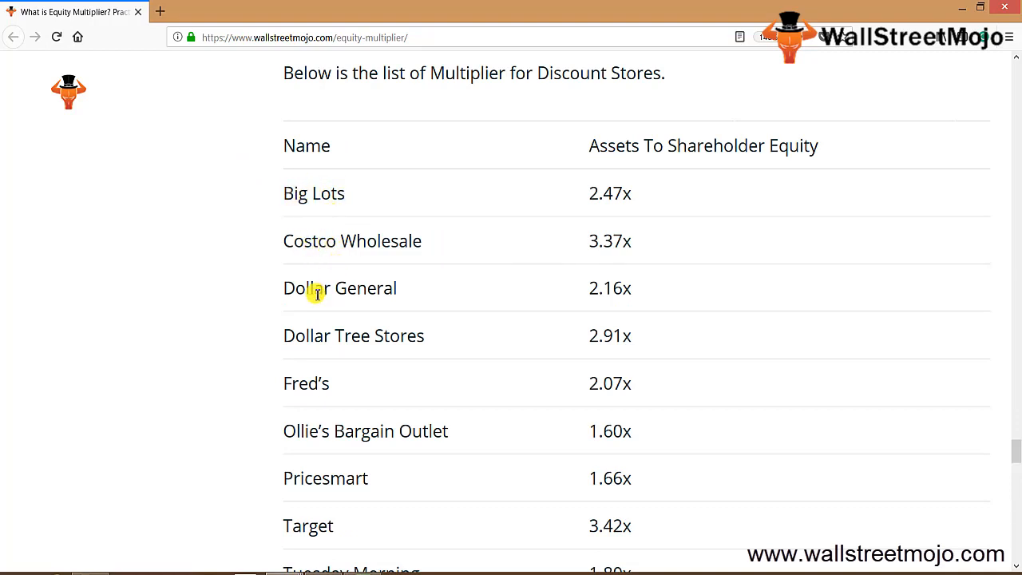
mouse_move(318, 478)
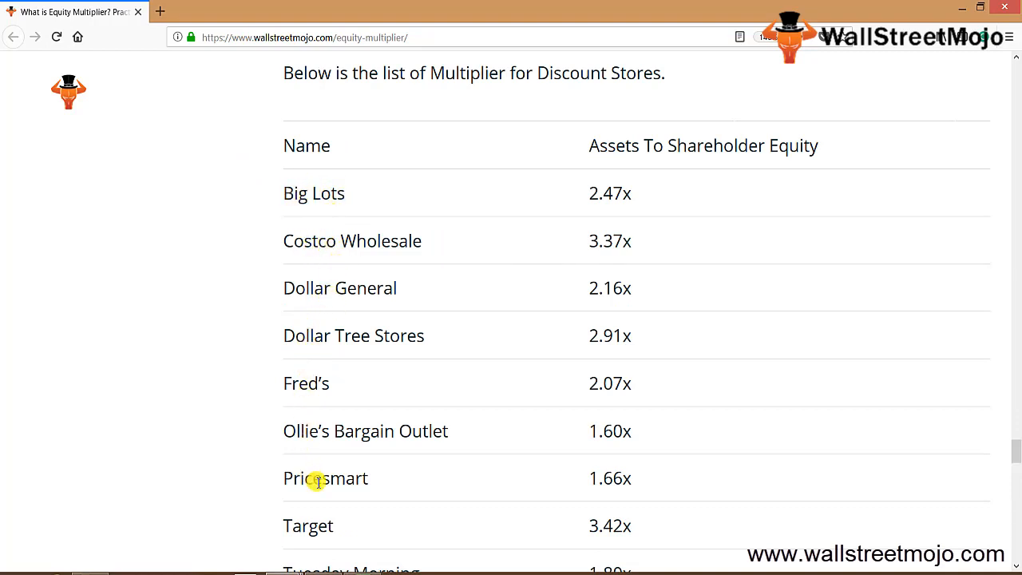
Step: Scroll the Discount Stores table into view and highlight Target's 3.42x and Ollie's 1.60x multipliers
scroll("down", 3)
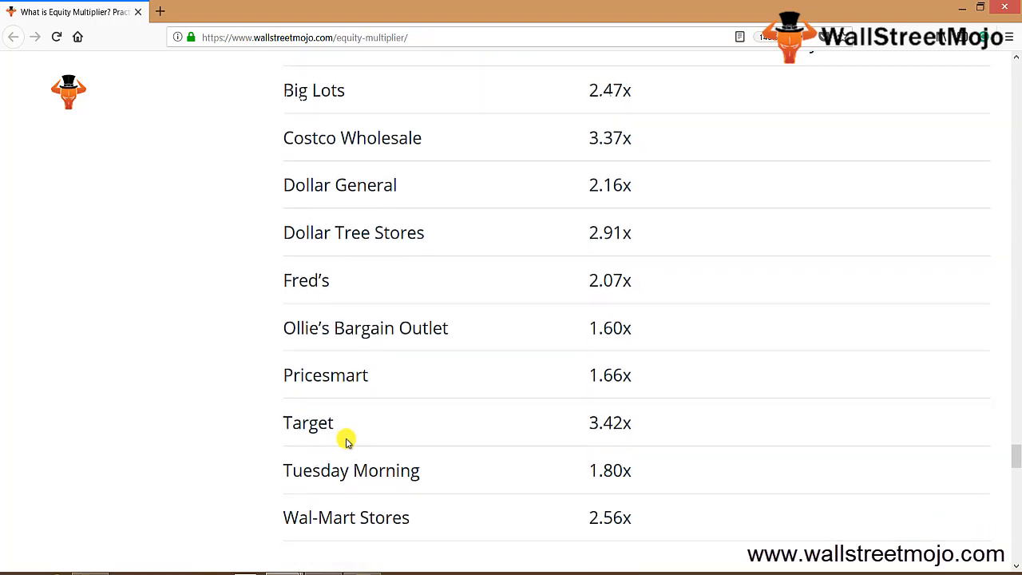
mouse_move(402, 477)
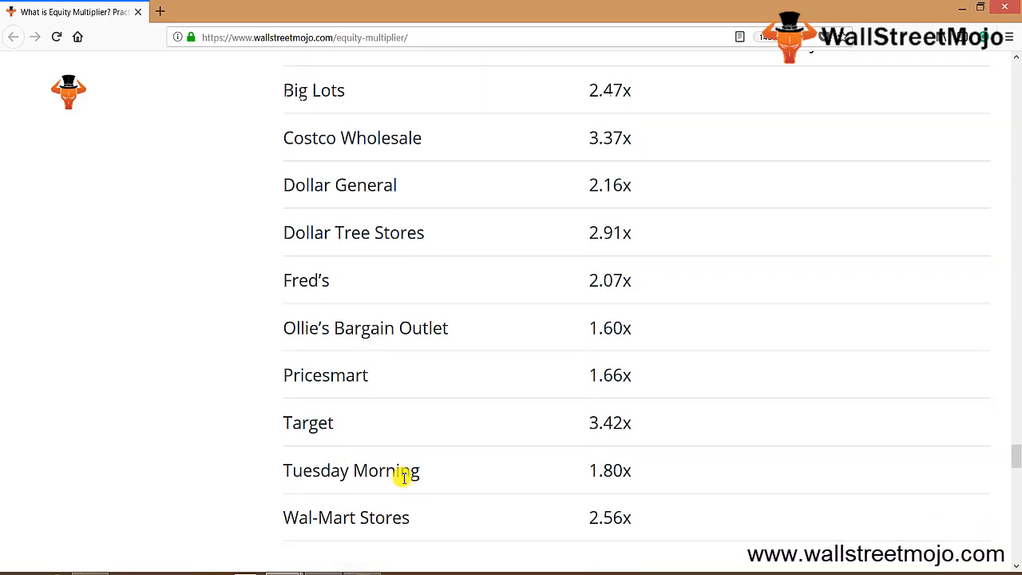
mouse_move(449, 396)
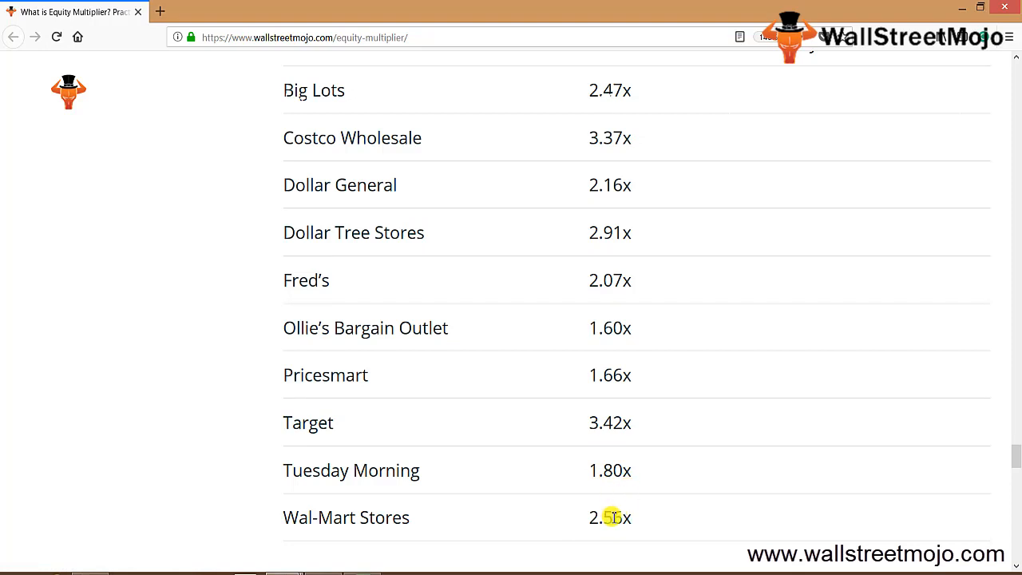
scroll("up", 3)
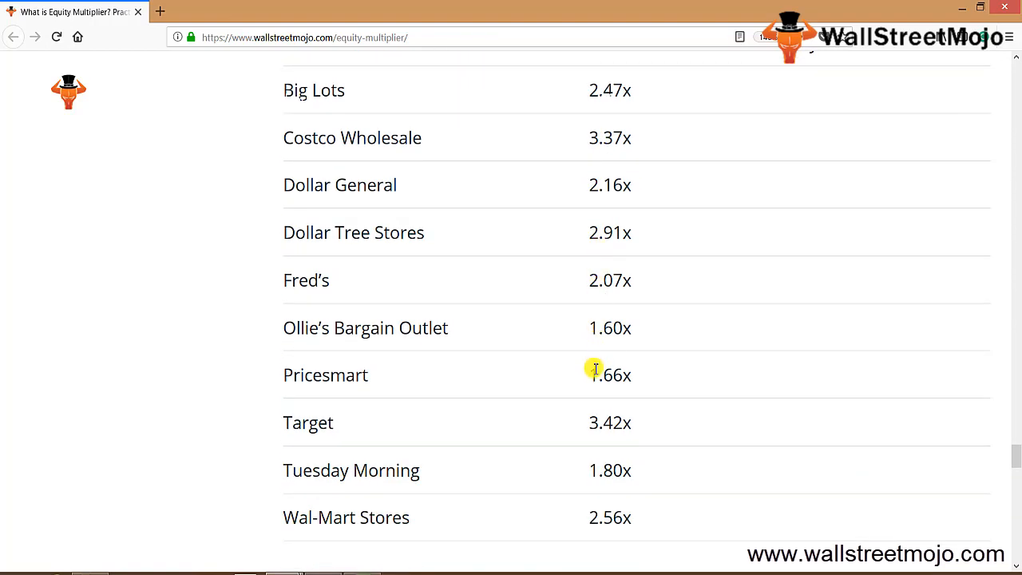
mouse_move(600, 425)
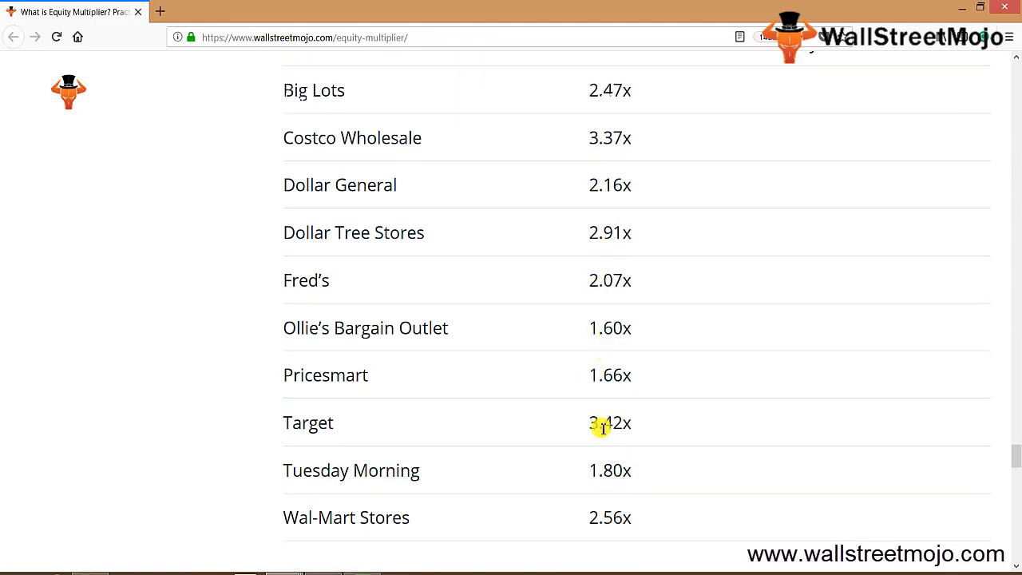
double_click(608, 422)
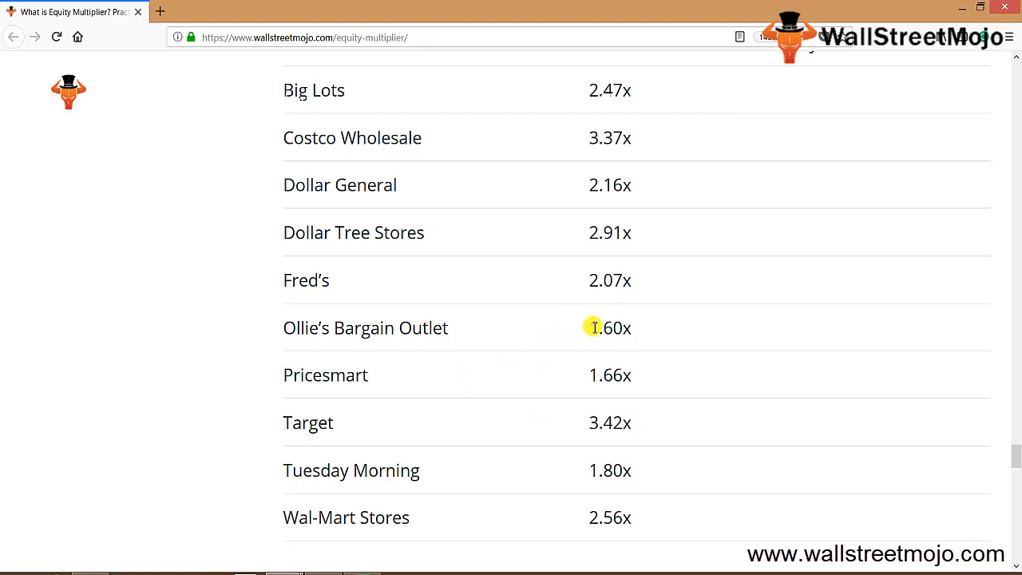
double_click(610, 327)
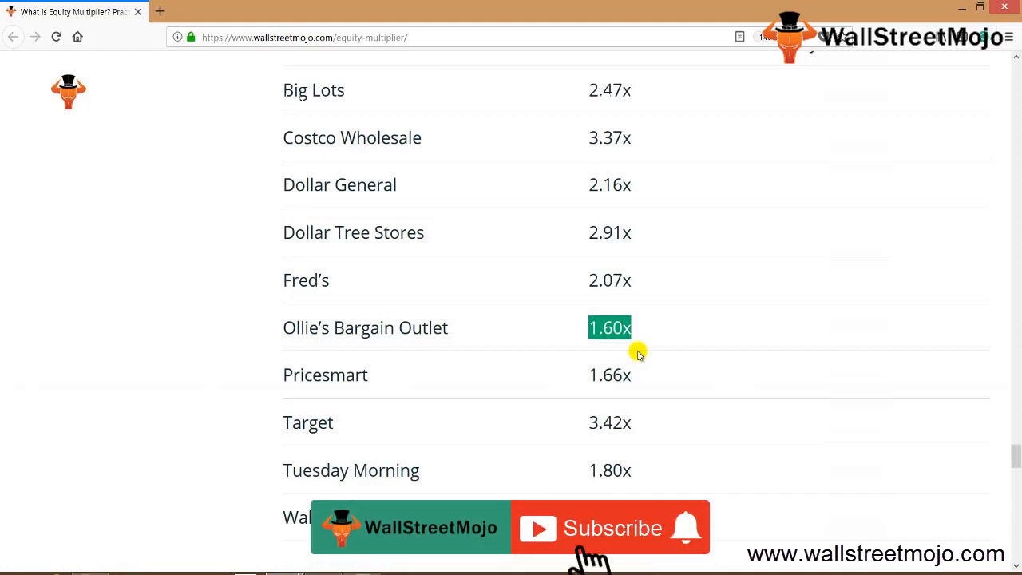
left_click(612, 527)
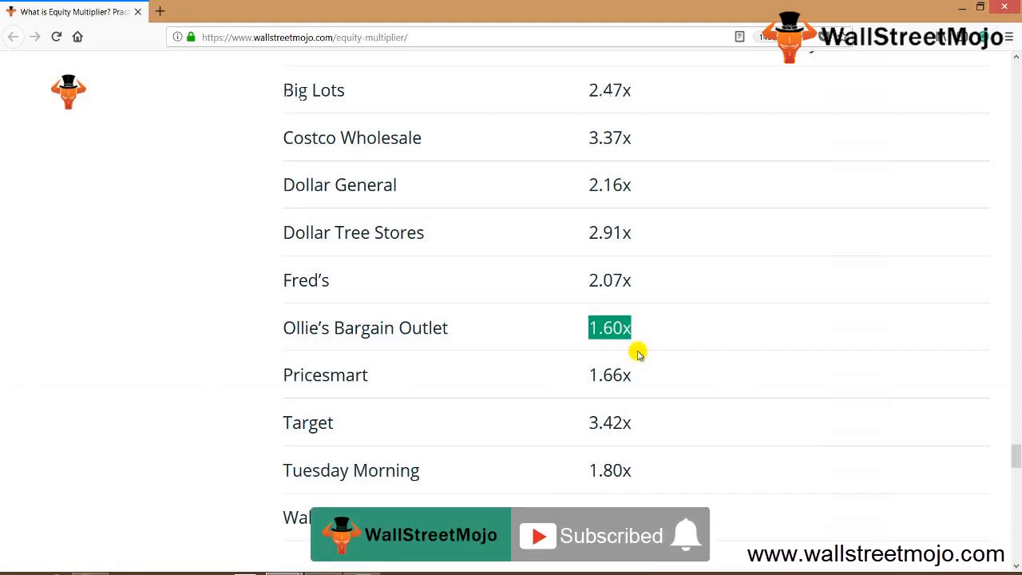